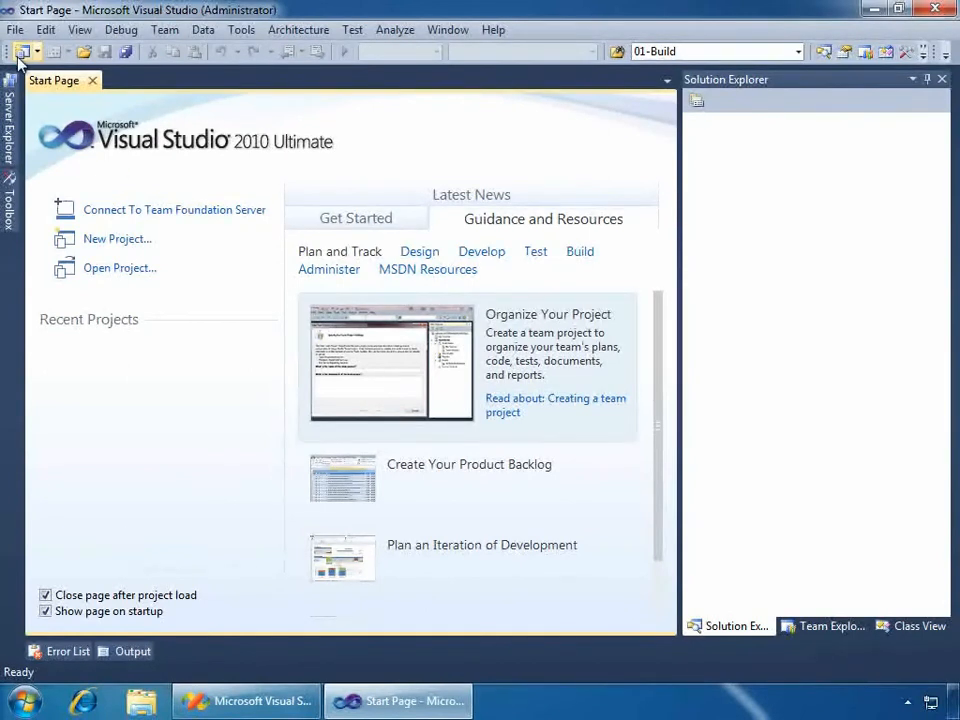
# Step: Start a new project to view the Extensibility templates listing ADX COM Add-in
pyautogui.click(116, 238)
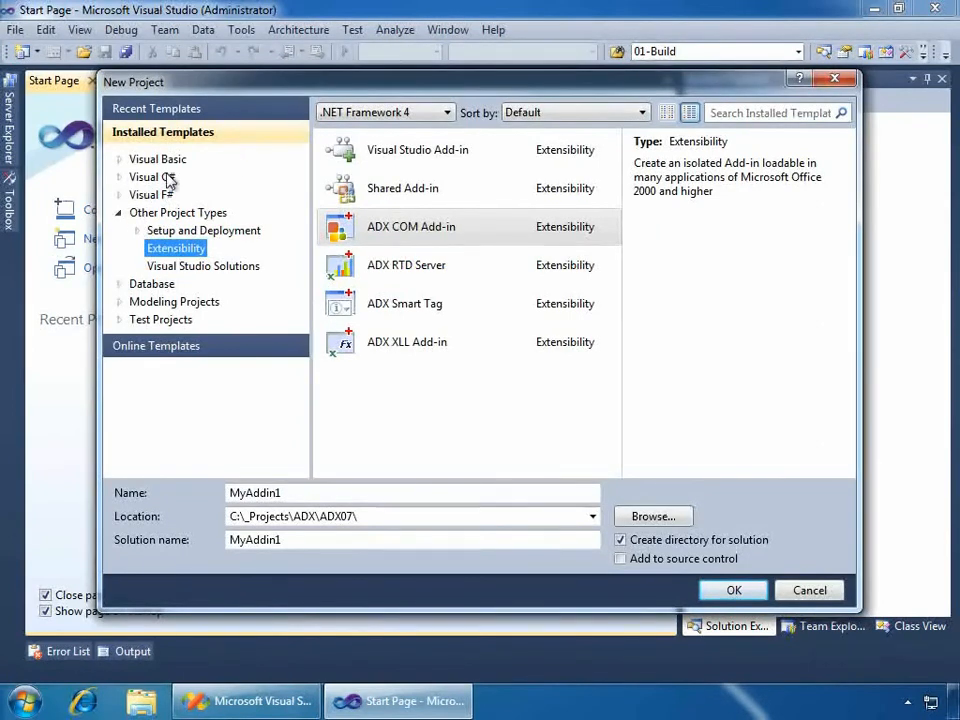
pyautogui.moveTo(170, 228)
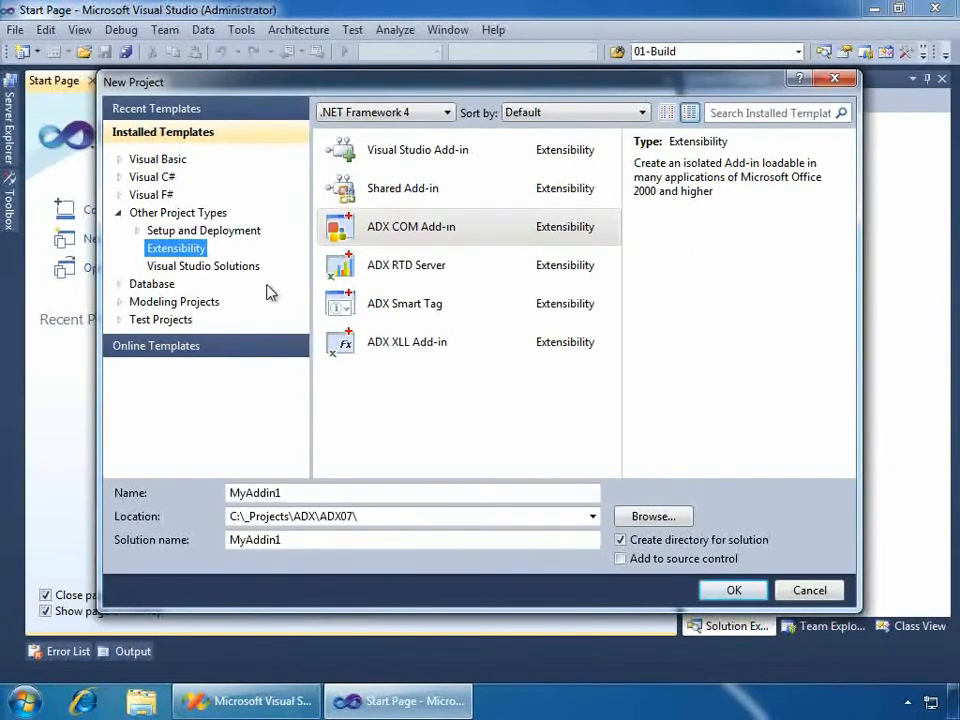
pyautogui.moveTo(178, 262)
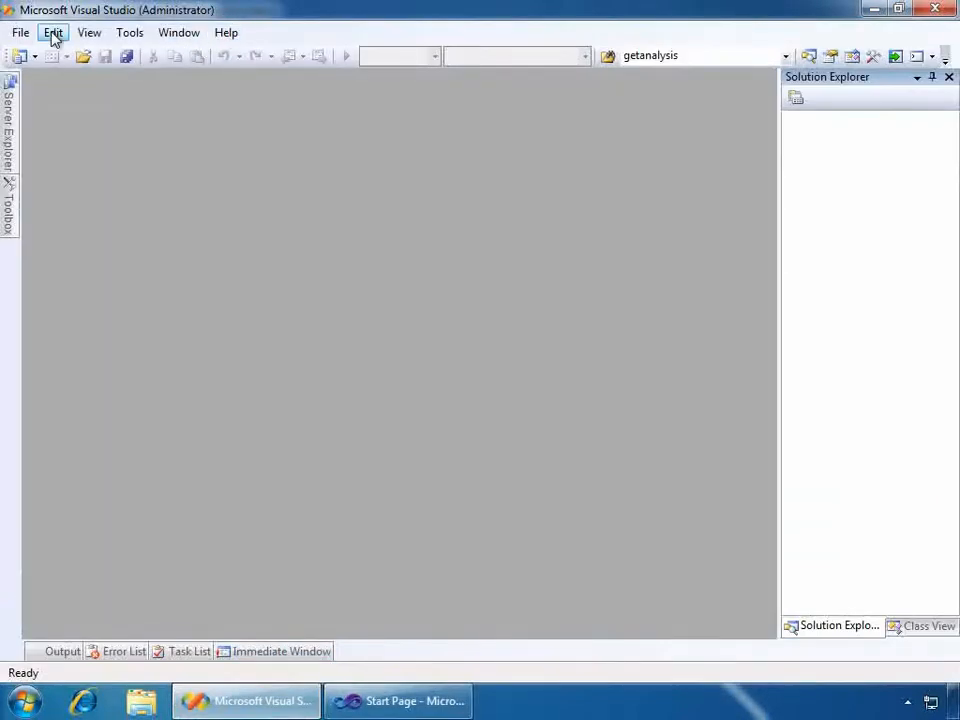
# Step: Start a new project via File > New, select the ADX COM Add-in template, then cancel the dialog
pyautogui.click(20, 32)
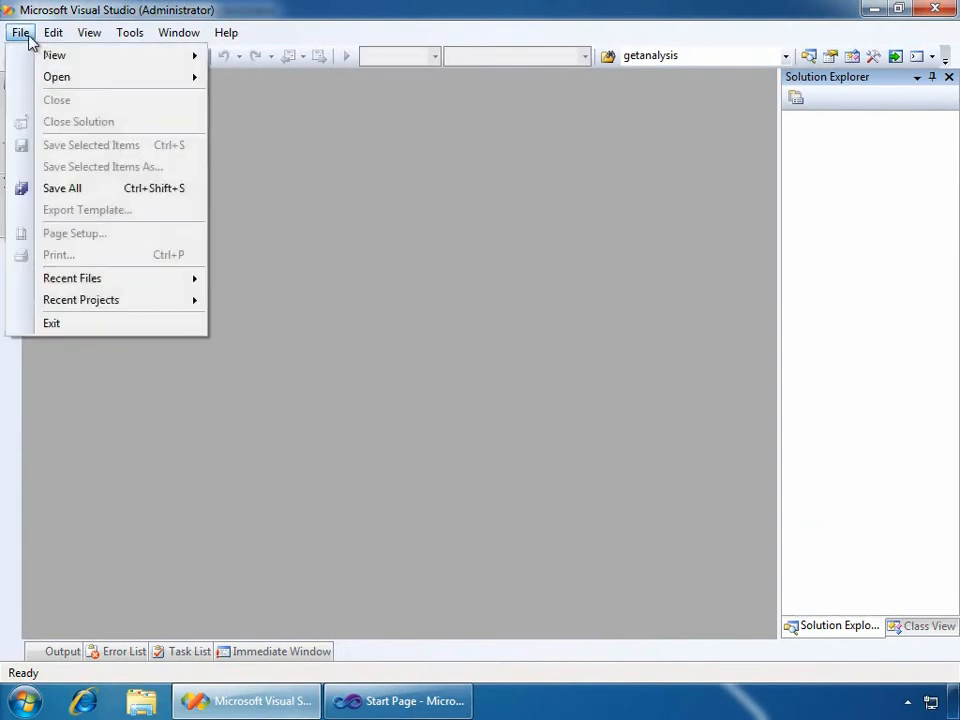
pyautogui.click(54, 56)
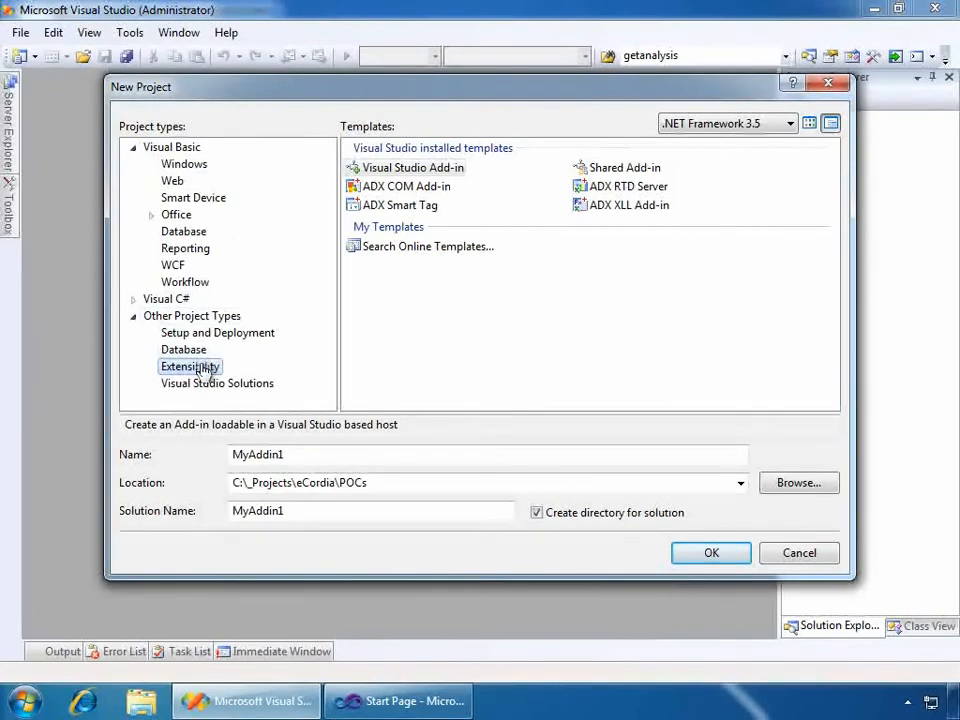
pyautogui.click(406, 186)
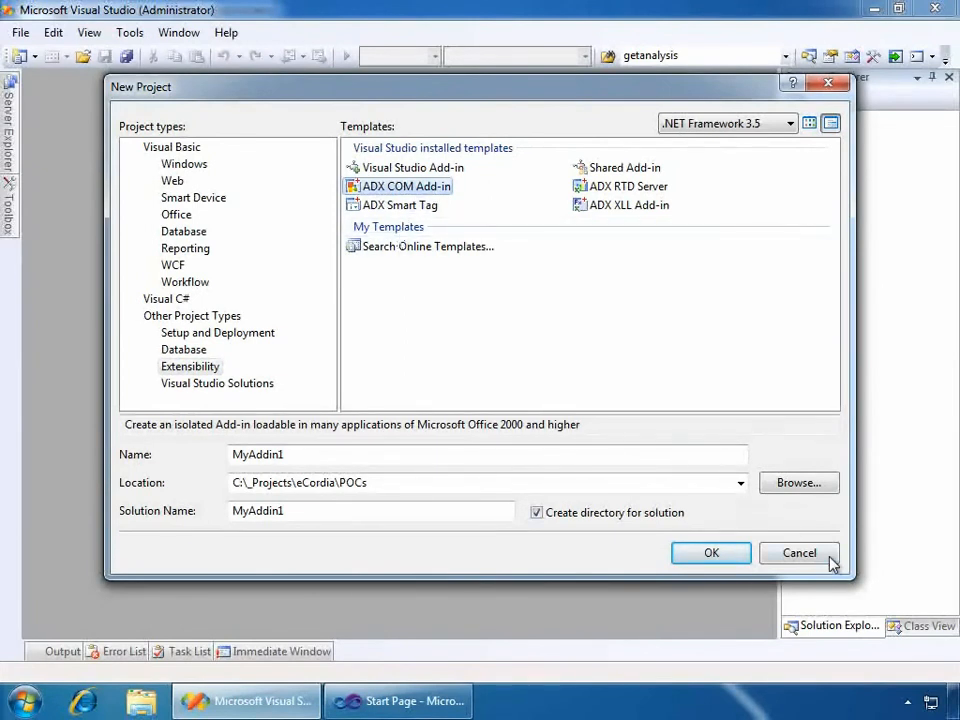
pyautogui.click(798, 552)
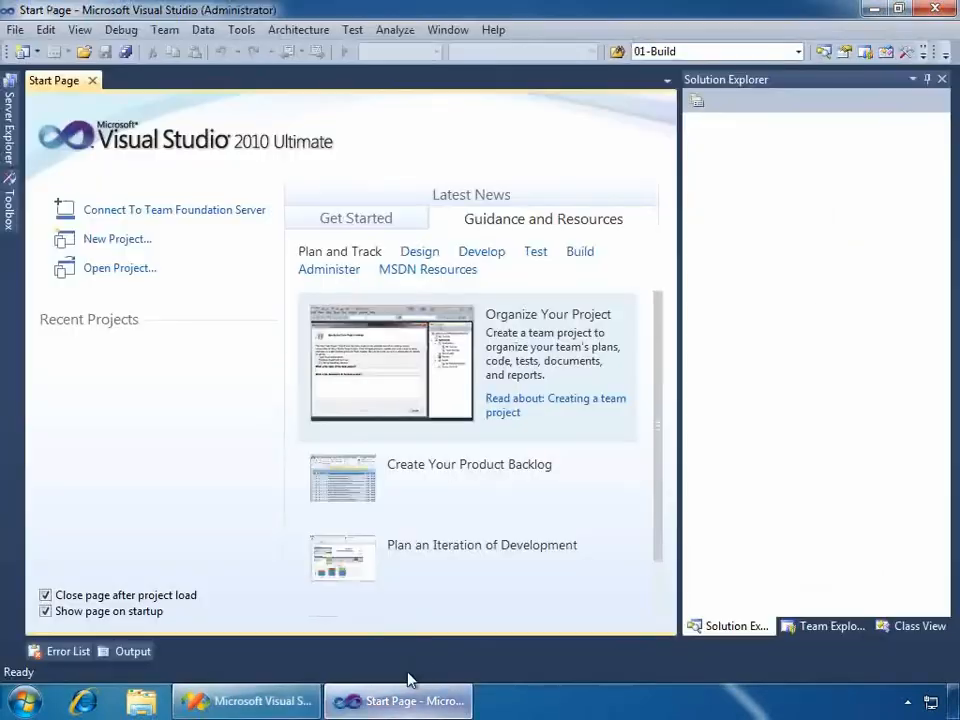
pyautogui.moveTo(280, 344)
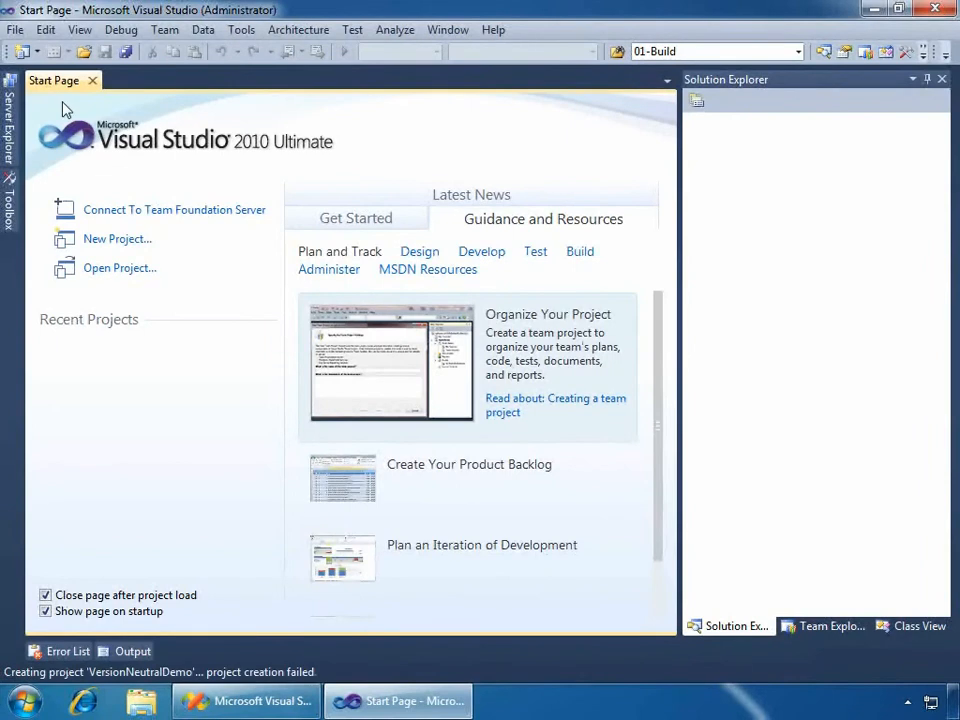
pyautogui.click(16, 30)
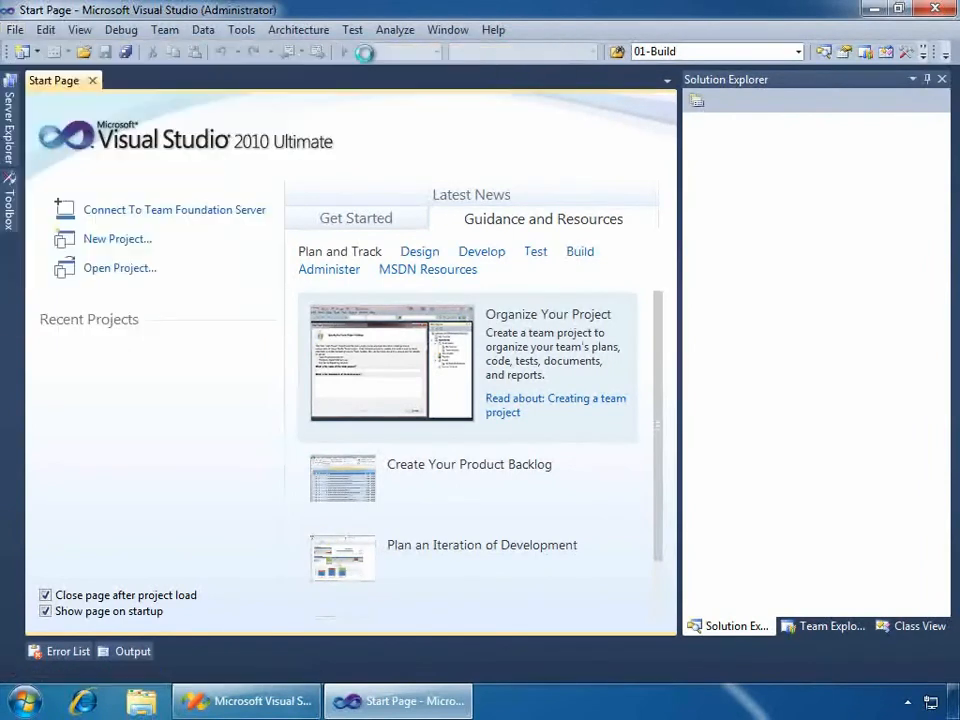
# Step: Start a new project and choose the ADX COM Add-in template under Extensibility
pyautogui.click(116, 240)
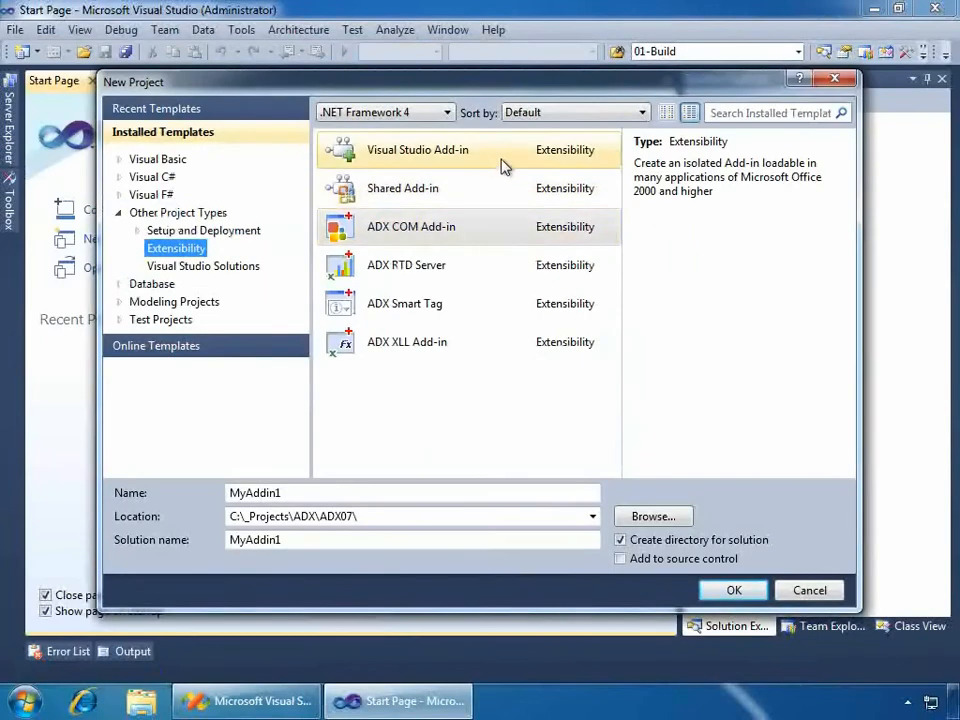
pyautogui.click(404, 304)
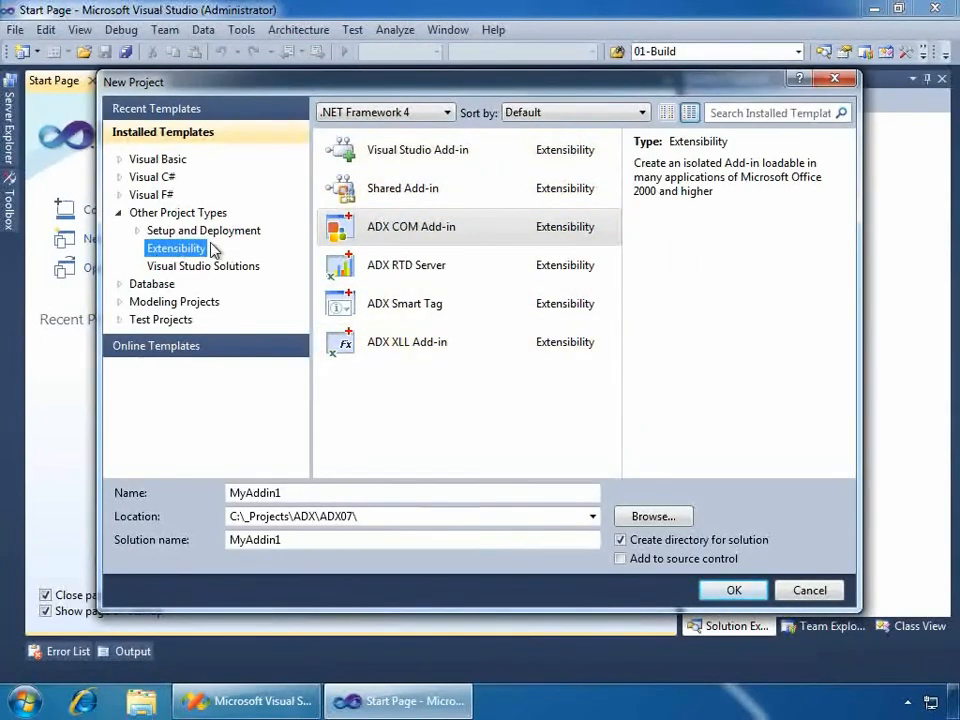
pyautogui.click(412, 226)
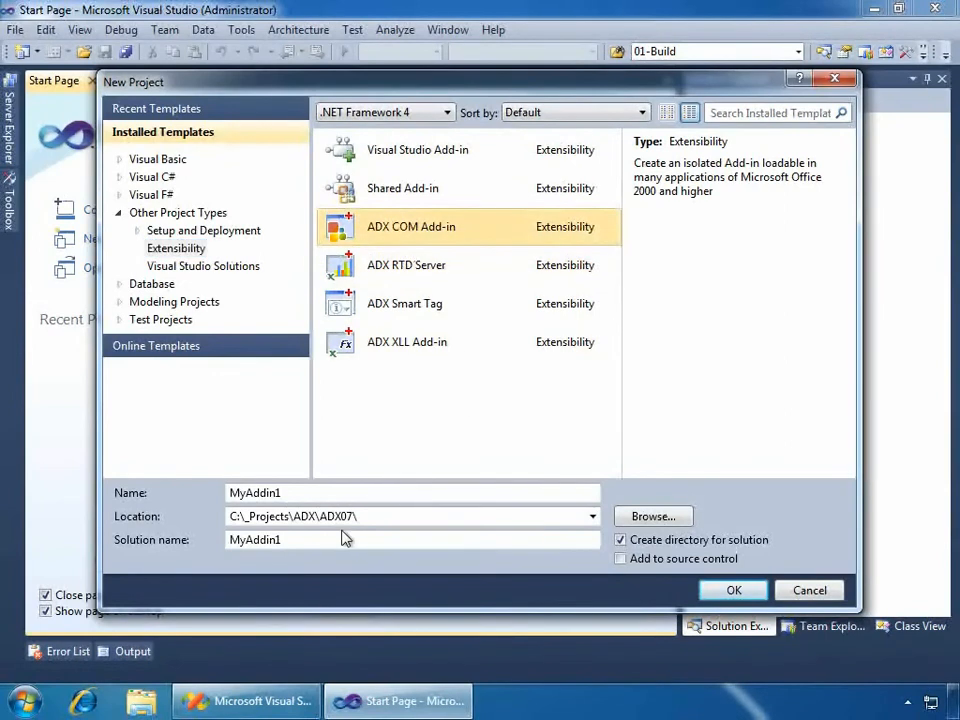
# Step: Name the project VersionNeutralDemo located under C:\_Projects\ADX
pyautogui.write('V')
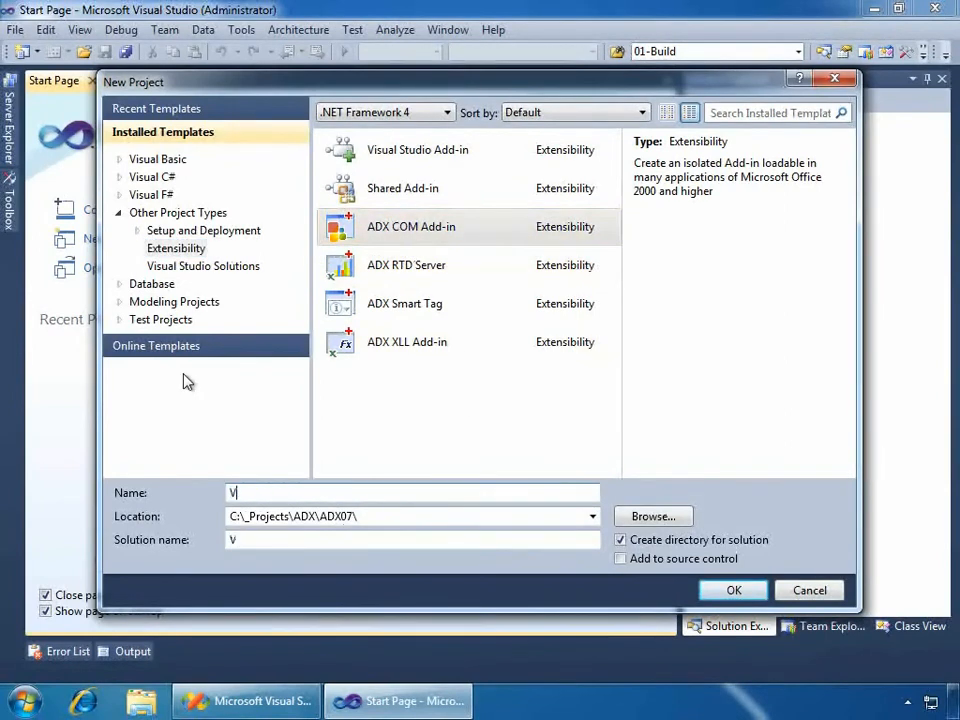
pyautogui.write('ersion')
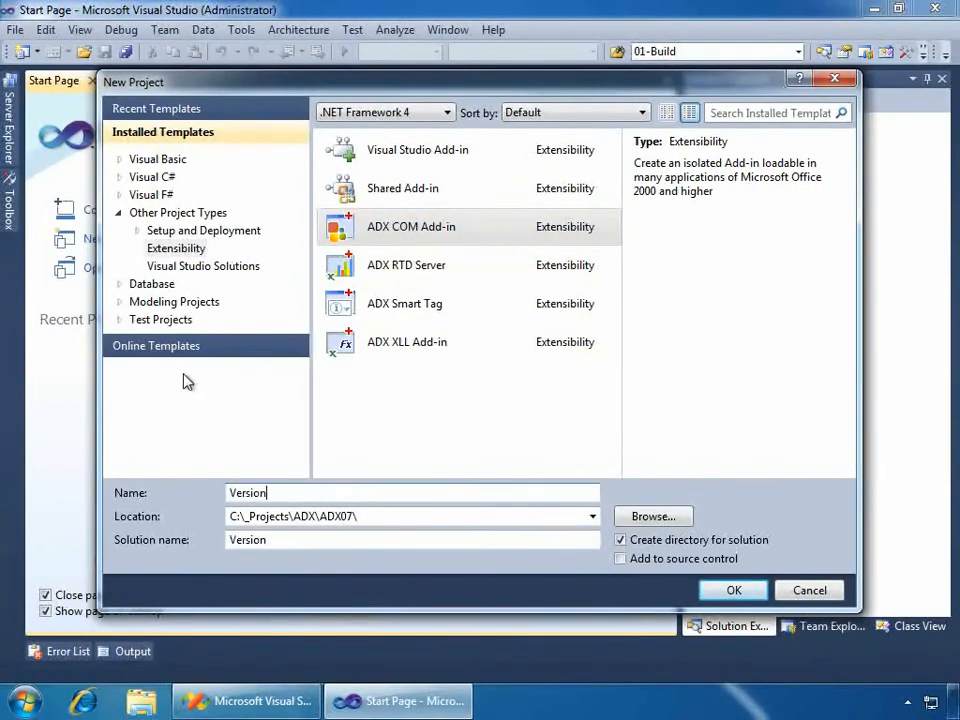
pyautogui.write('neu')
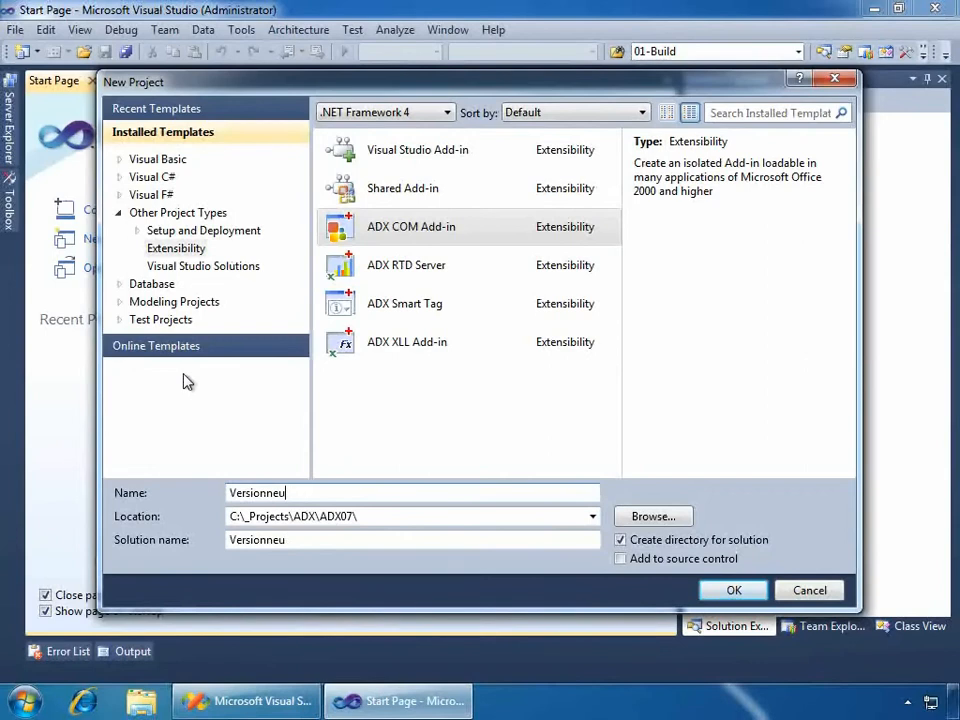
pyautogui.write('VersionNeutralDemo')
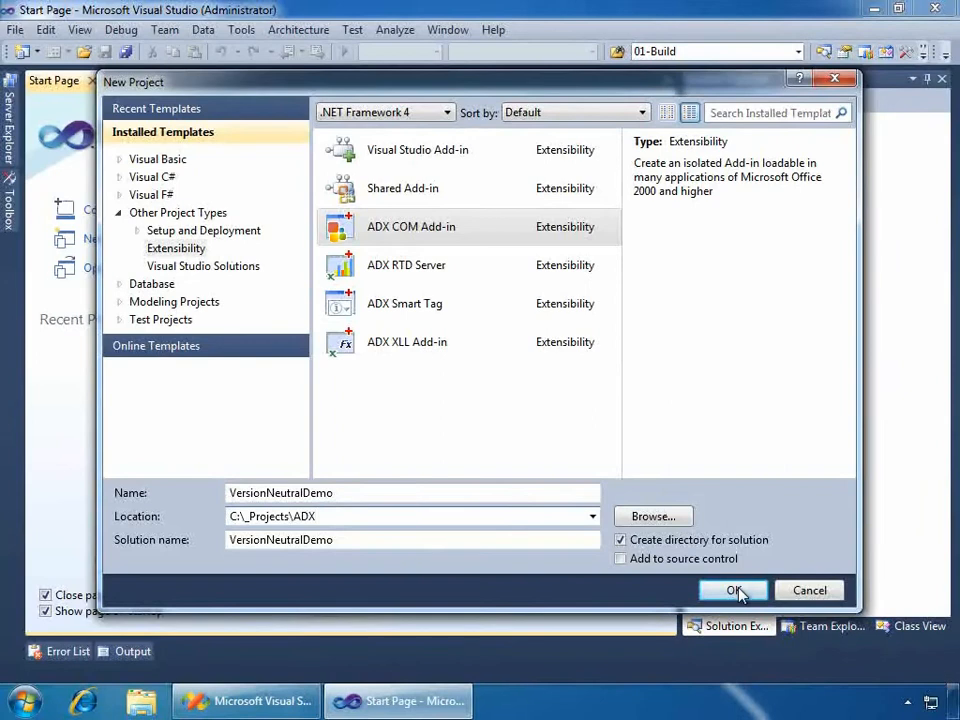
# Step: Create the project and choose Visual C# with Version-neutral (Office 2000 and higher) interop assemblies
pyautogui.click(732, 590)
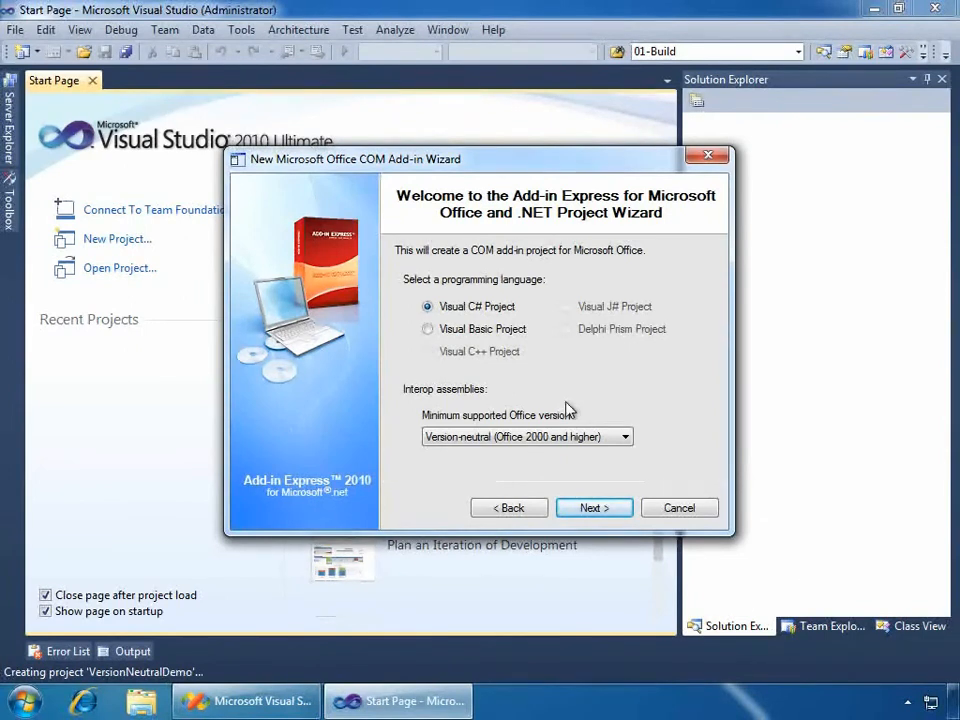
pyautogui.moveTo(600, 384)
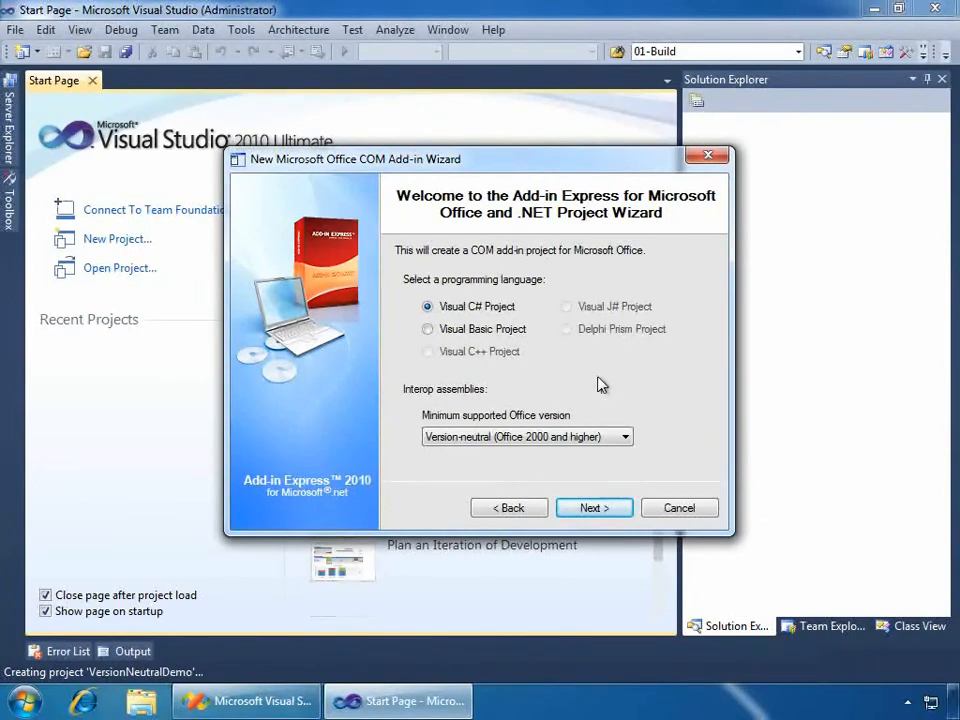
pyautogui.moveTo(536, 364)
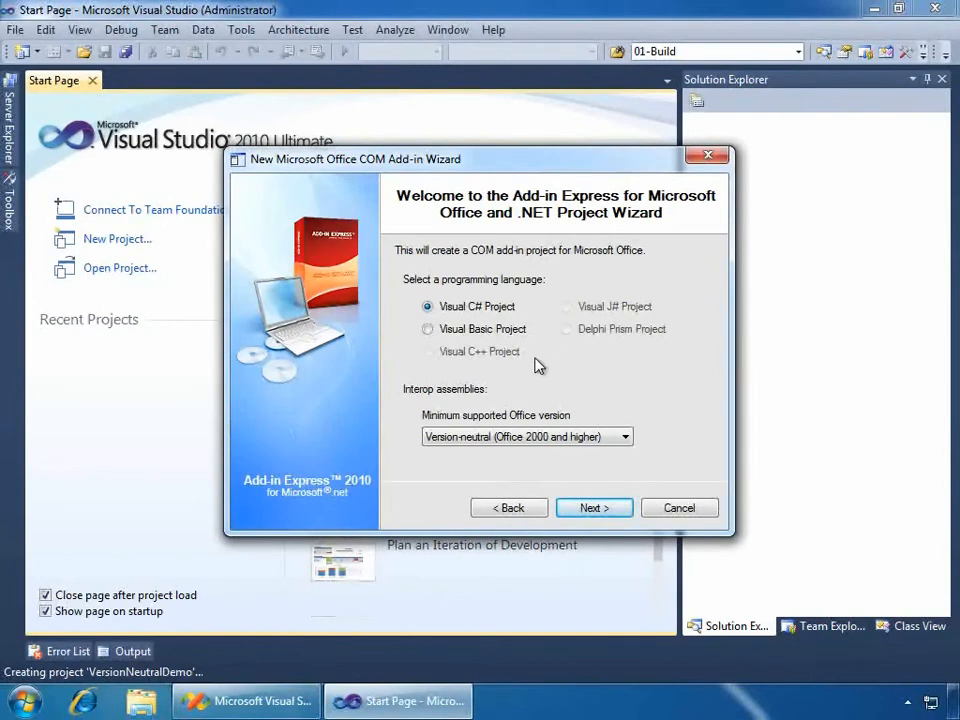
pyautogui.moveTo(456, 342)
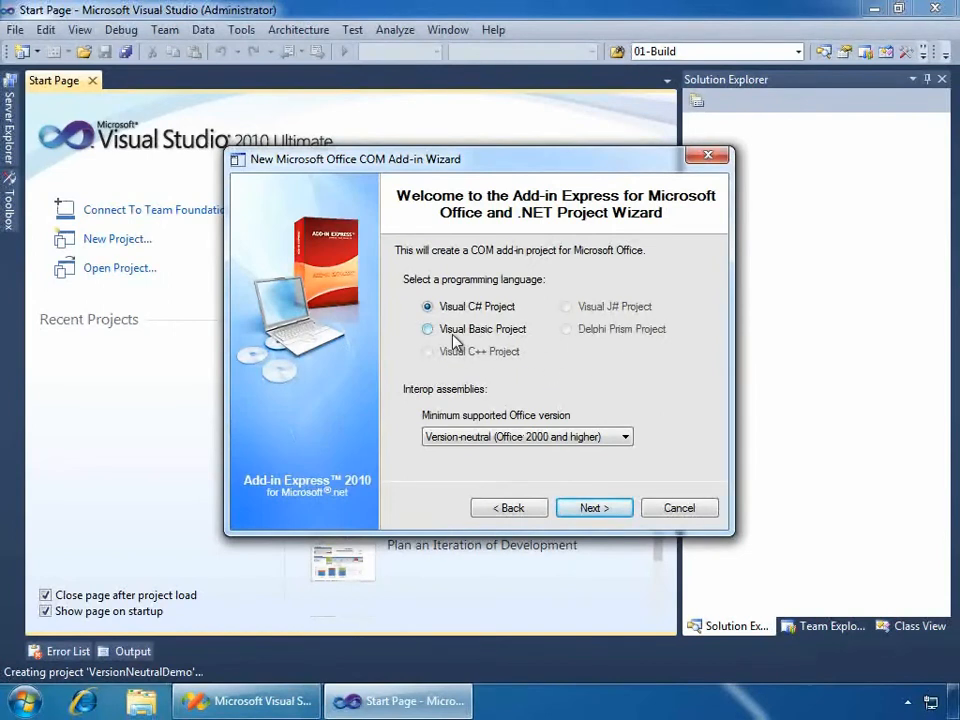
pyautogui.moveTo(516, 364)
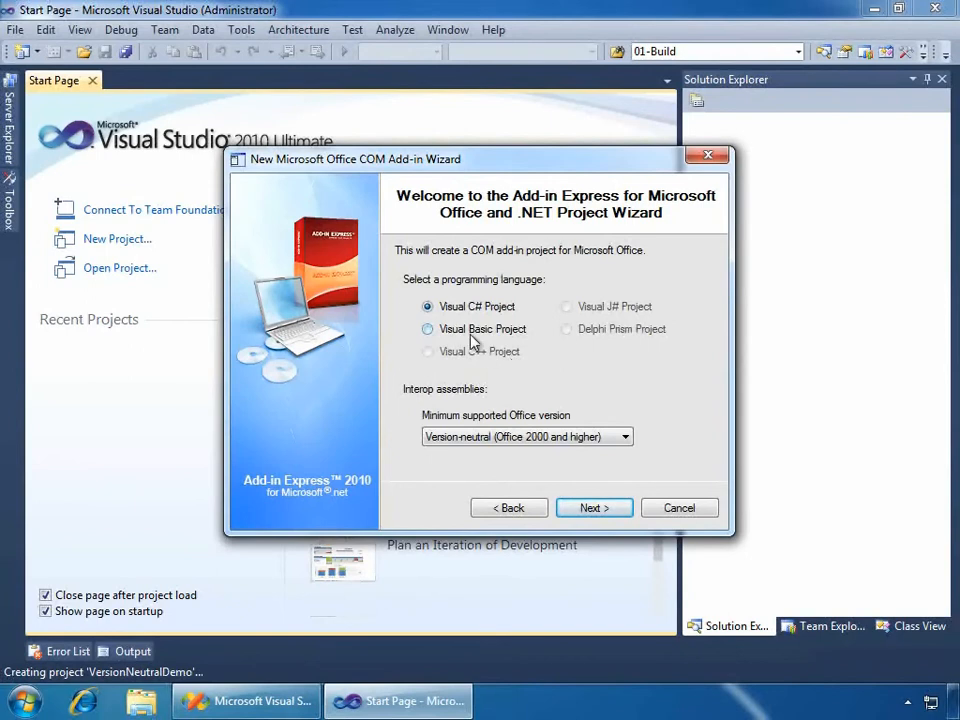
pyautogui.moveTo(500, 424)
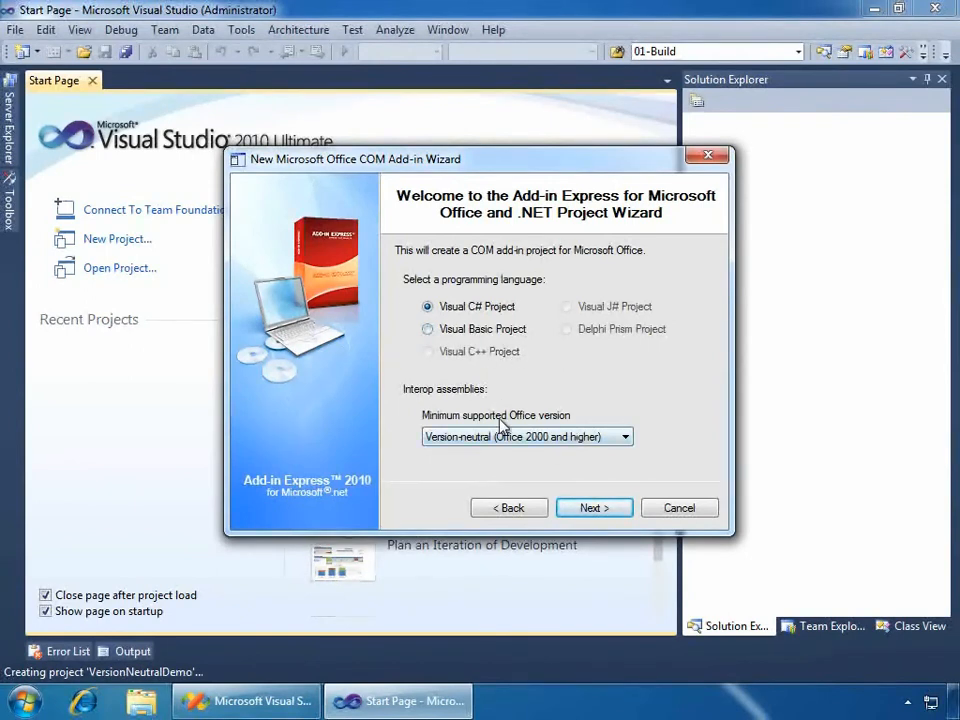
pyautogui.moveTo(506, 468)
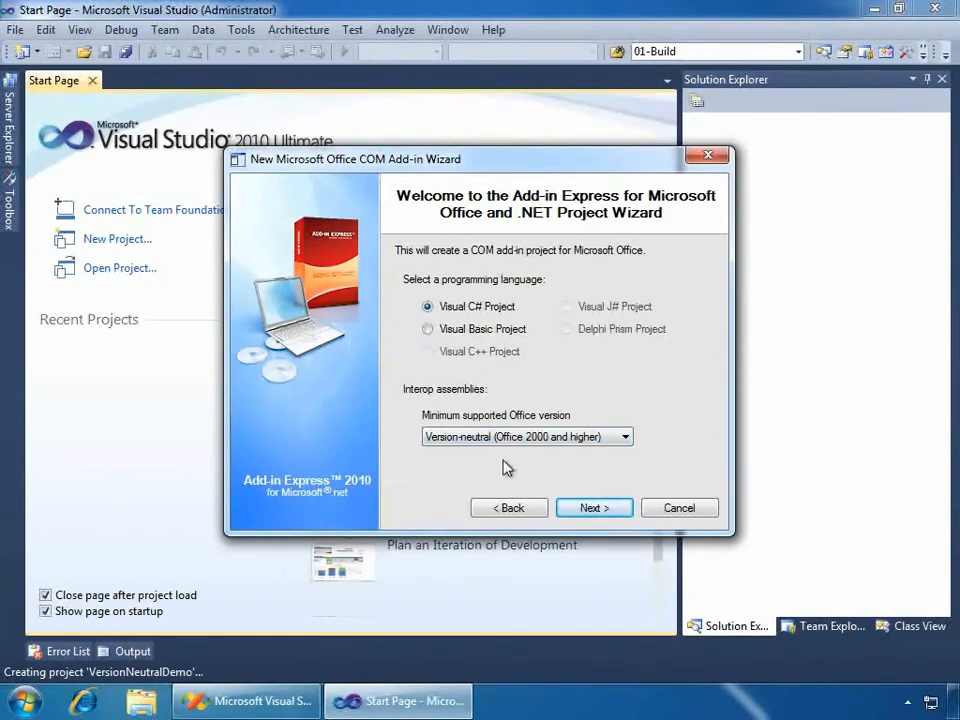
pyautogui.moveTo(486, 414)
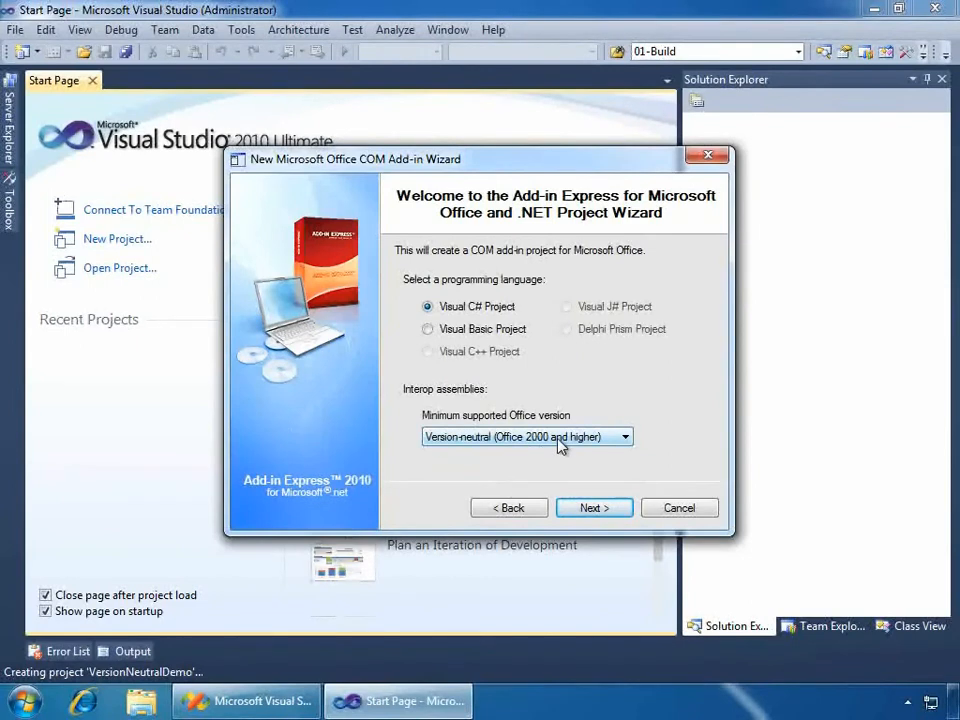
pyautogui.moveTo(616, 452)
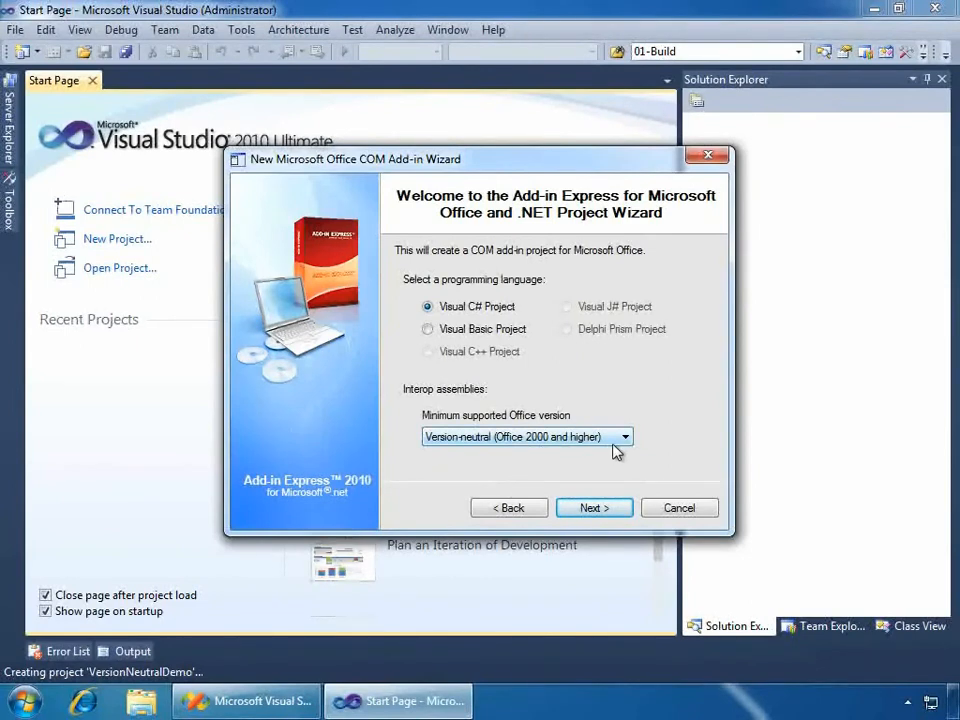
pyautogui.moveTo(620, 414)
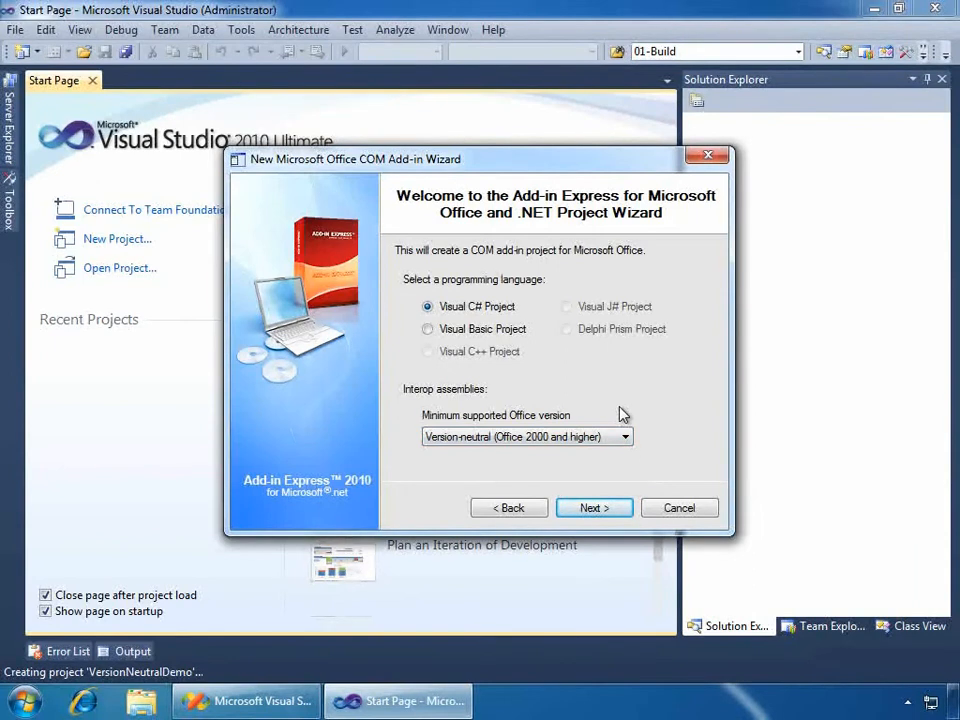
pyautogui.moveTo(620, 420)
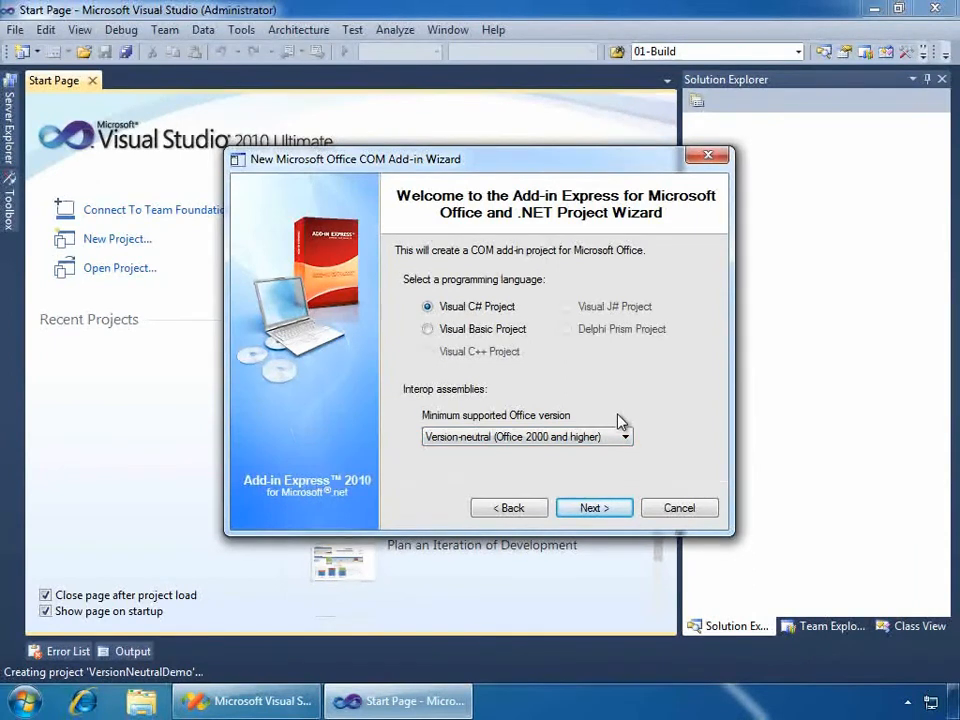
pyautogui.click(622, 436)
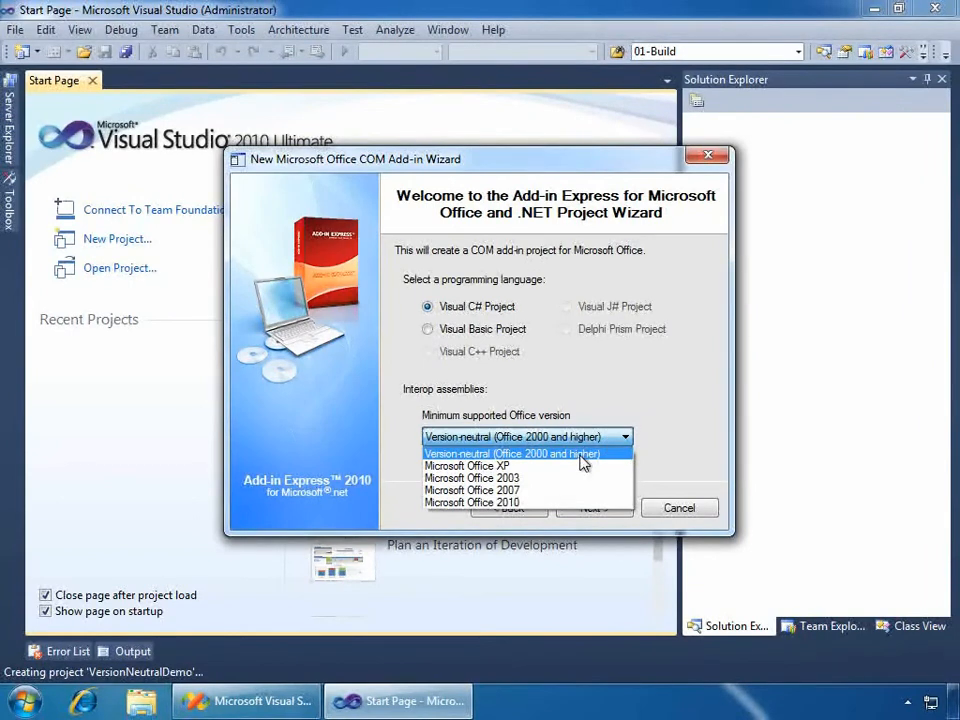
pyautogui.click(510, 452)
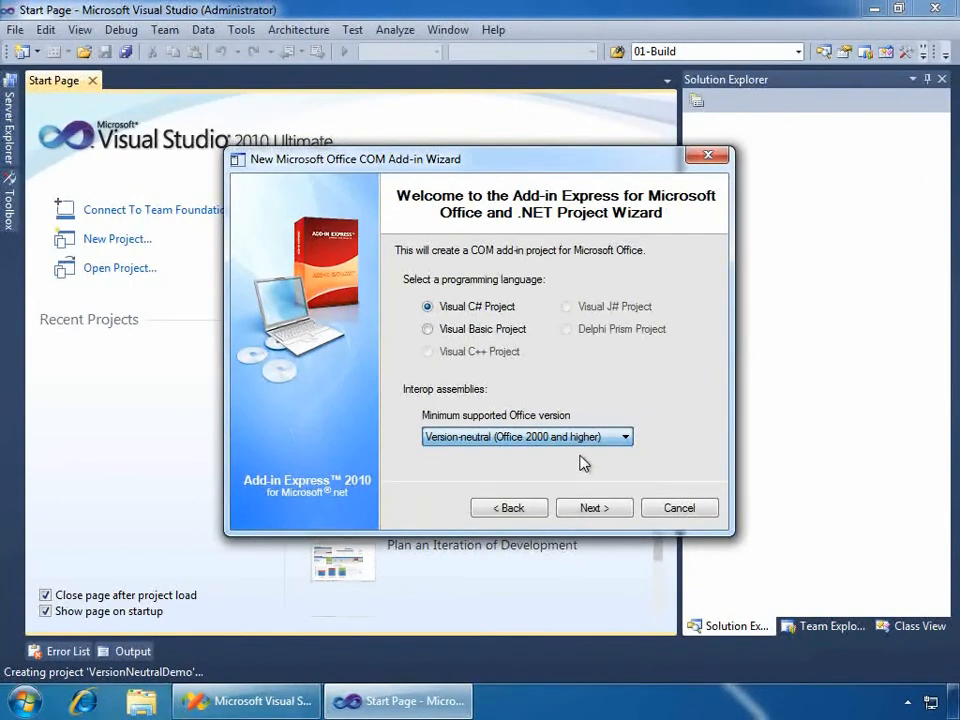
# Step: On the Supported Applications page, check all eleven Office applications from Excel through FrontPage
pyautogui.click(592, 508)
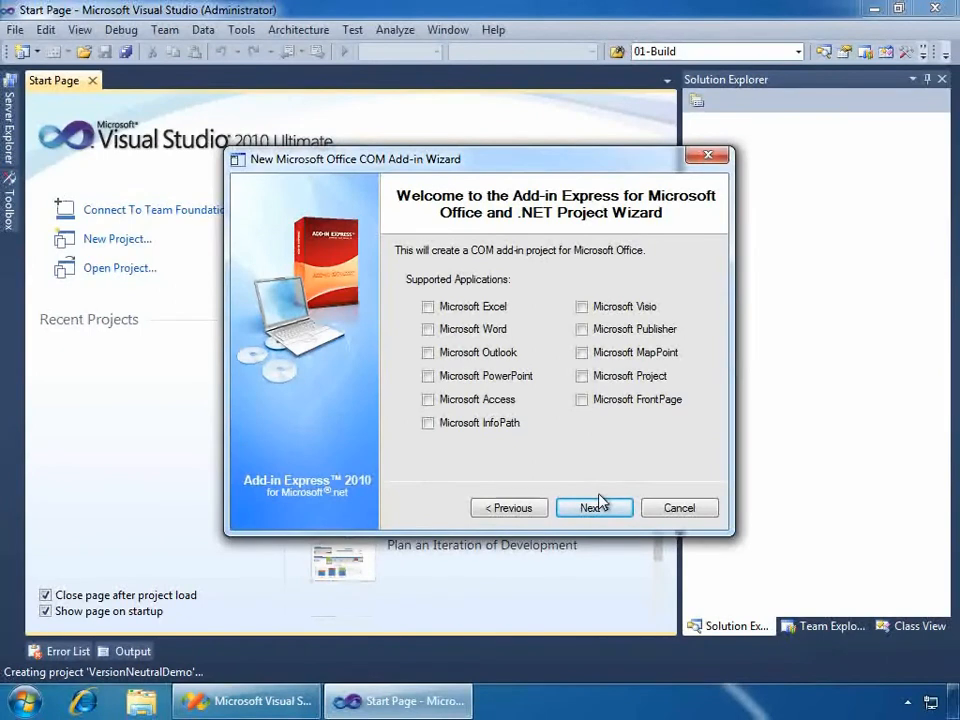
pyautogui.click(428, 306)
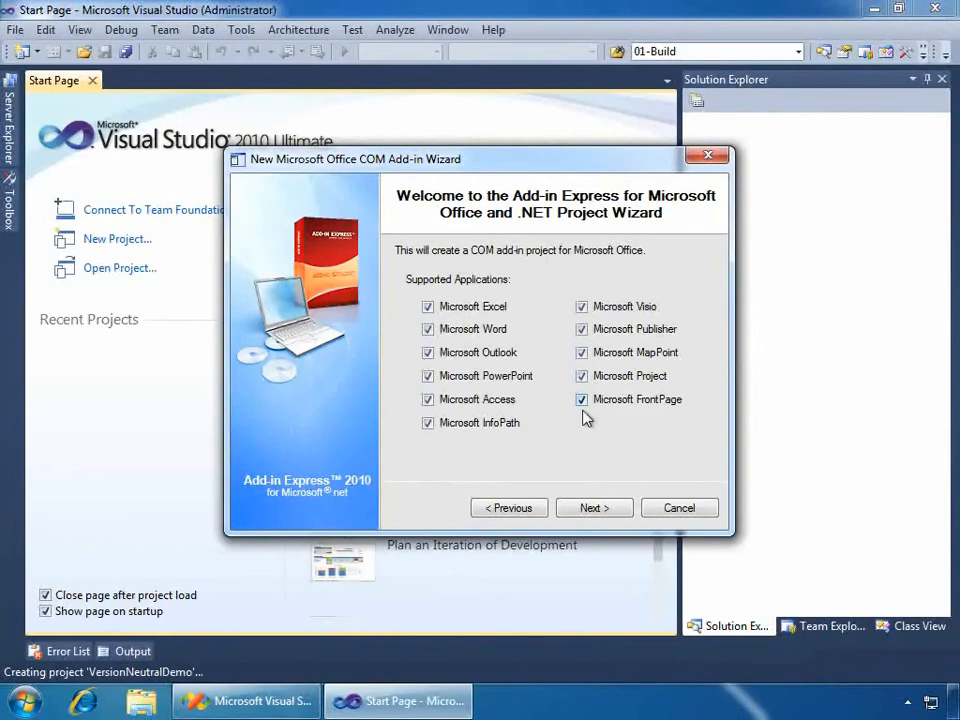
pyautogui.moveTo(612, 418)
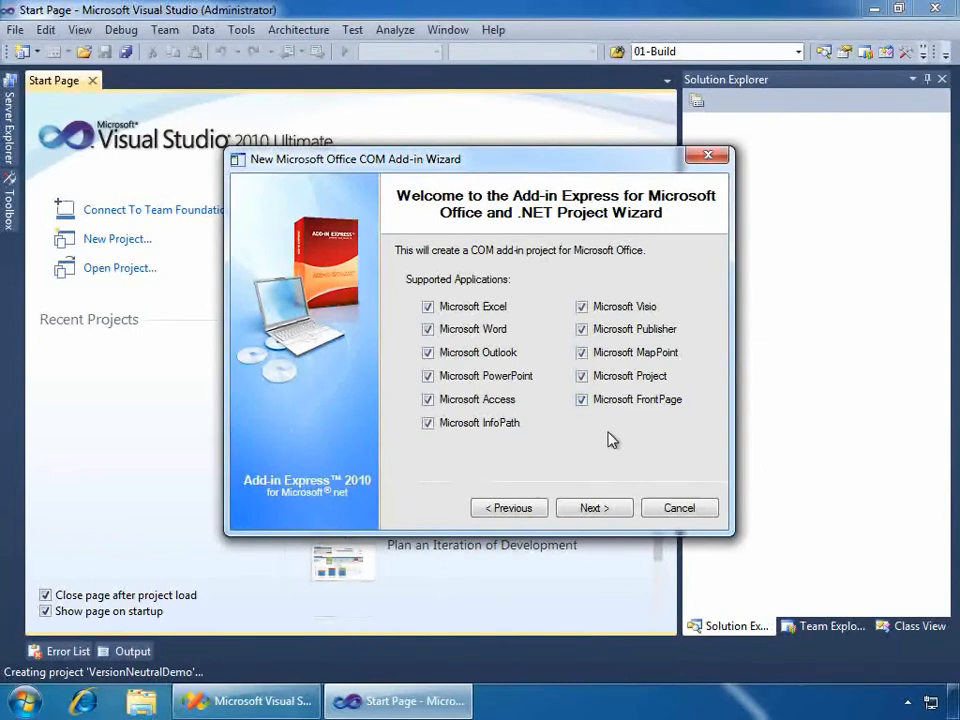
pyautogui.moveTo(648, 450)
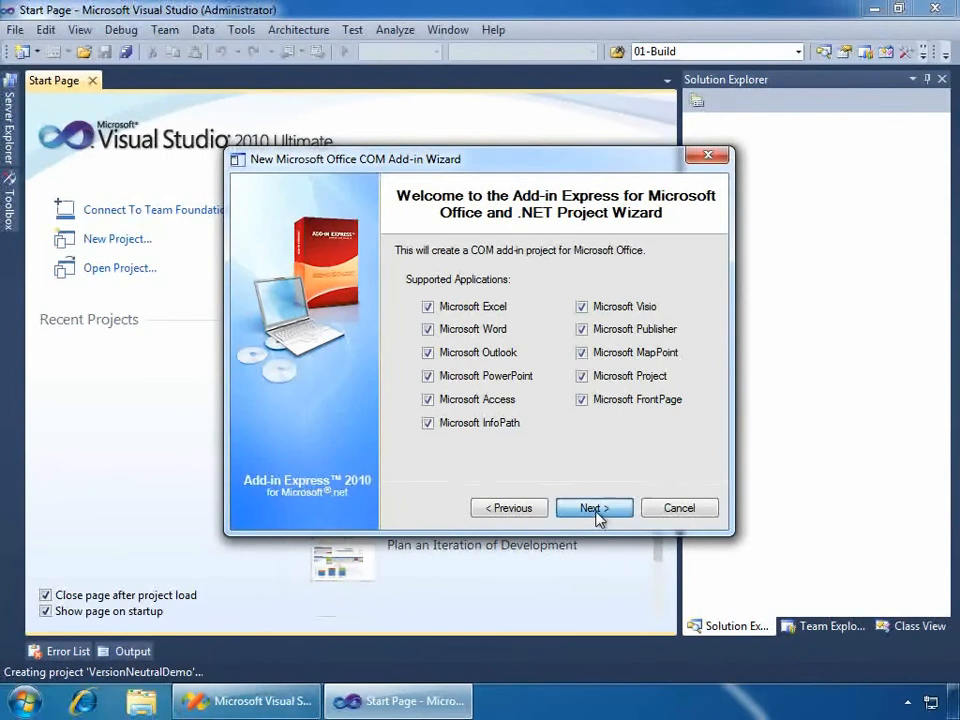
# Step: Finish the wizard with a new strong name key and open AddinModule.cs in design view
pyautogui.click(592, 508)
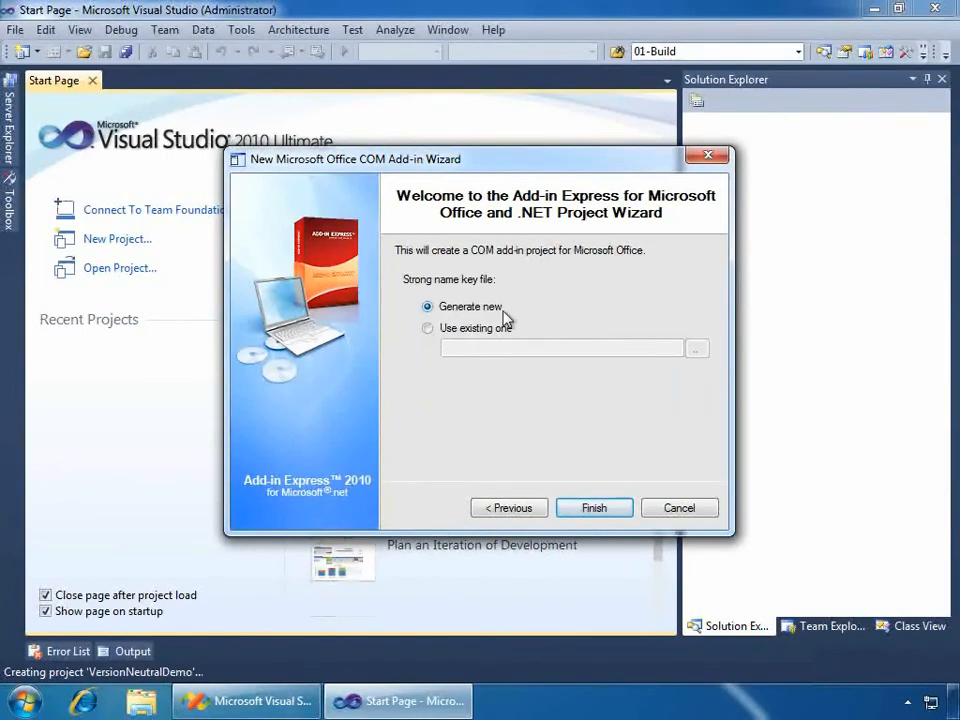
pyautogui.moveTo(718, 444)
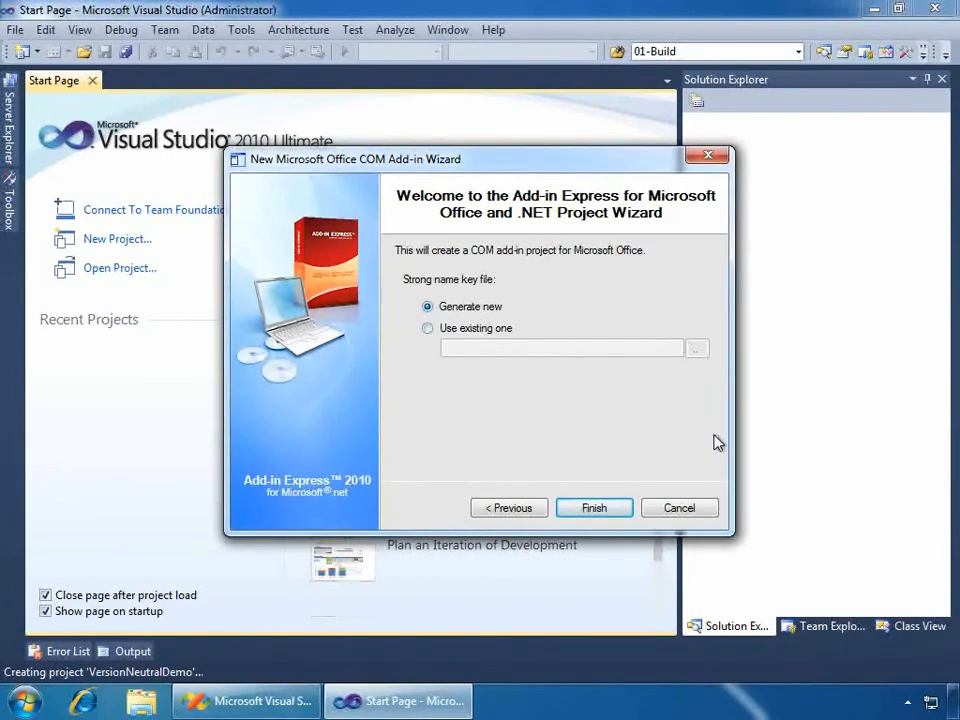
pyautogui.moveTo(594, 508)
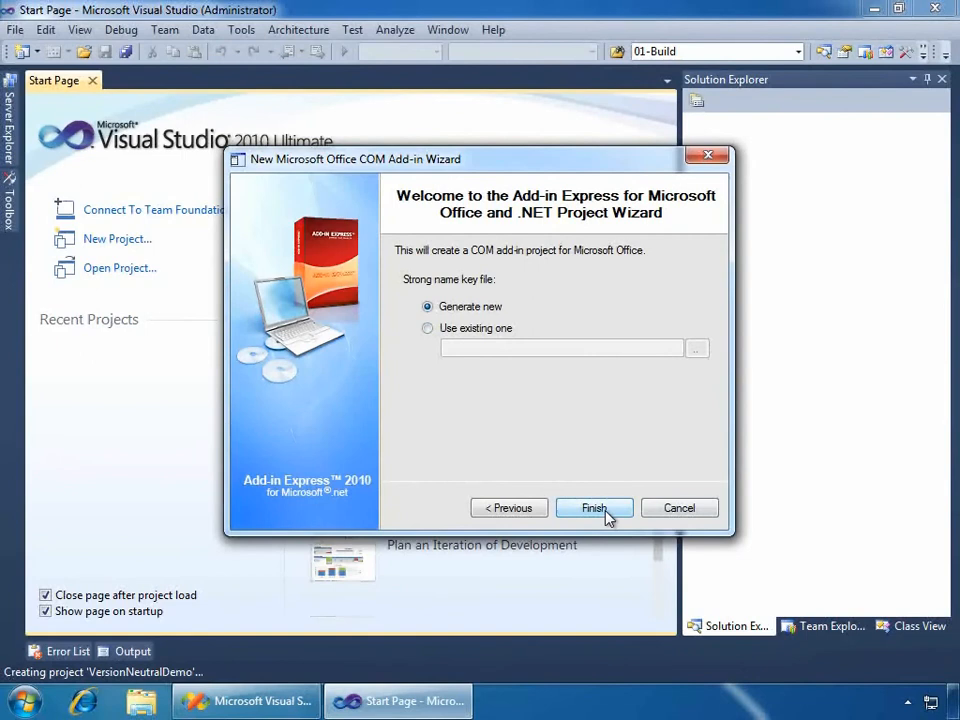
pyautogui.click(594, 508)
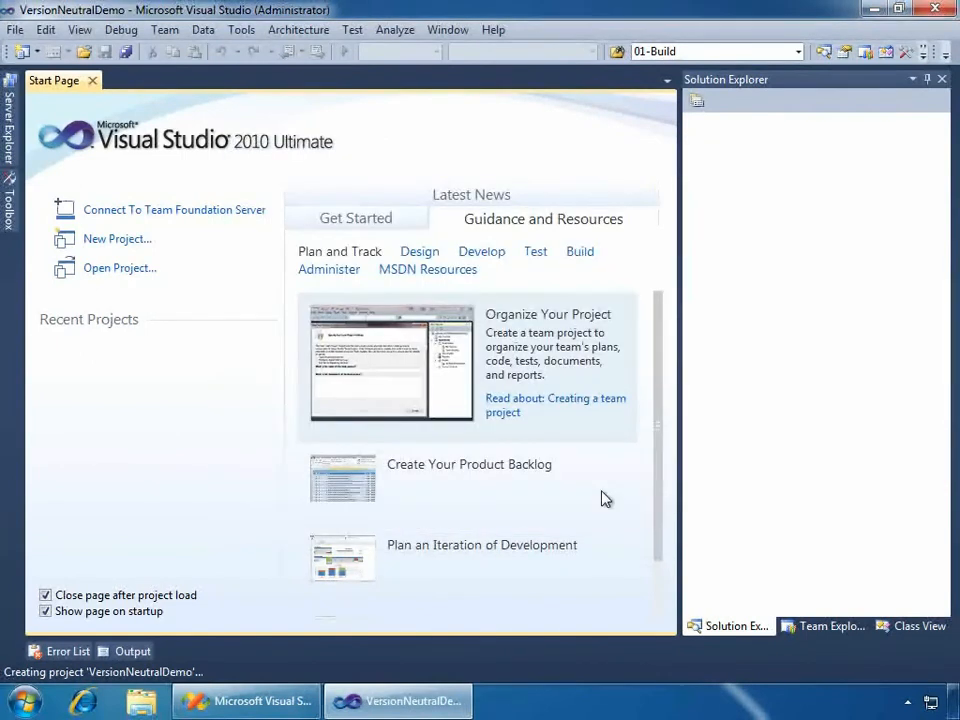
pyautogui.moveTo(608, 568)
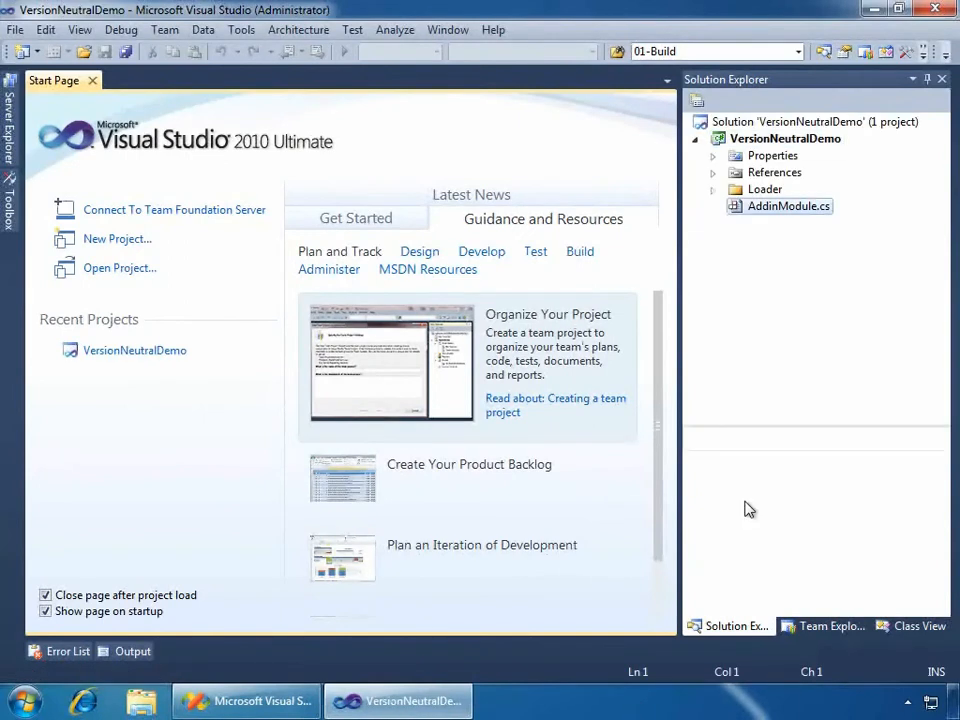
pyautogui.doubleClick(788, 206)
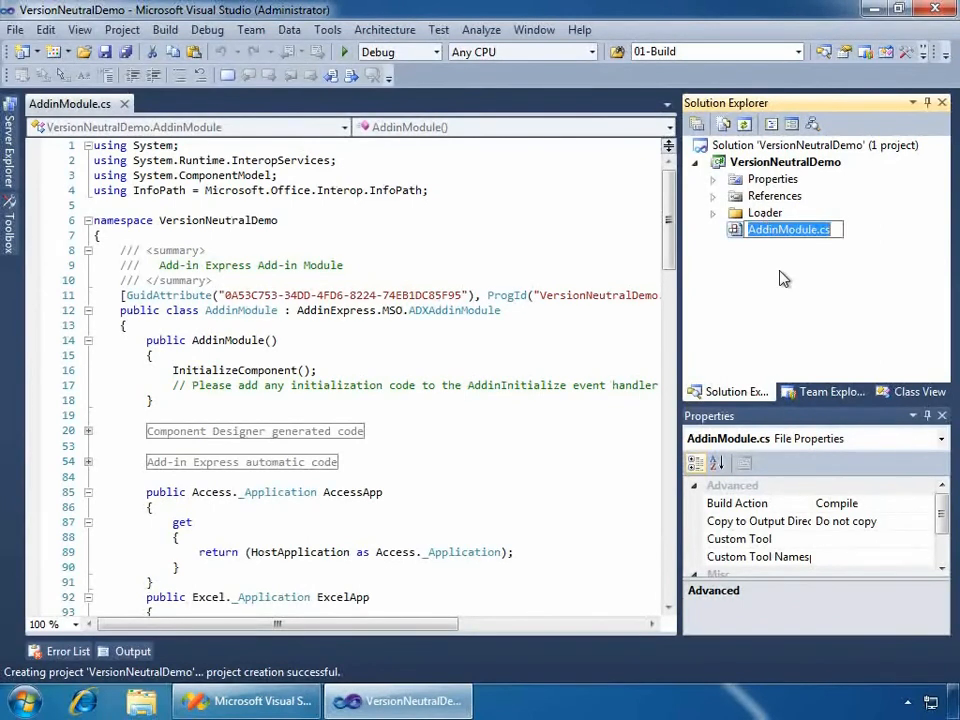
pyautogui.click(788, 228)
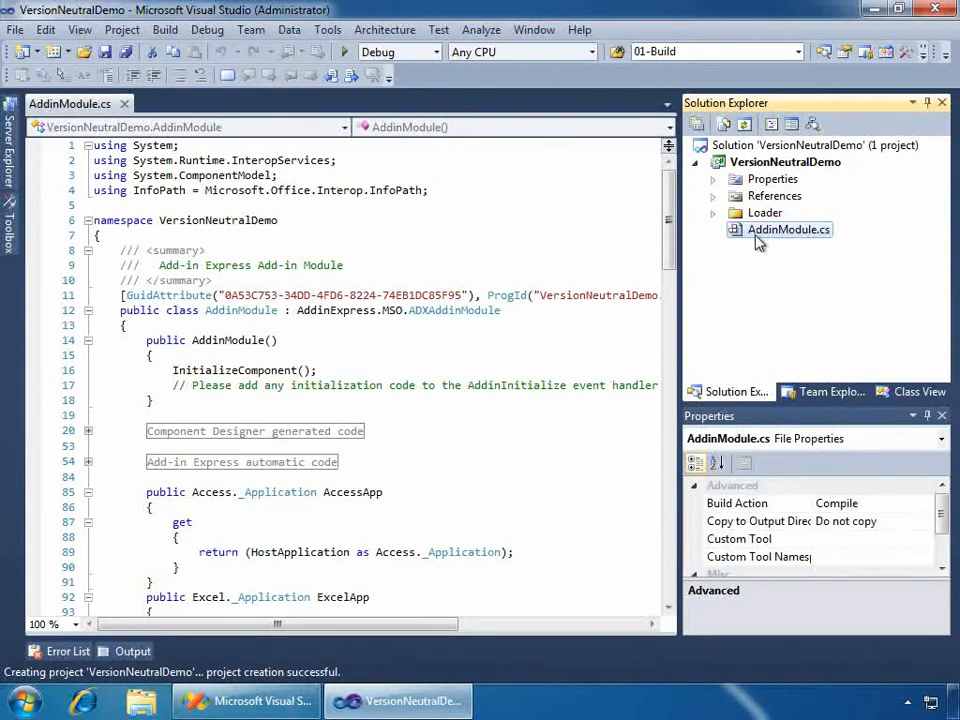
pyautogui.moveTo(752, 248)
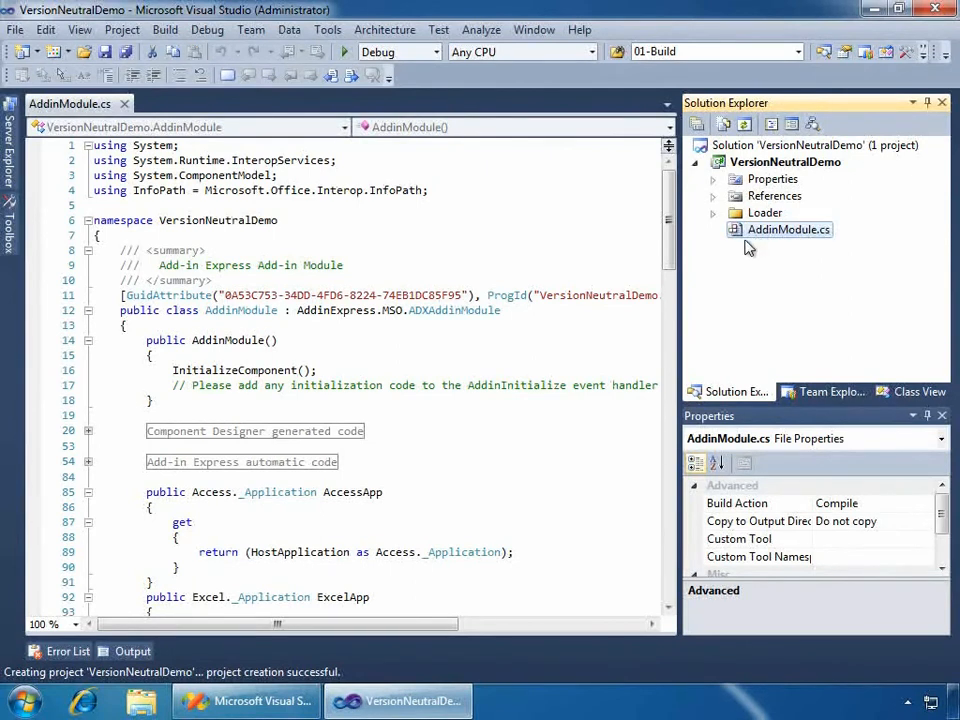
pyautogui.moveTo(752, 344)
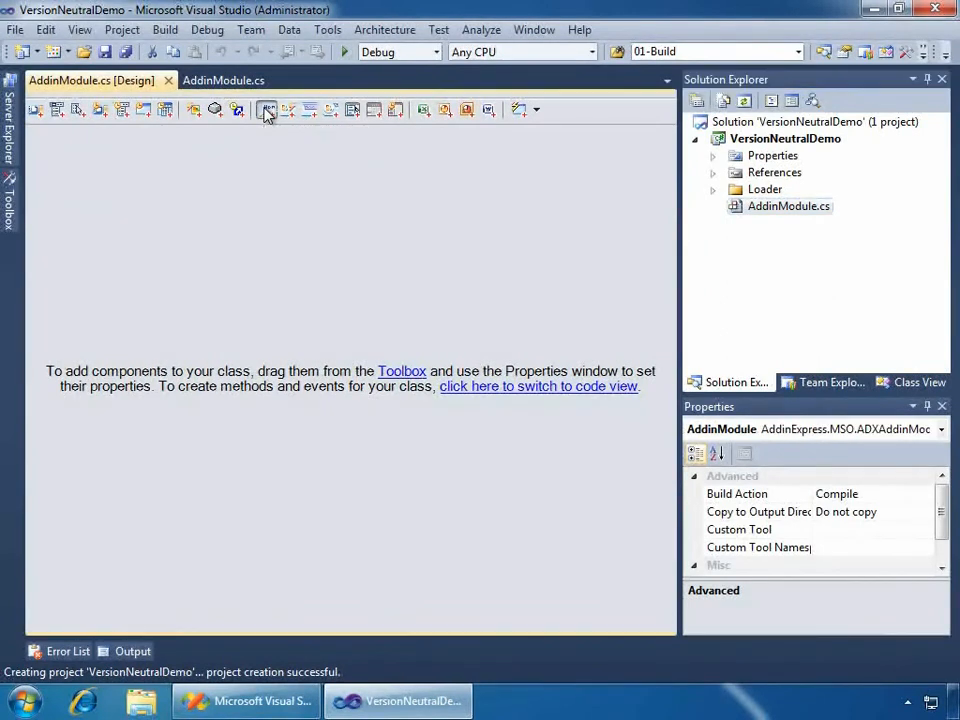
# Step: Add an ADXRibbonTab captioned Version Neutral to the add-in module
pyautogui.click(266, 110)
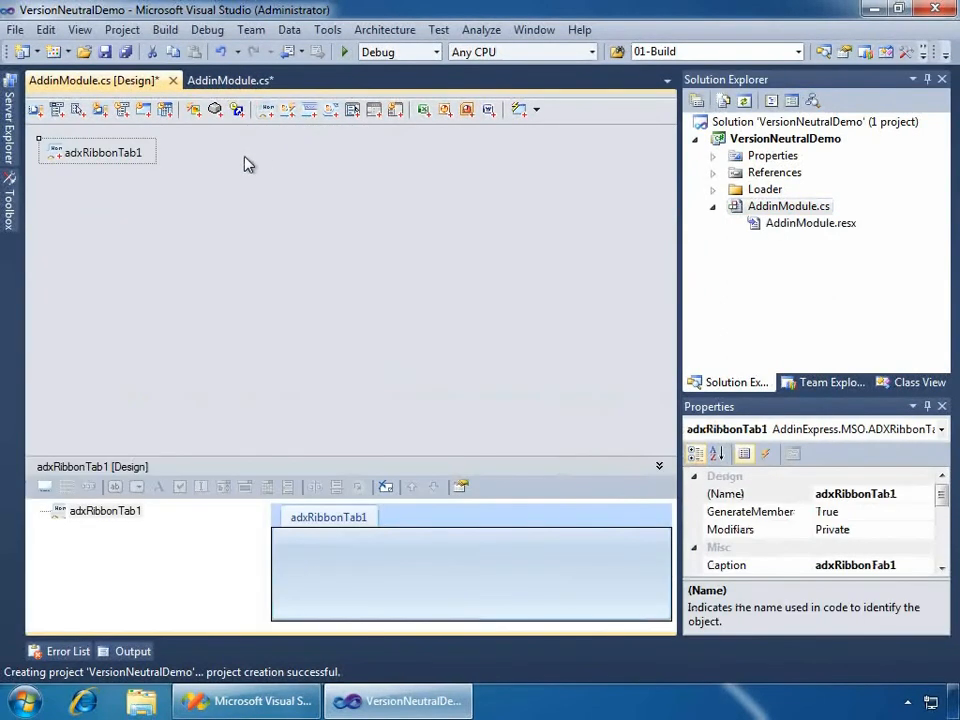
pyautogui.moveTo(196, 414)
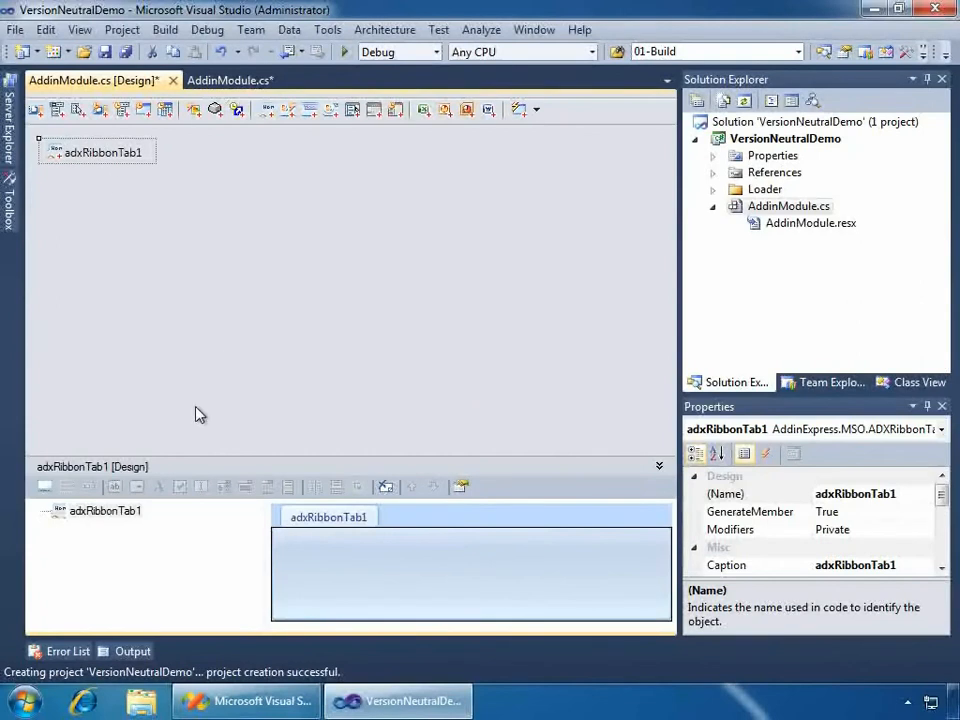
pyautogui.moveTo(284, 496)
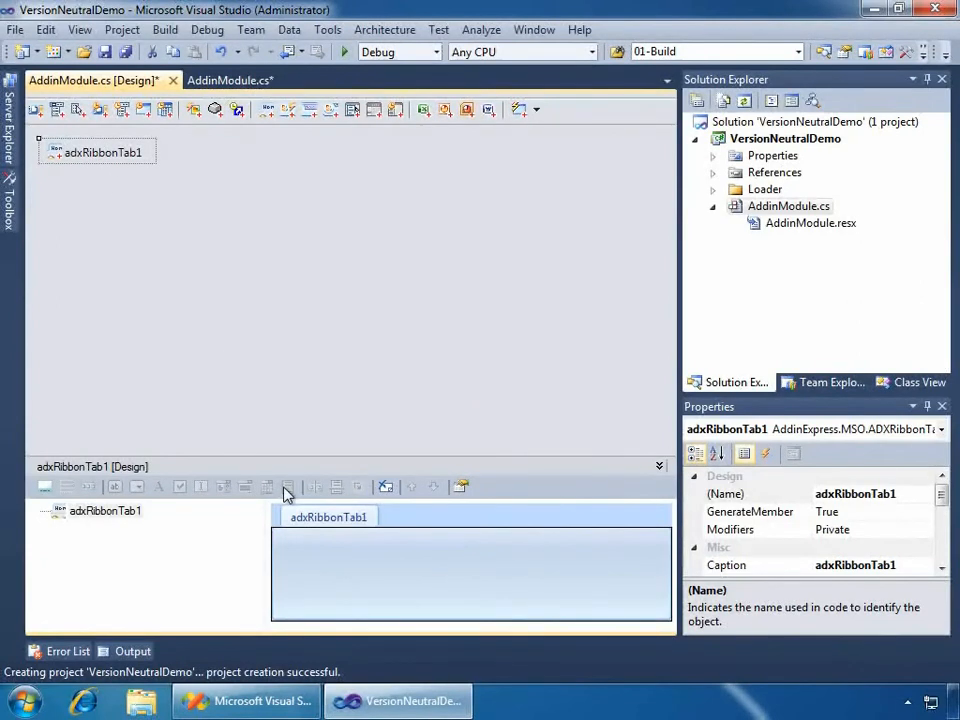
pyautogui.moveTo(700, 544)
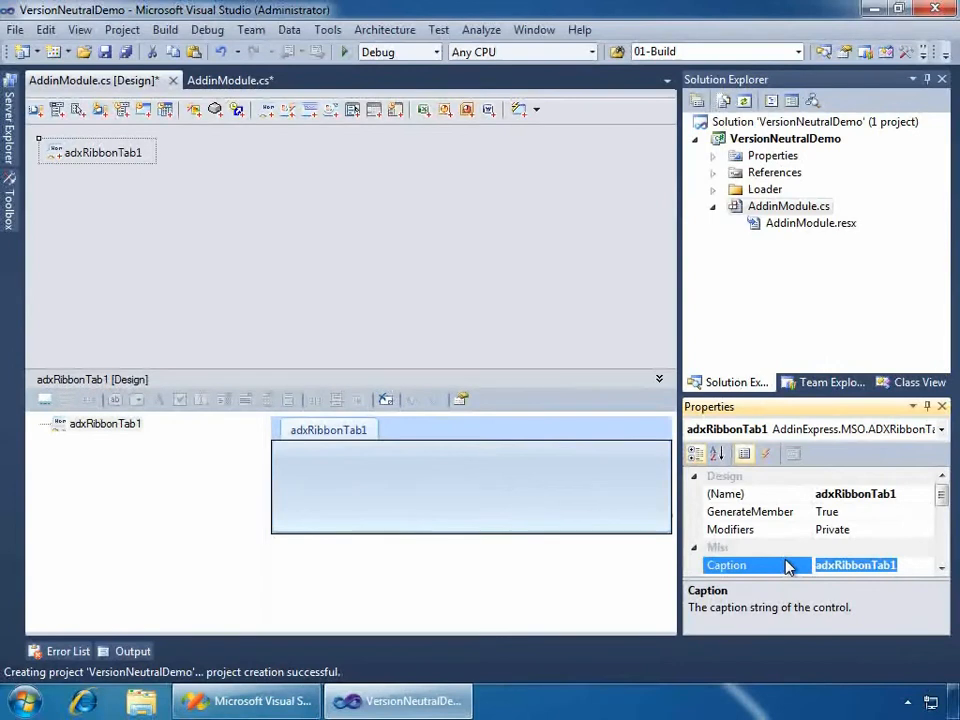
pyautogui.write('Version N')
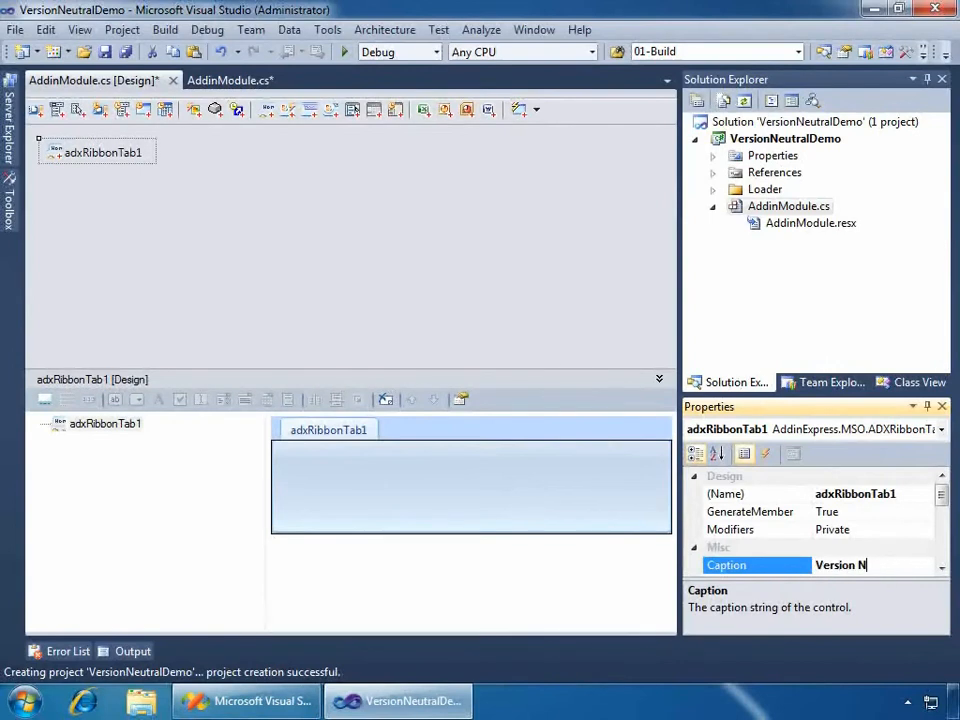
pyautogui.write('ue')
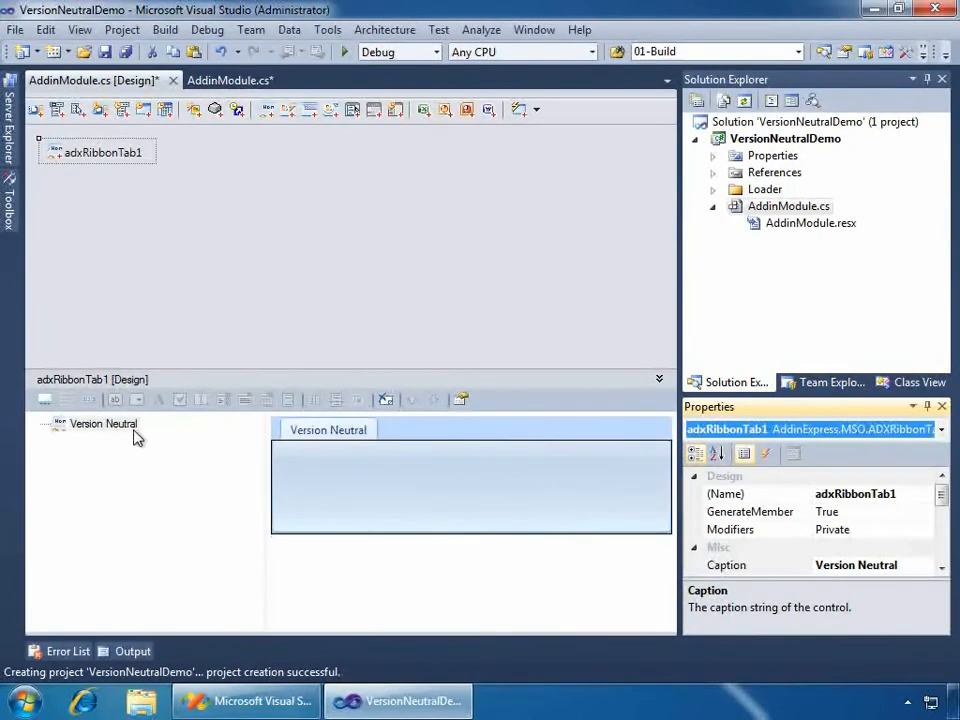
# Step: Add a ribbon group captioned Demo holding a button captioned Click Me!
pyautogui.click(104, 424)
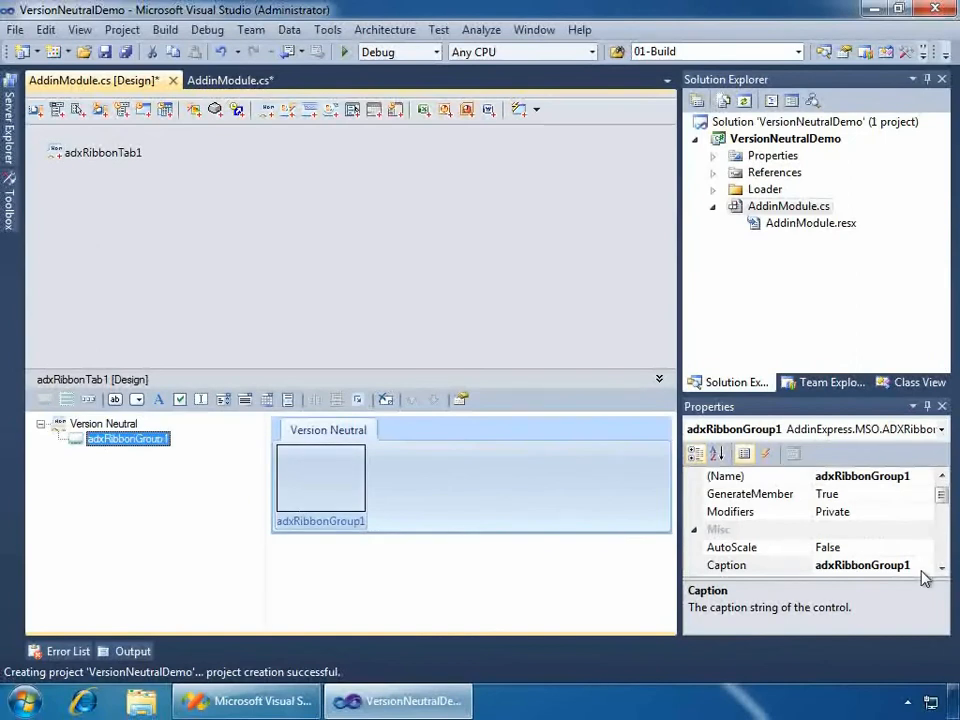
pyautogui.click(750, 564)
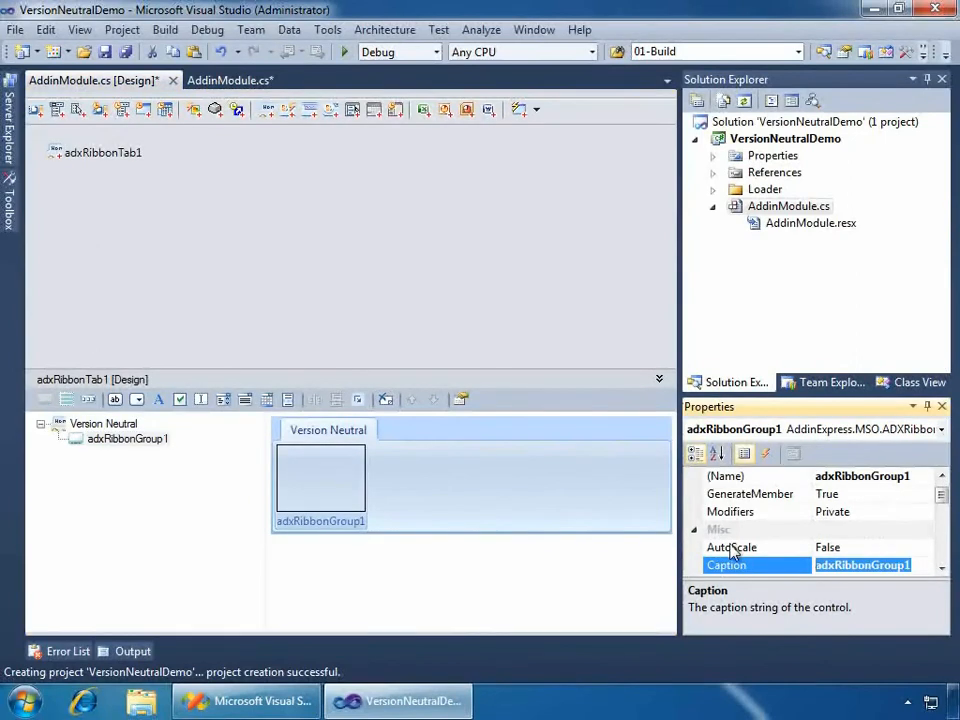
pyautogui.write('Demo')
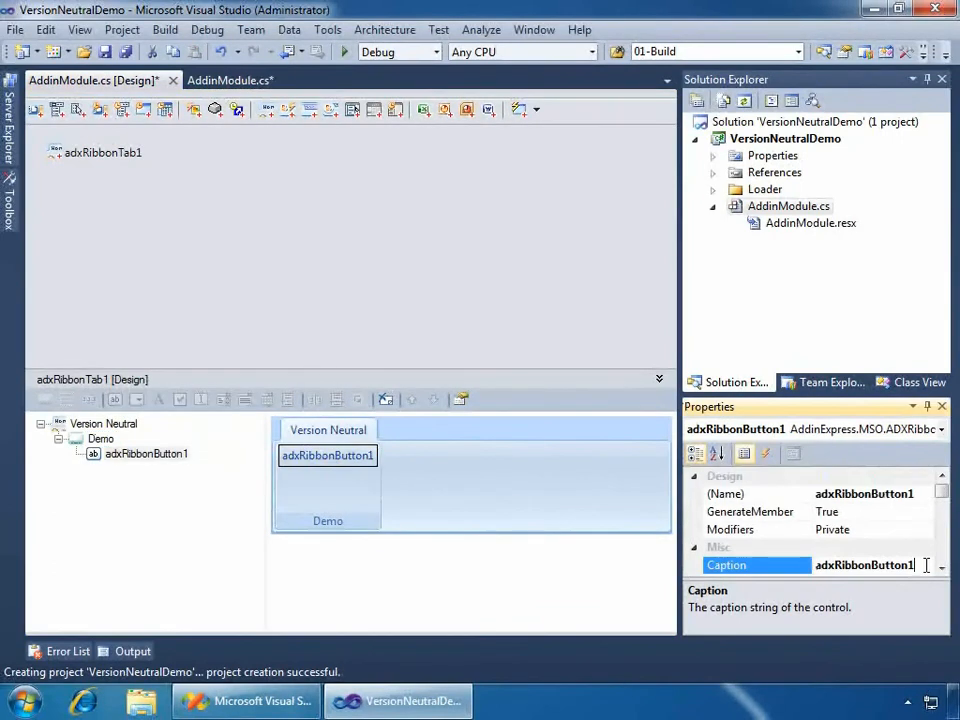
pyautogui.write('C')
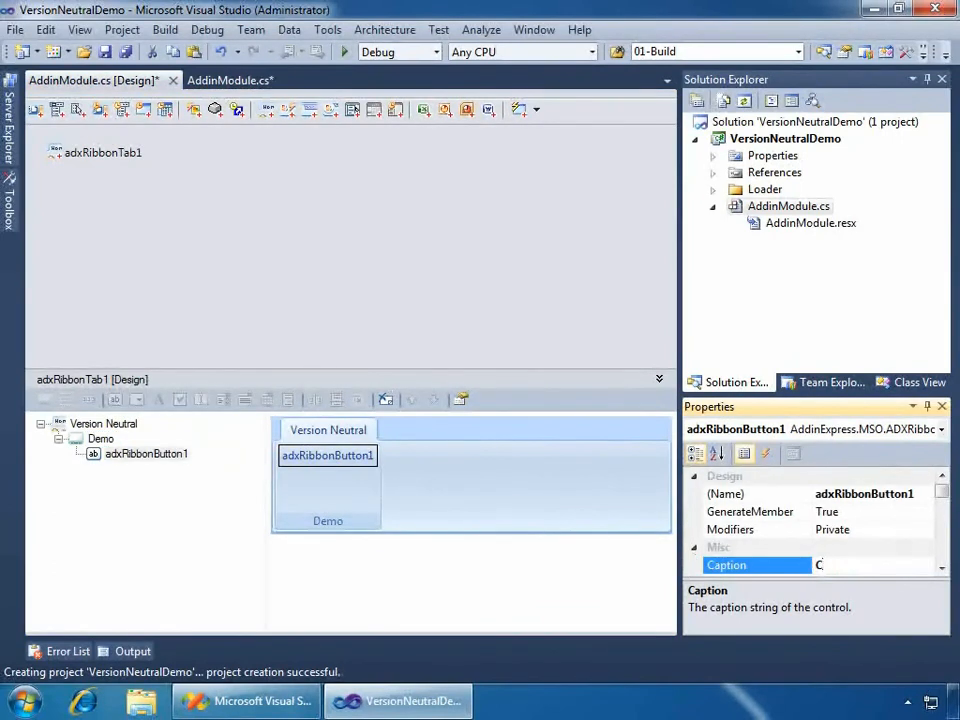
pyautogui.write('lick Me')
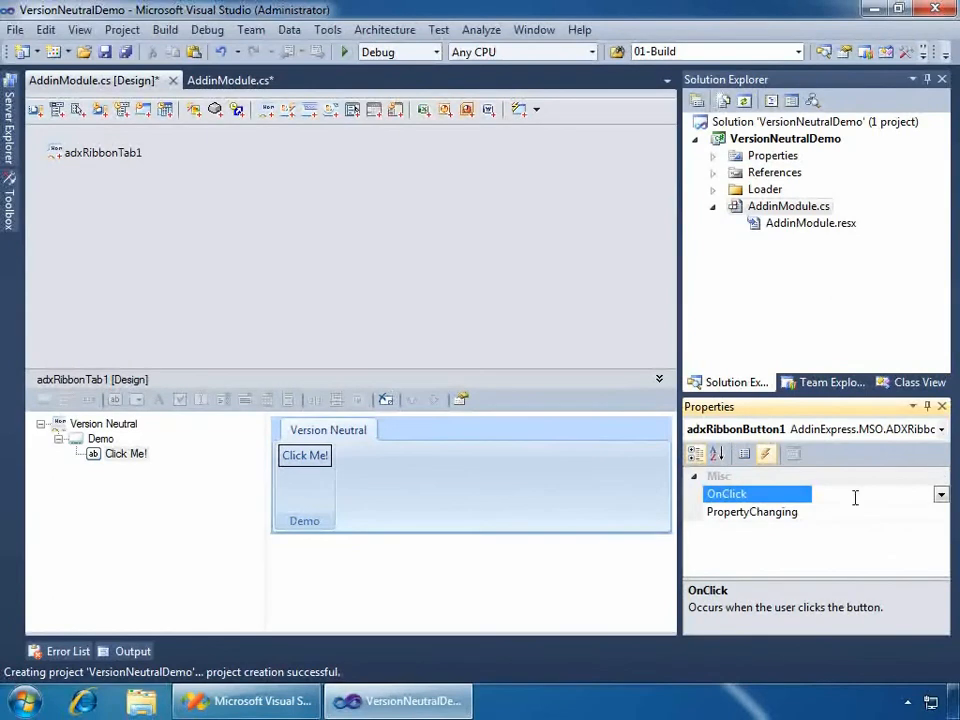
# Step: Generate the adxRibbonButton1_OnClick handler for the Click Me! button
pyautogui.rightClick(756, 492)
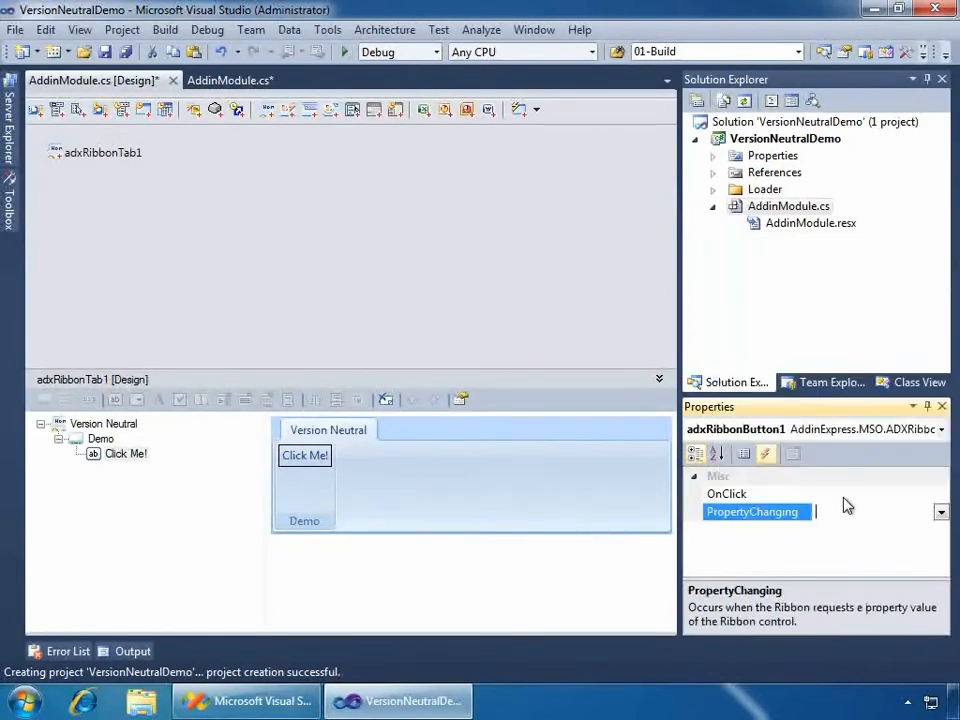
pyautogui.click(728, 492)
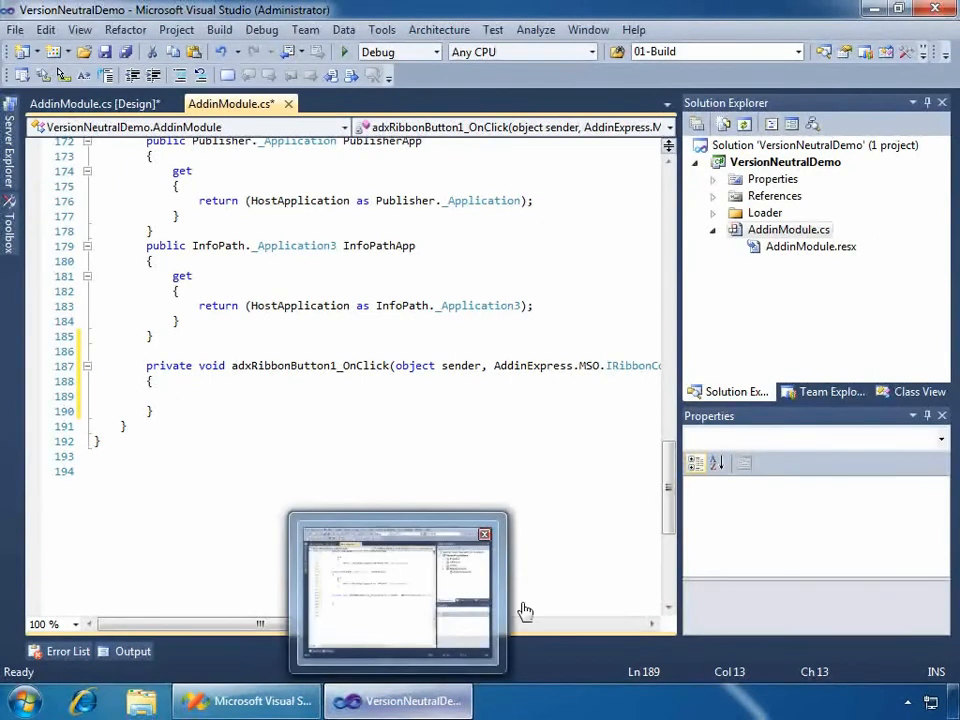
# Step: Write System.Windows.Forms.MessageBox.Show("Host Version: " in the click handler
pyautogui.click(176, 390)
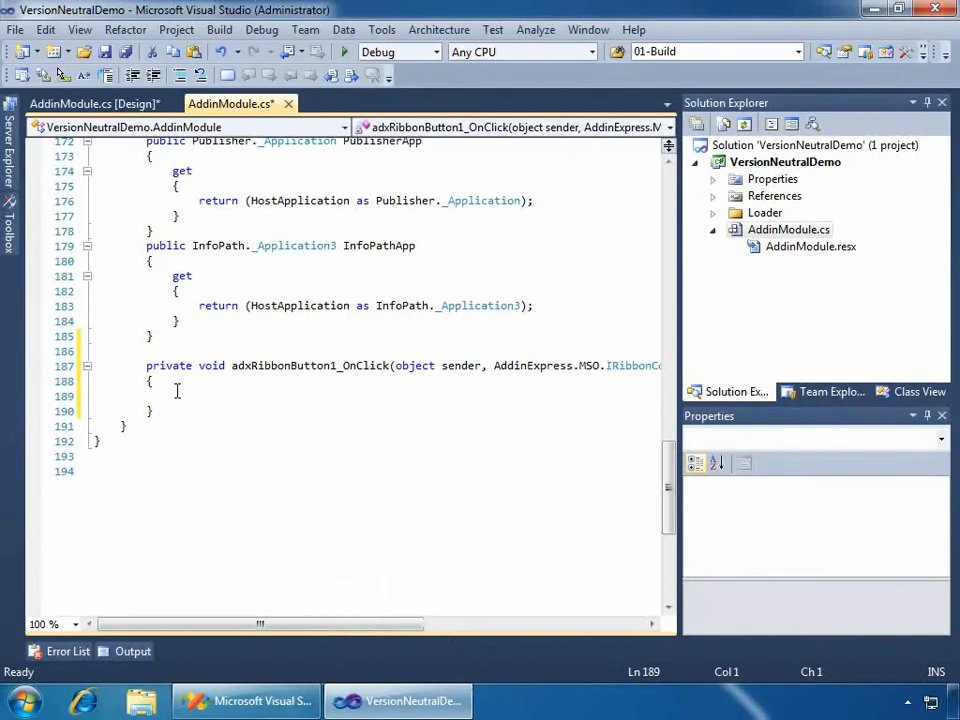
pyautogui.write('sys')
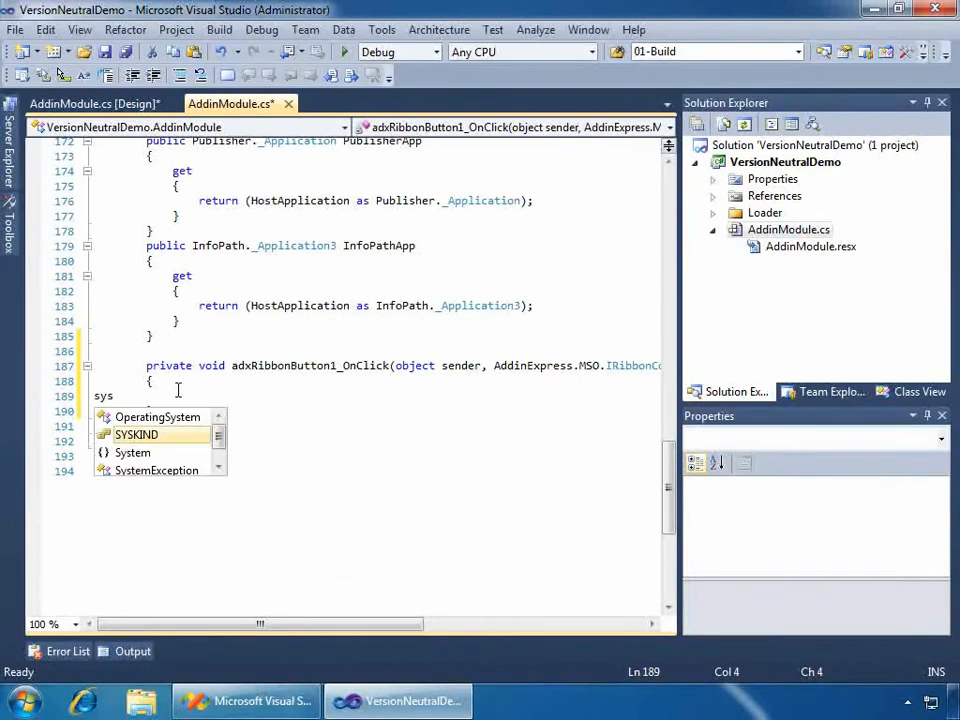
pyautogui.write('tem.Windows.form')
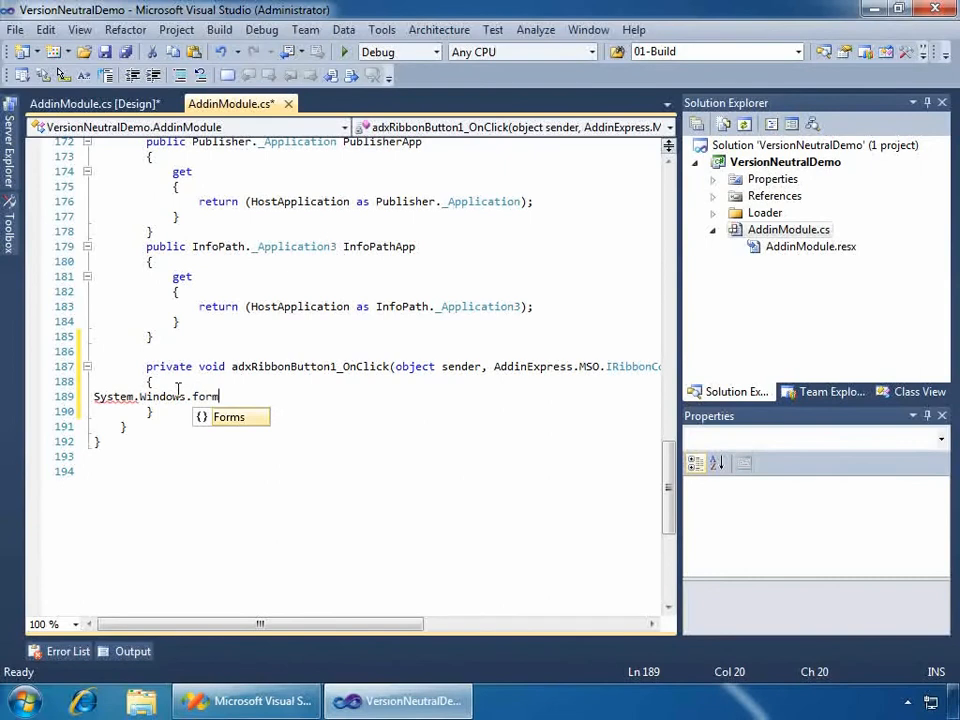
pyautogui.write('s')
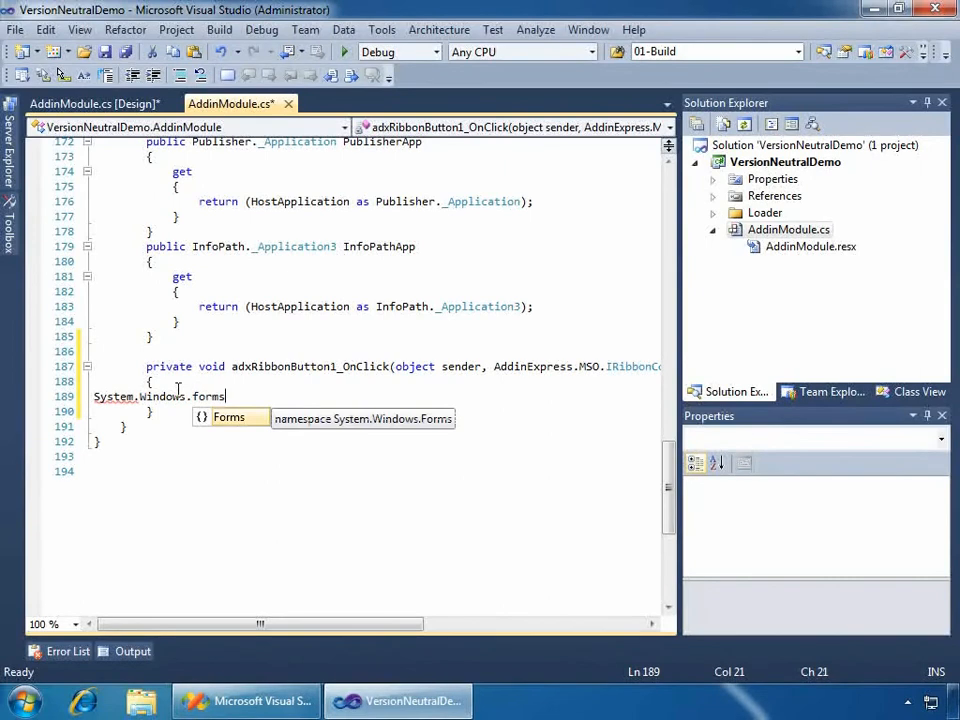
pyautogui.write('.mes')
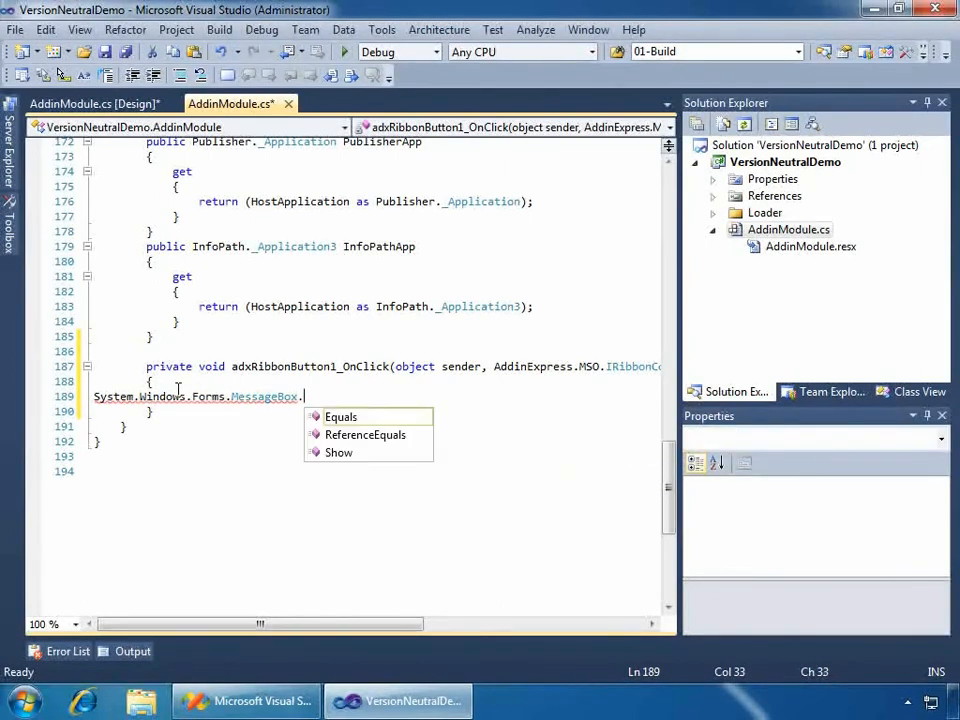
pyautogui.write('Show')
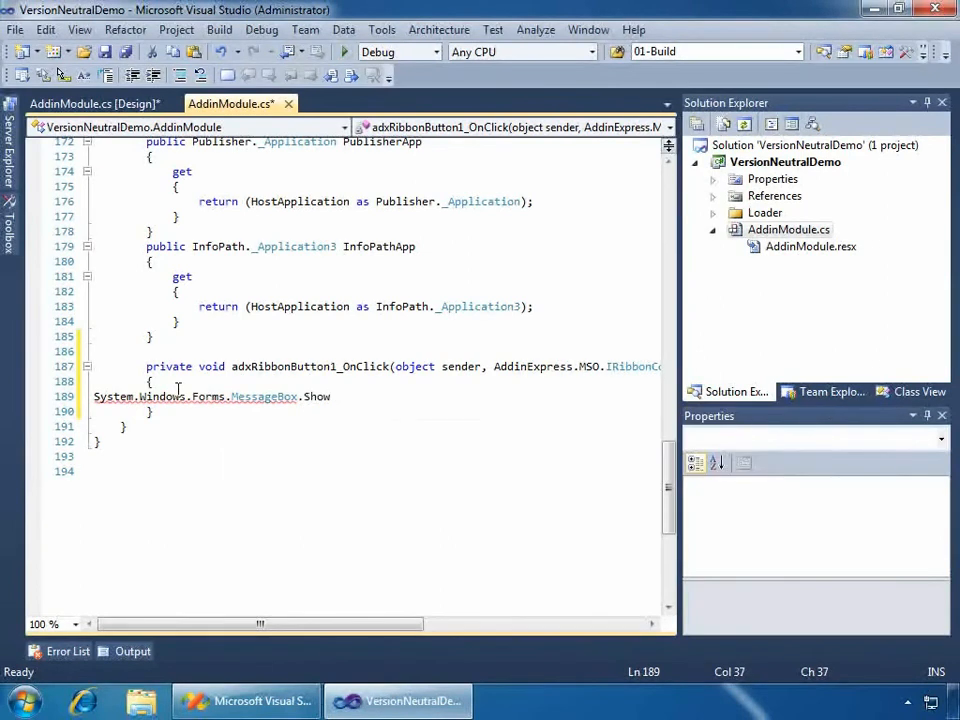
pyautogui.write('("Host Versio')
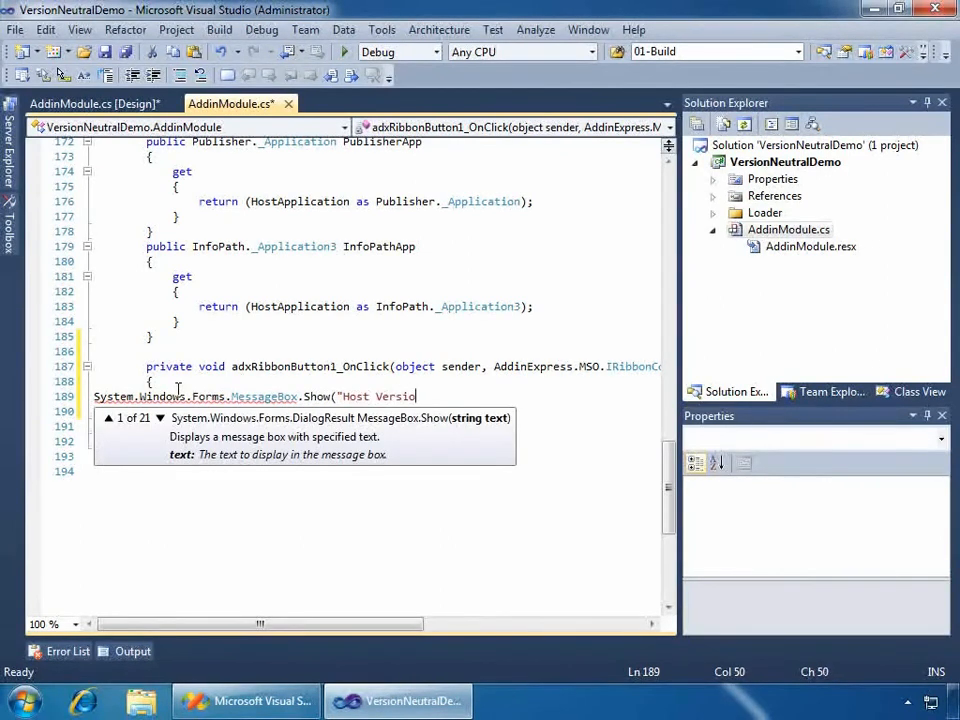
pyautogui.write('n')
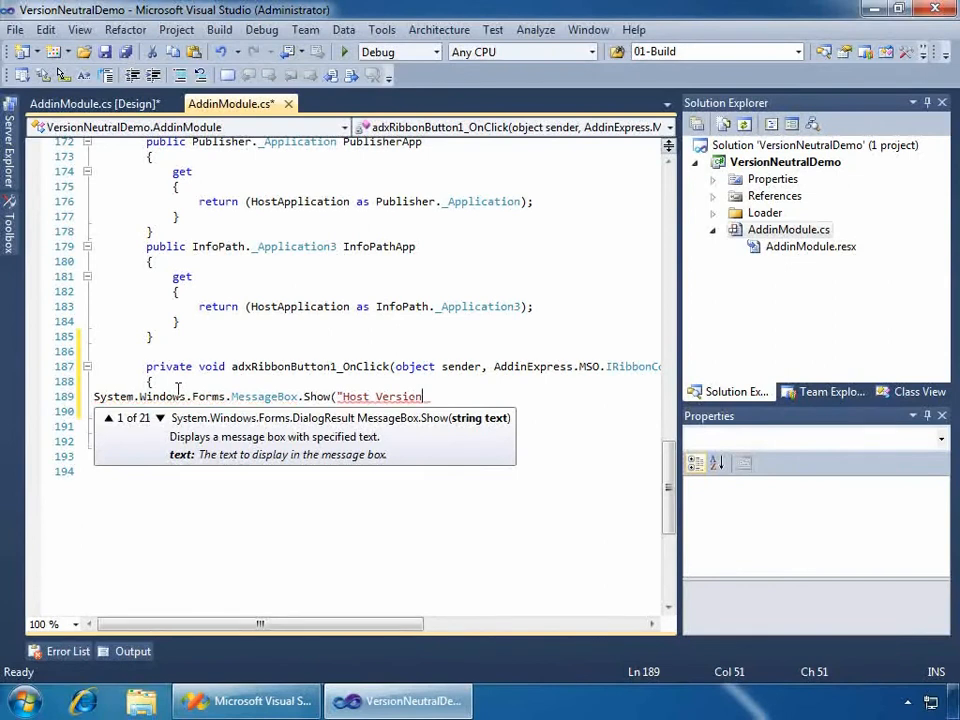
pyautogui.write(': " + this.')
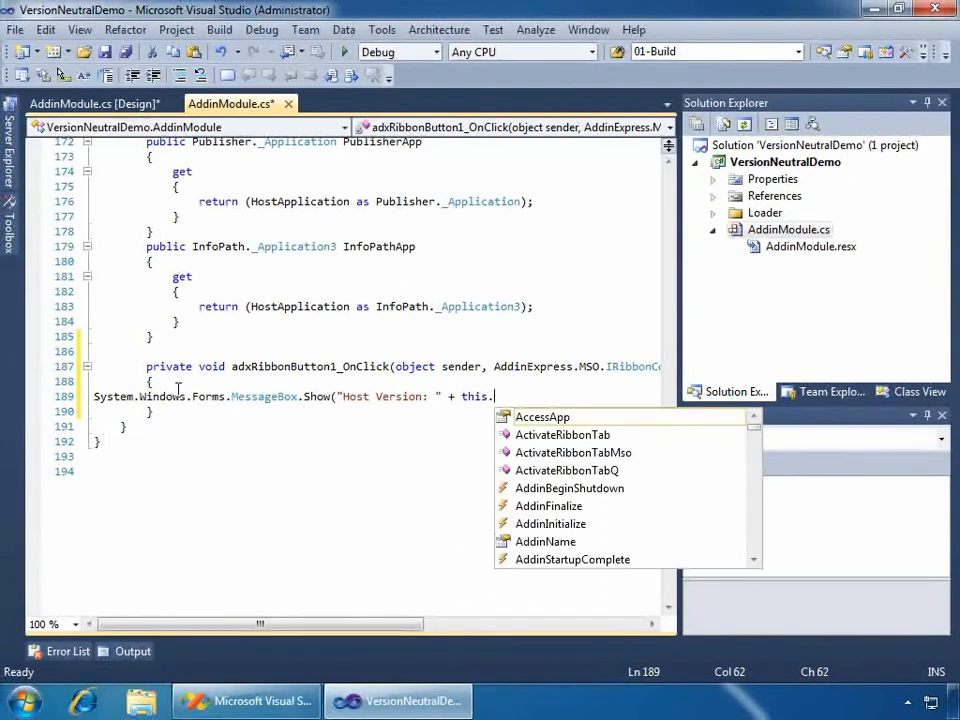
# Step: Append this.HostMajorVersion and the Bit Version note to complete the message box text
pyautogui.write('hos')
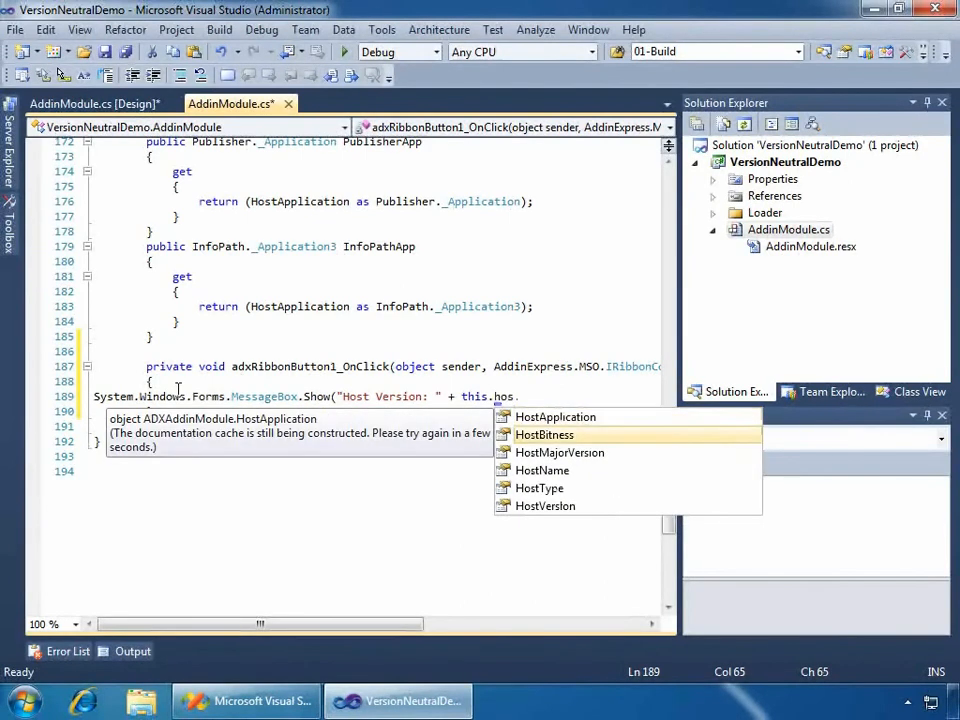
pyautogui.write('HostMajorVersion +')
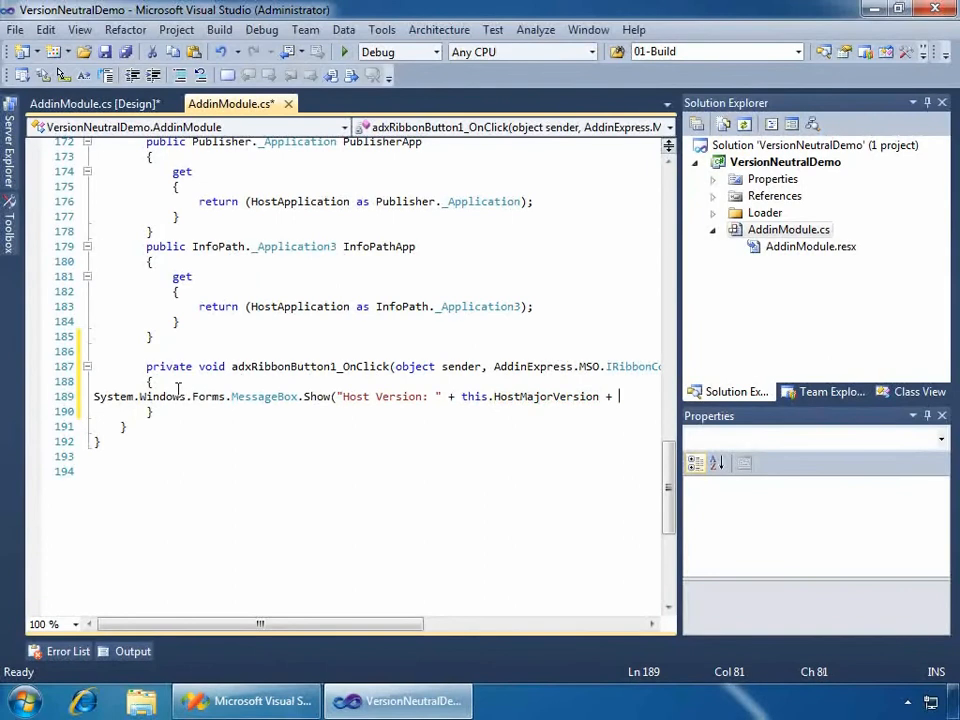
pyautogui.write('"  Bit')
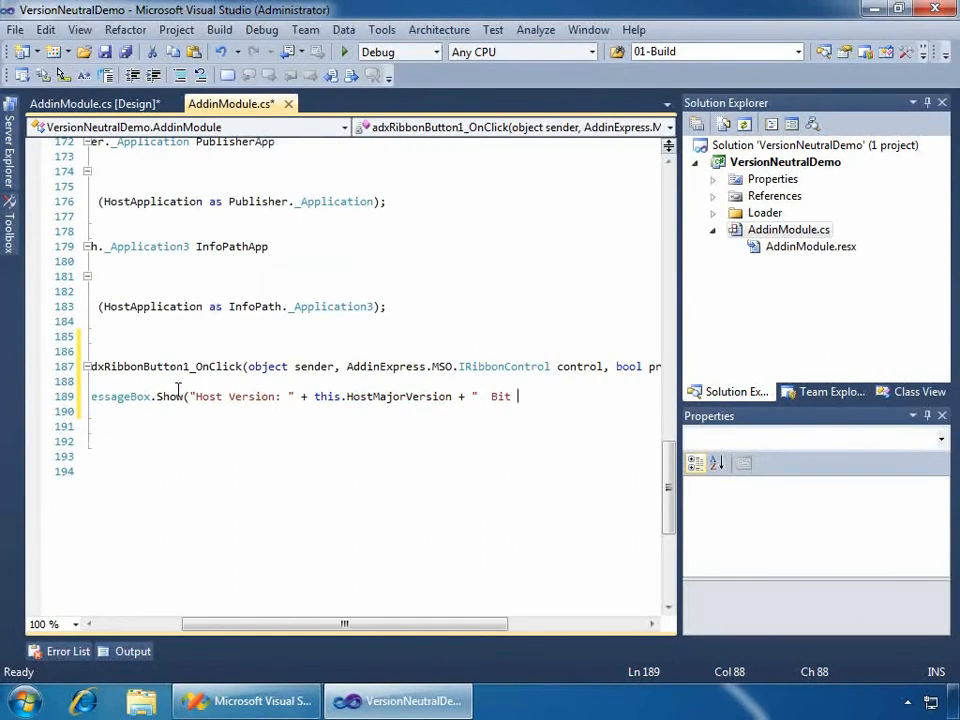
pyautogui.write('Version')
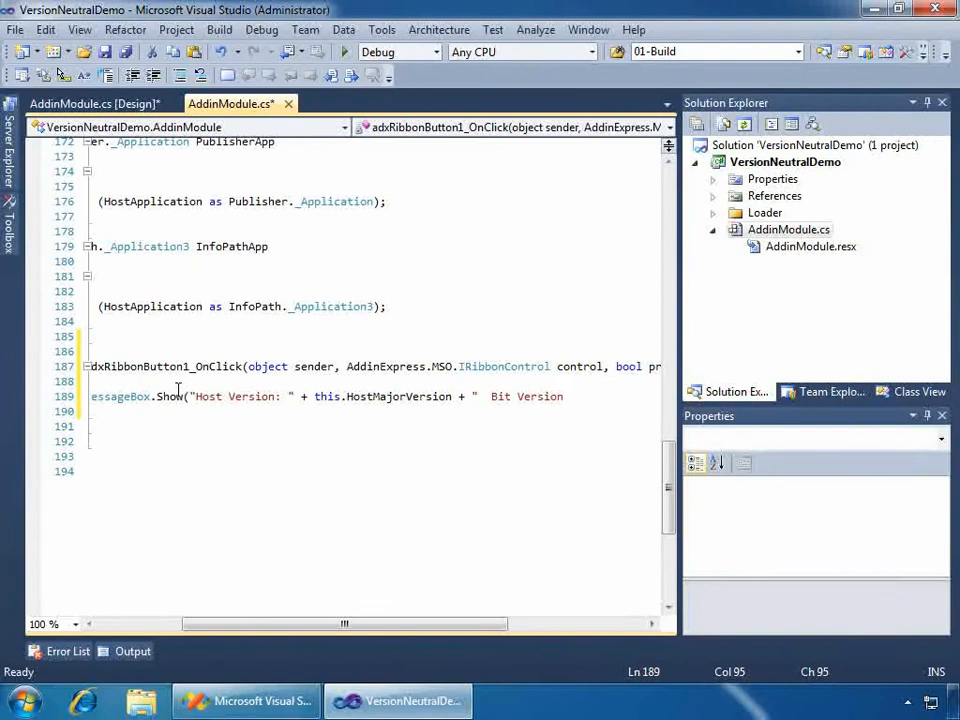
pyautogui.write('"')
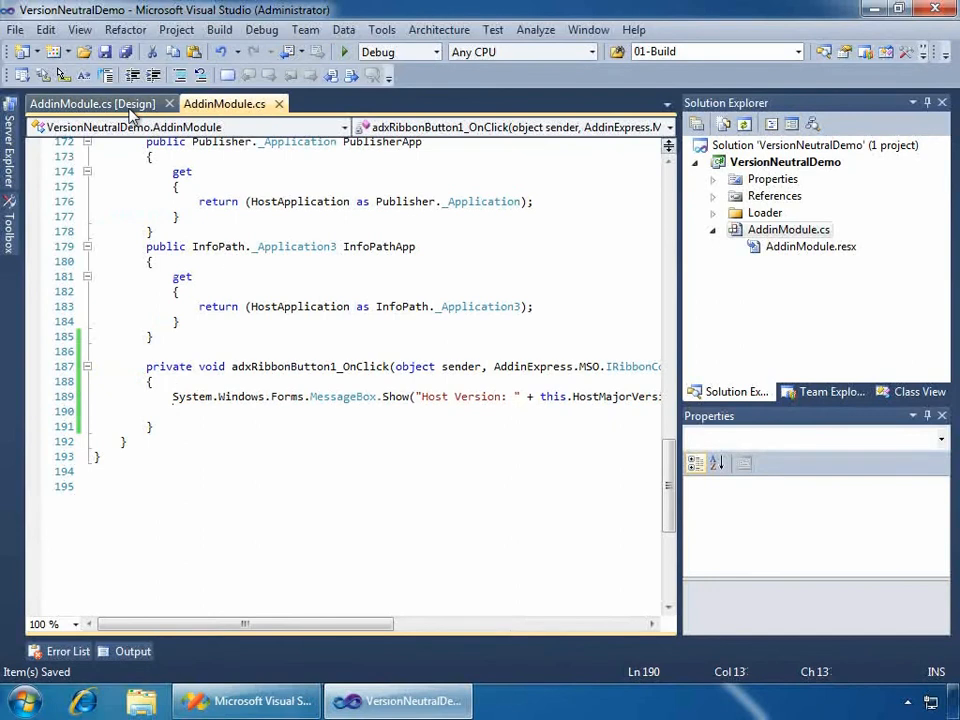
# Step: Add an ADXCommandBar named VersionNeutral in the add-in module designer
pyautogui.click(90, 104)
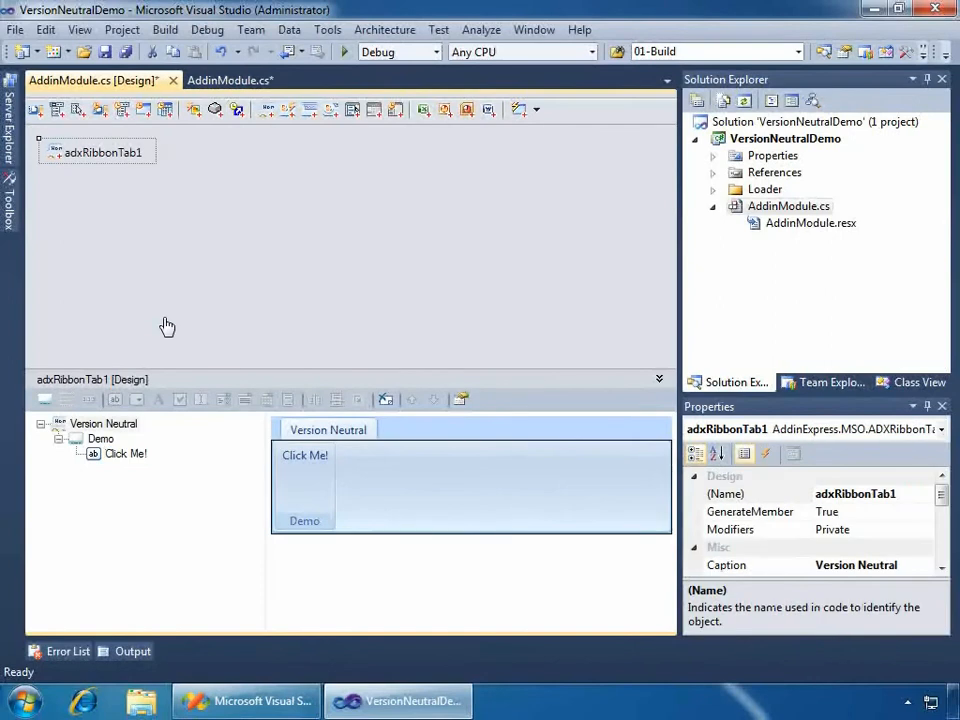
pyautogui.moveTo(152, 324)
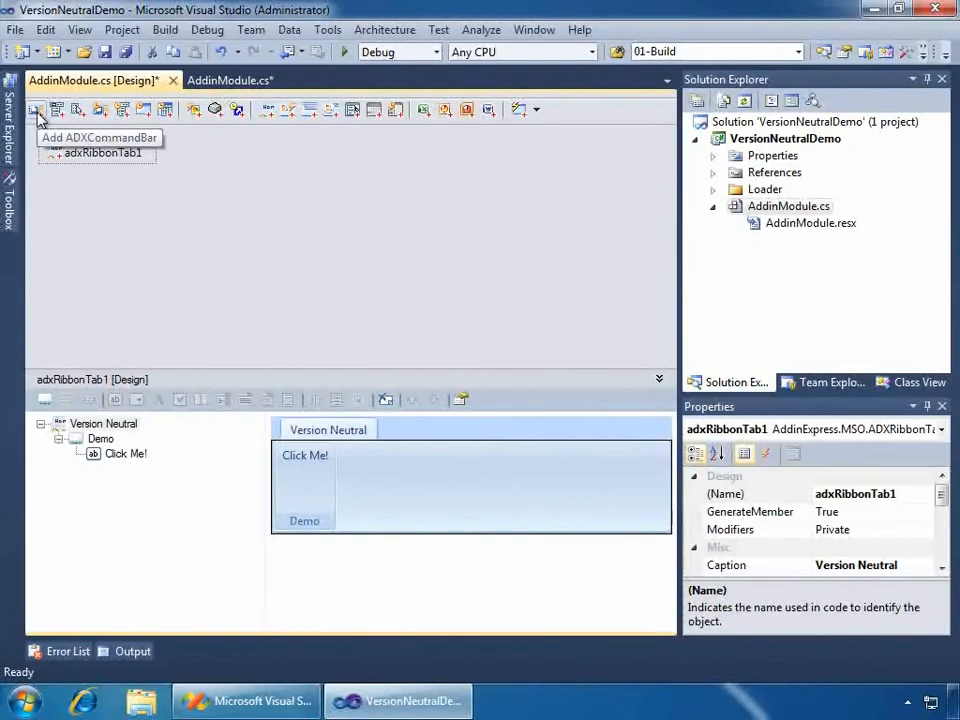
pyautogui.click(36, 108)
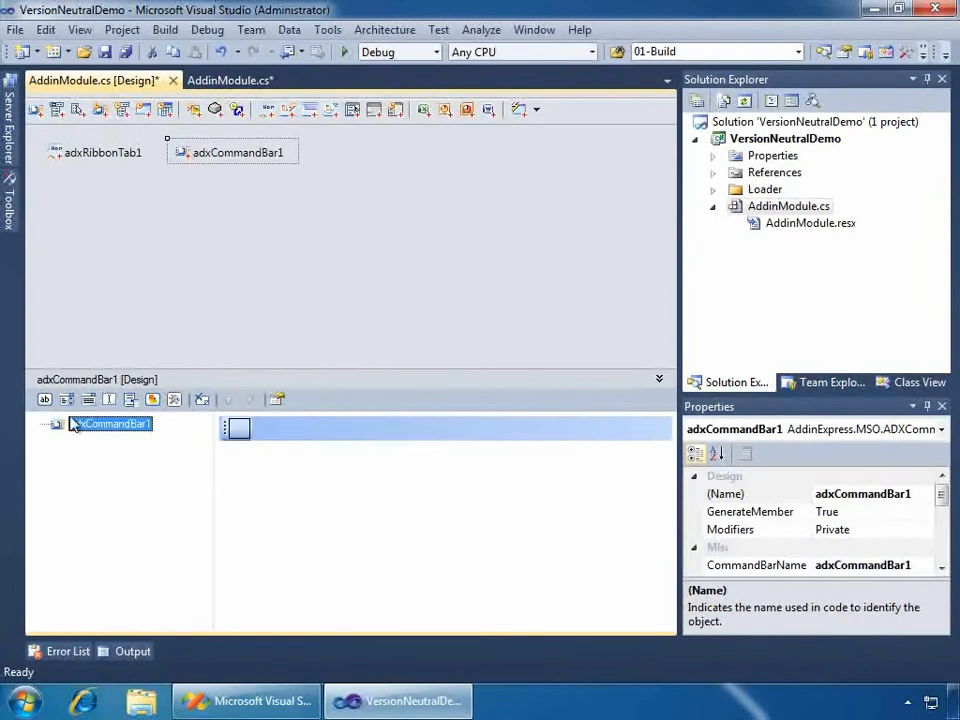
pyautogui.moveTo(44, 400)
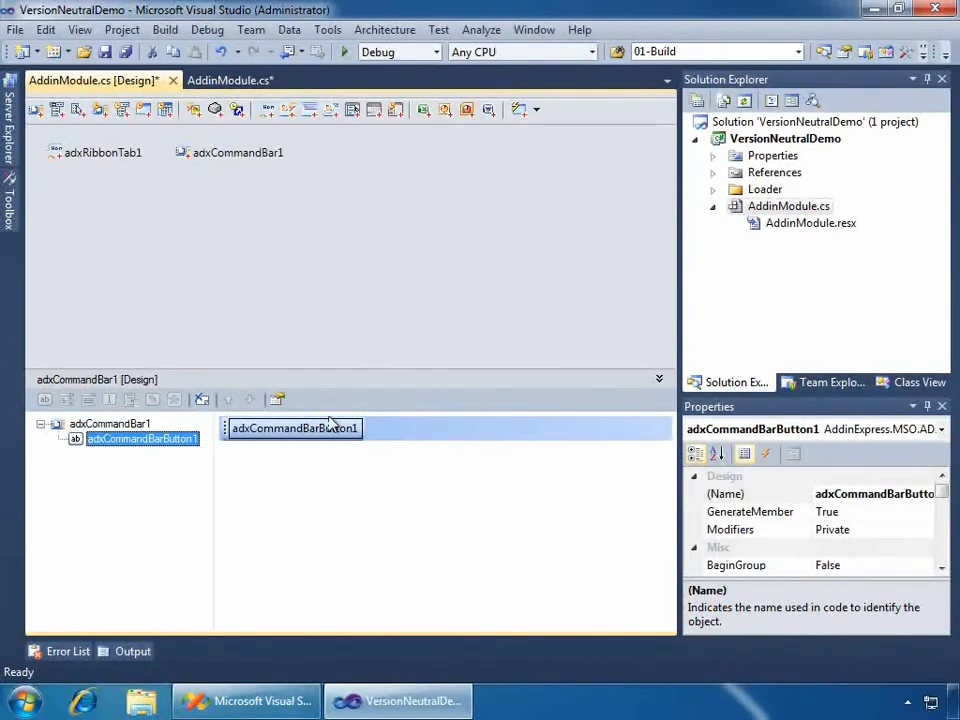
pyautogui.click(108, 424)
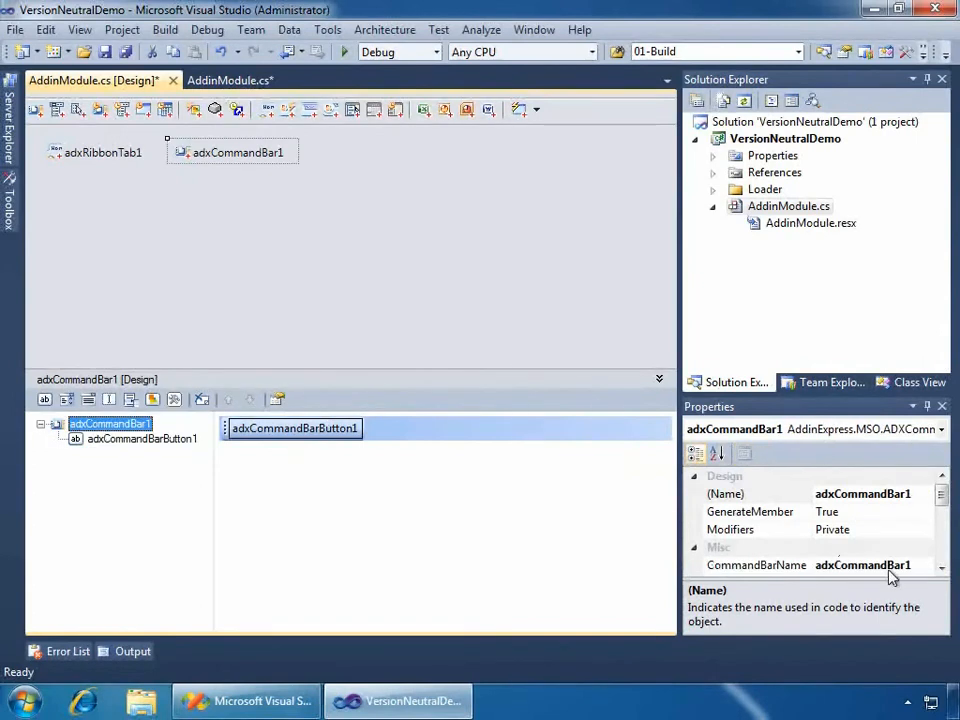
pyautogui.click(756, 564)
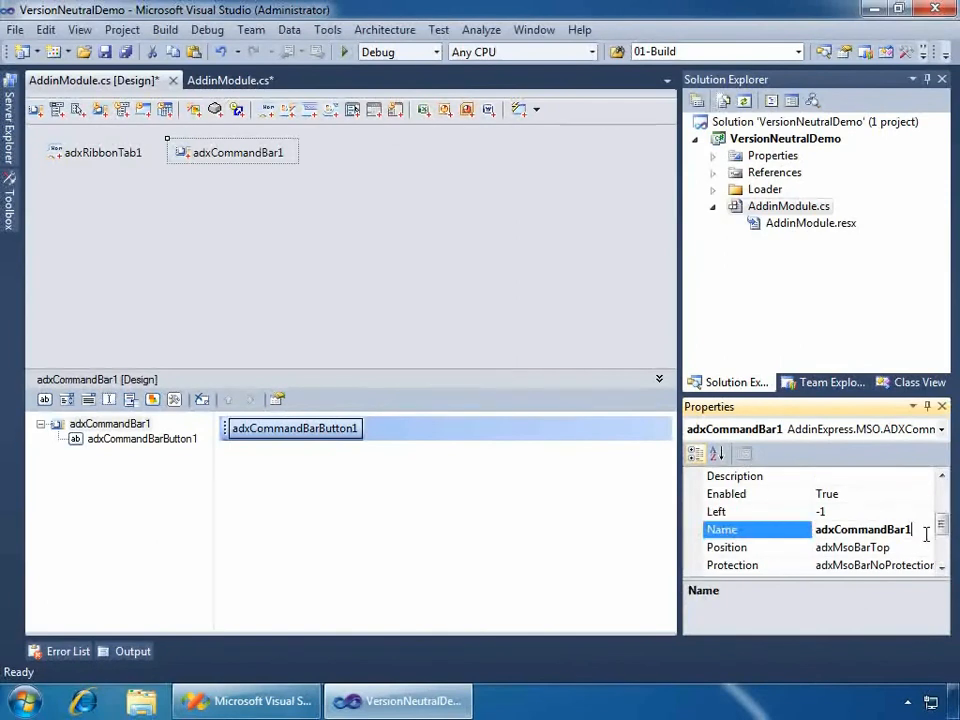
pyautogui.write('VersionNeutral')
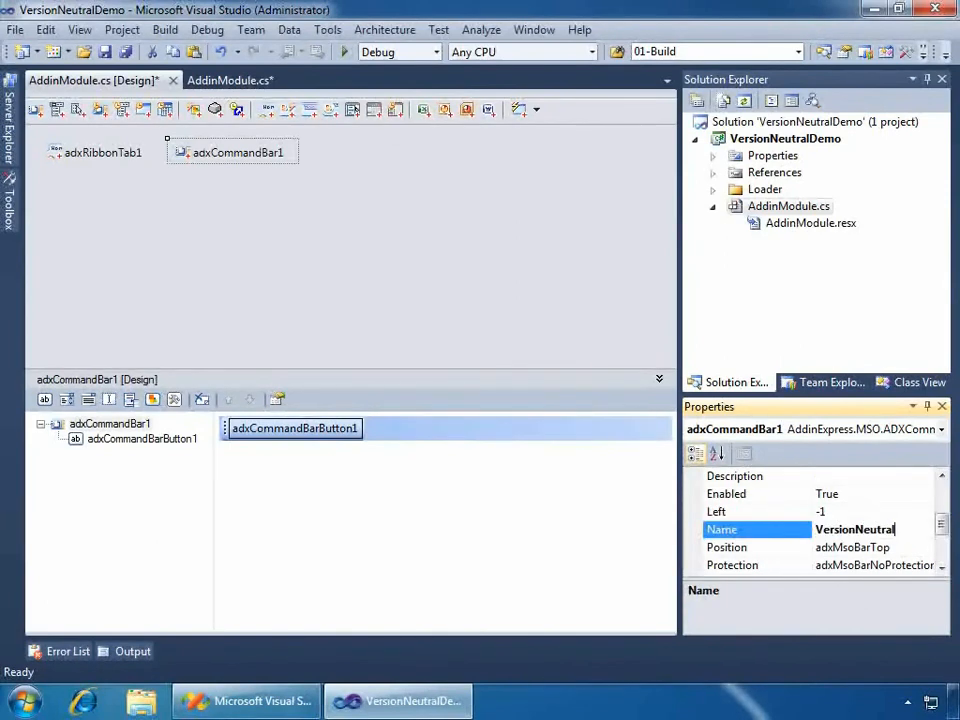
pyautogui.write('VersionNeutral')
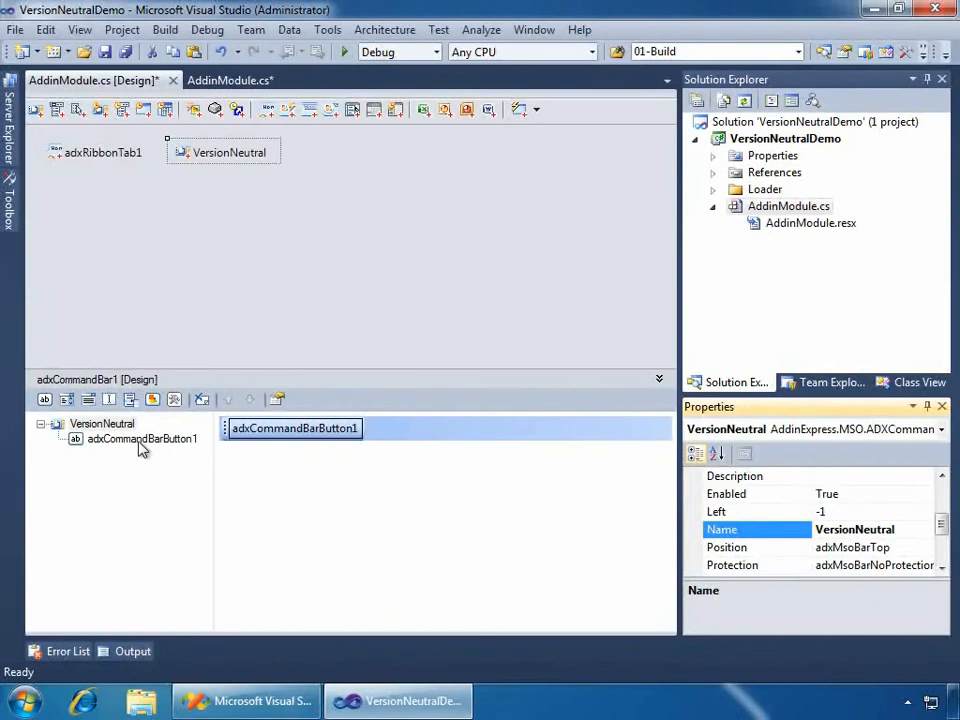
# Step: Caption the command bar button Click Me! and show its events for a Click handler
pyautogui.click(140, 440)
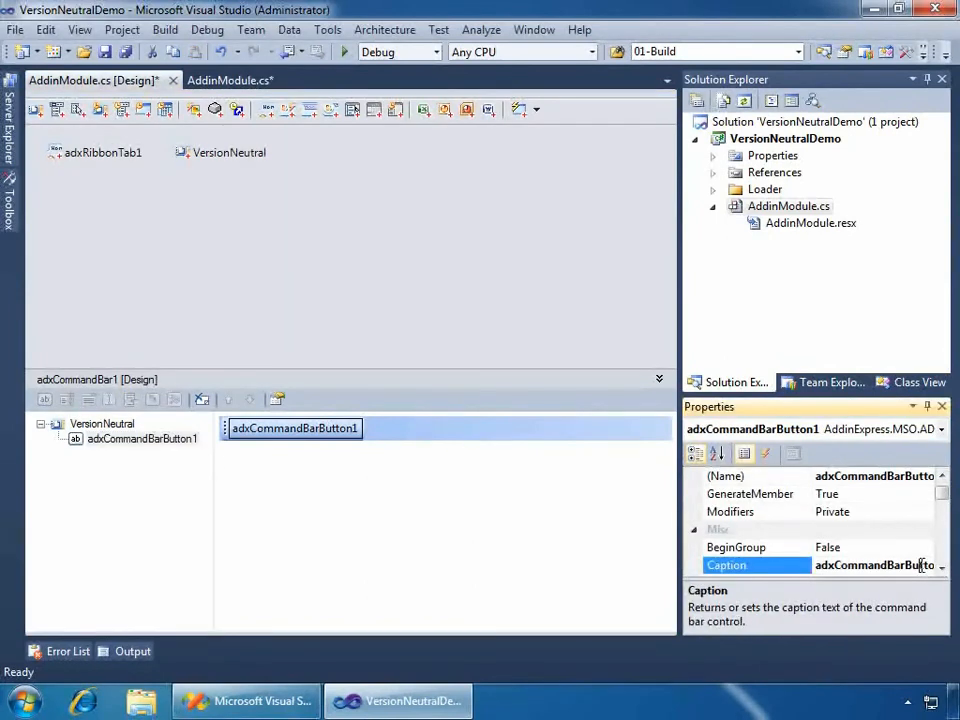
pyautogui.write('Click')
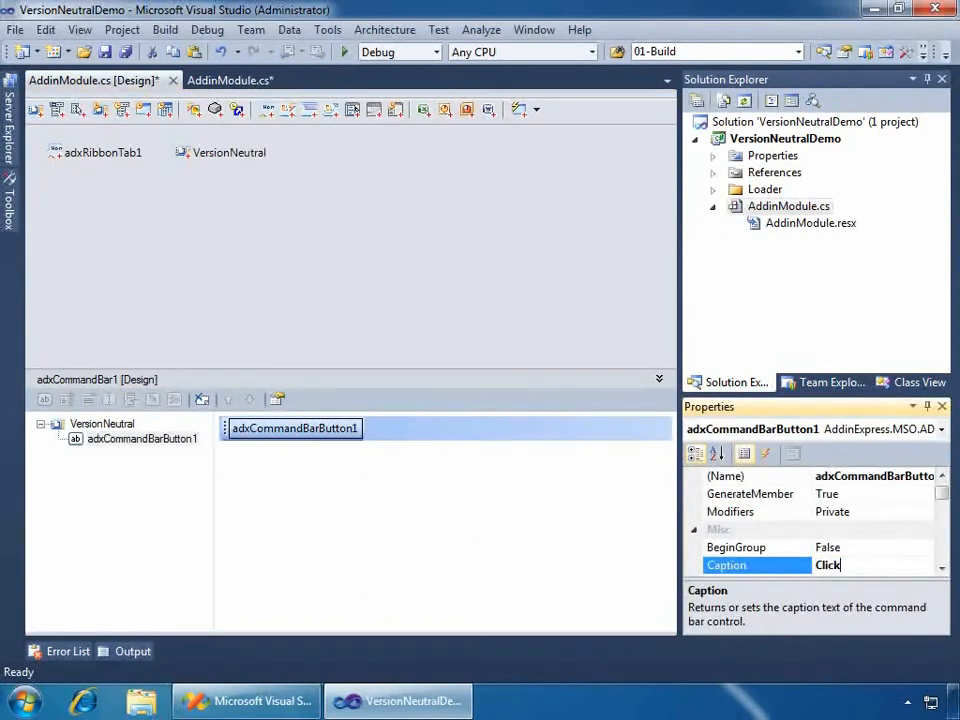
pyautogui.write('Met')
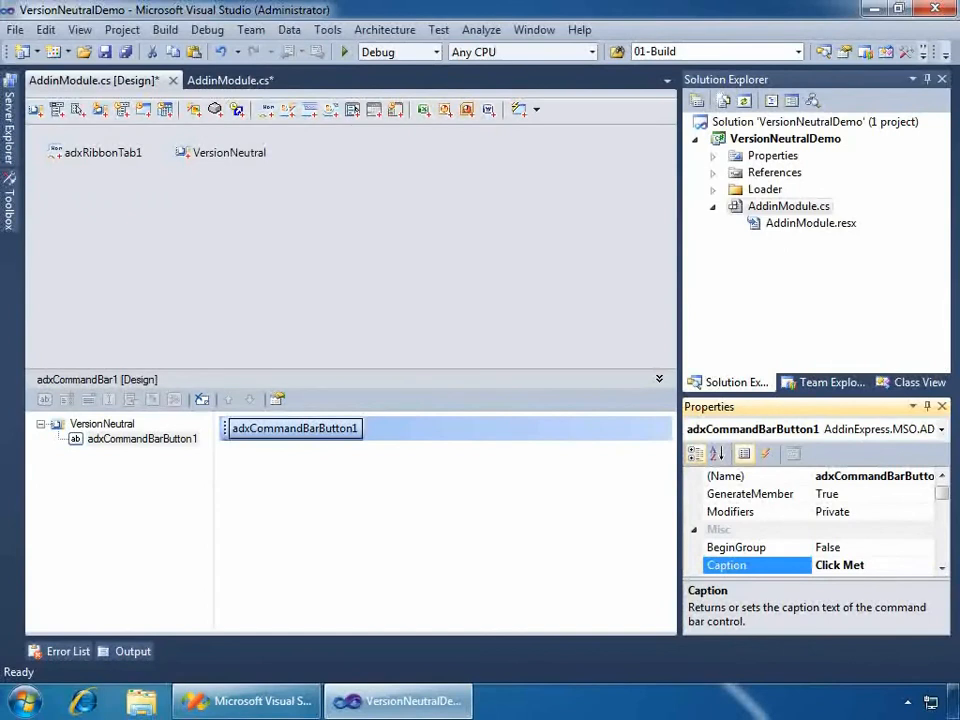
pyautogui.write('Click Me!')
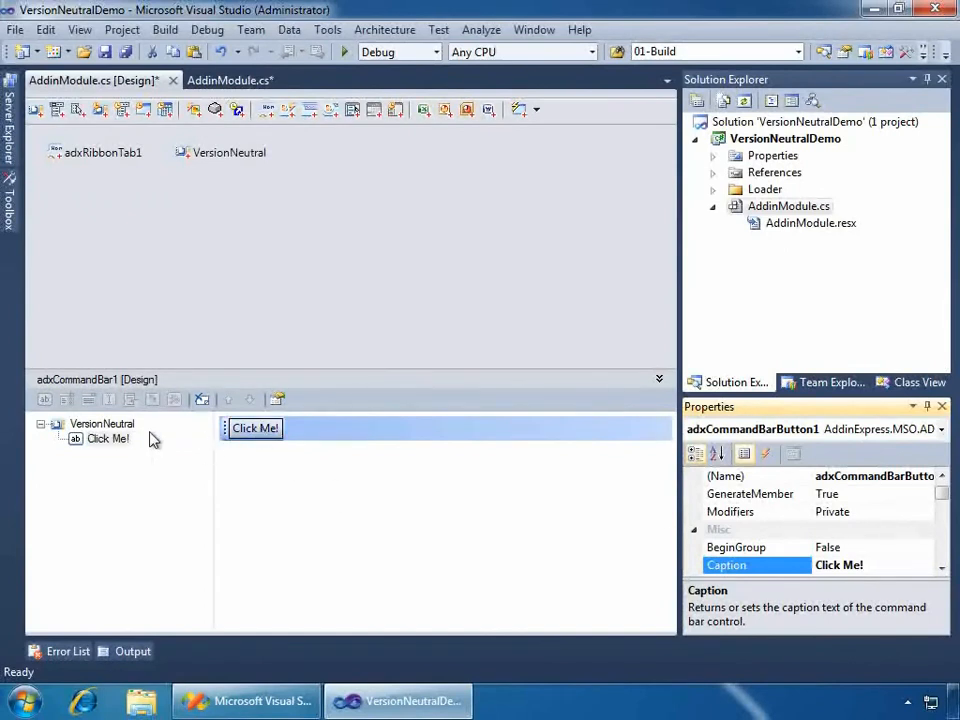
pyautogui.click(108, 438)
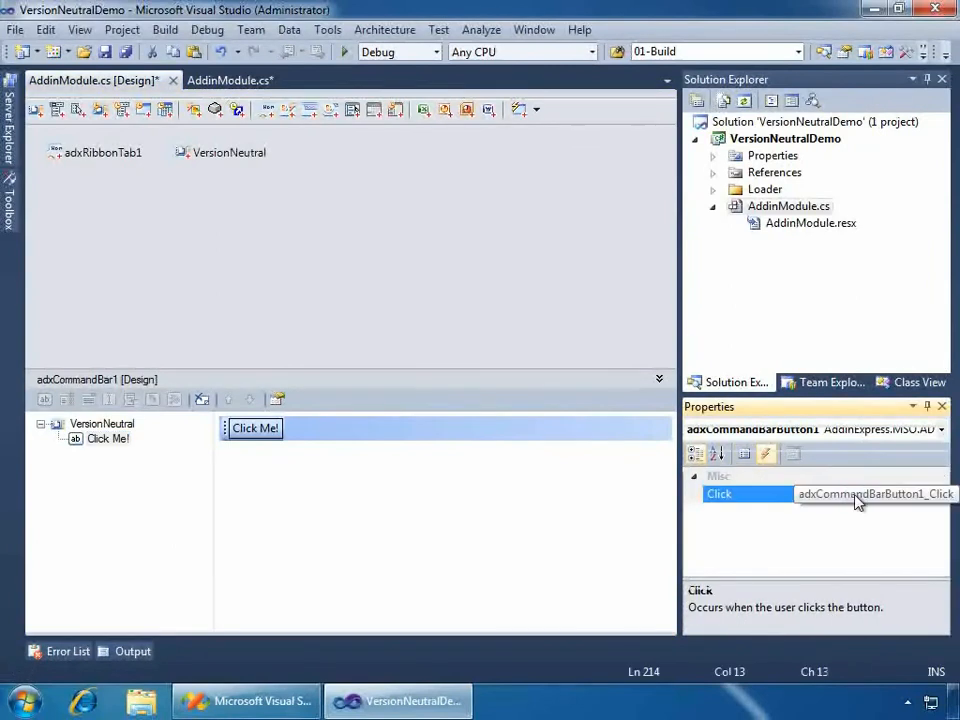
# Step: Create the adxCommandBarButton1_Click handler so it can show the host version message
pyautogui.doubleClick(876, 492)
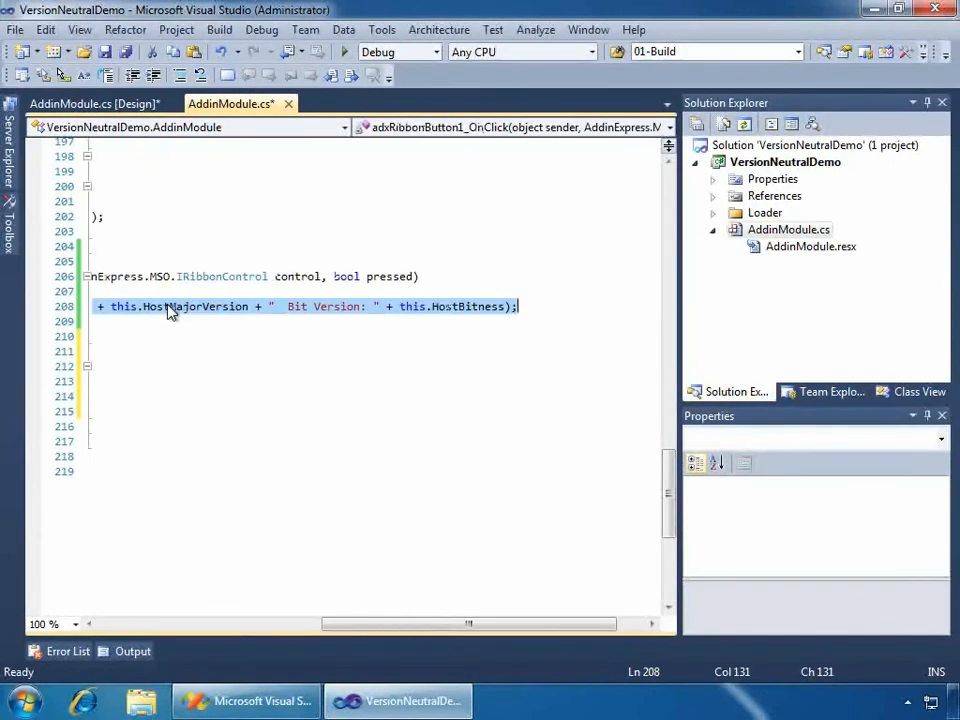
pyautogui.moveTo(116, 630)
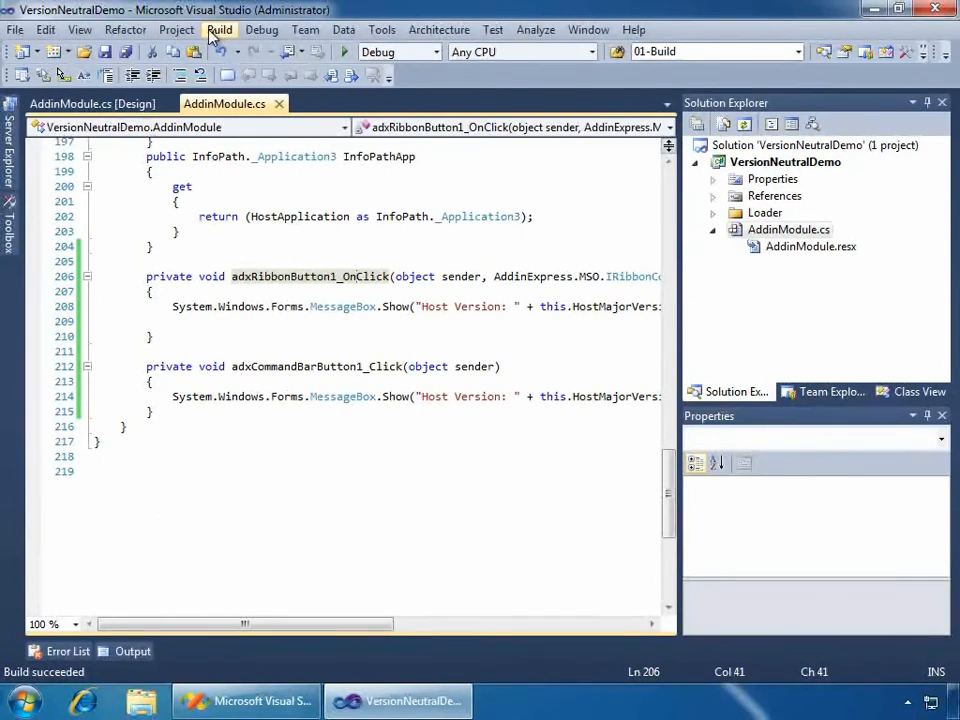
# Step: Register the VersionNeutralDemo ADX project with Office and acknowledge the success message
pyautogui.click(176, 30)
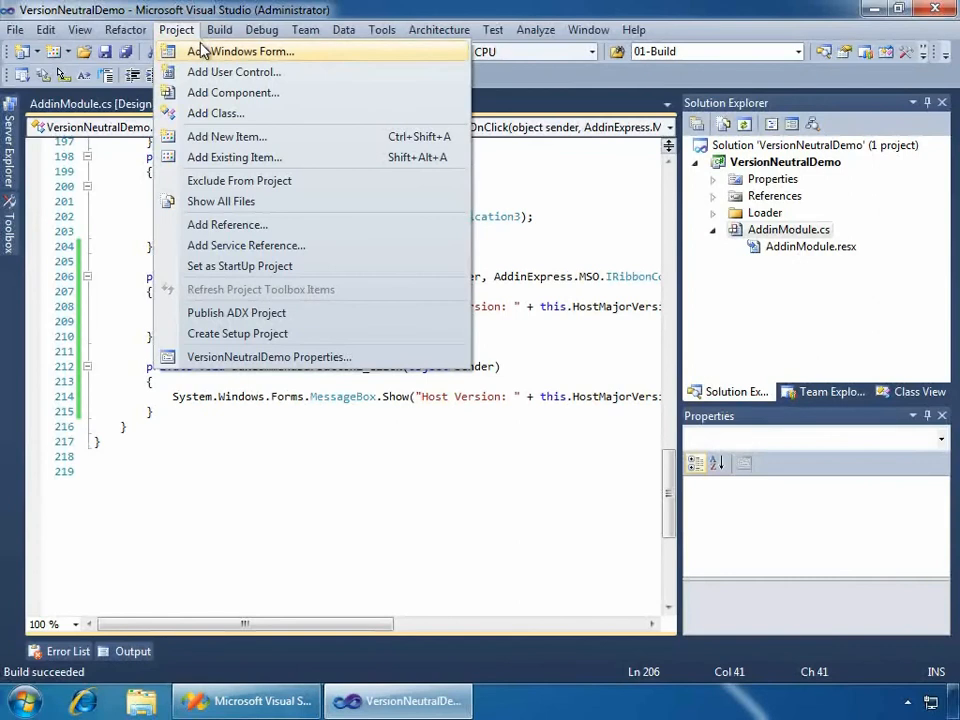
pyautogui.click(218, 30)
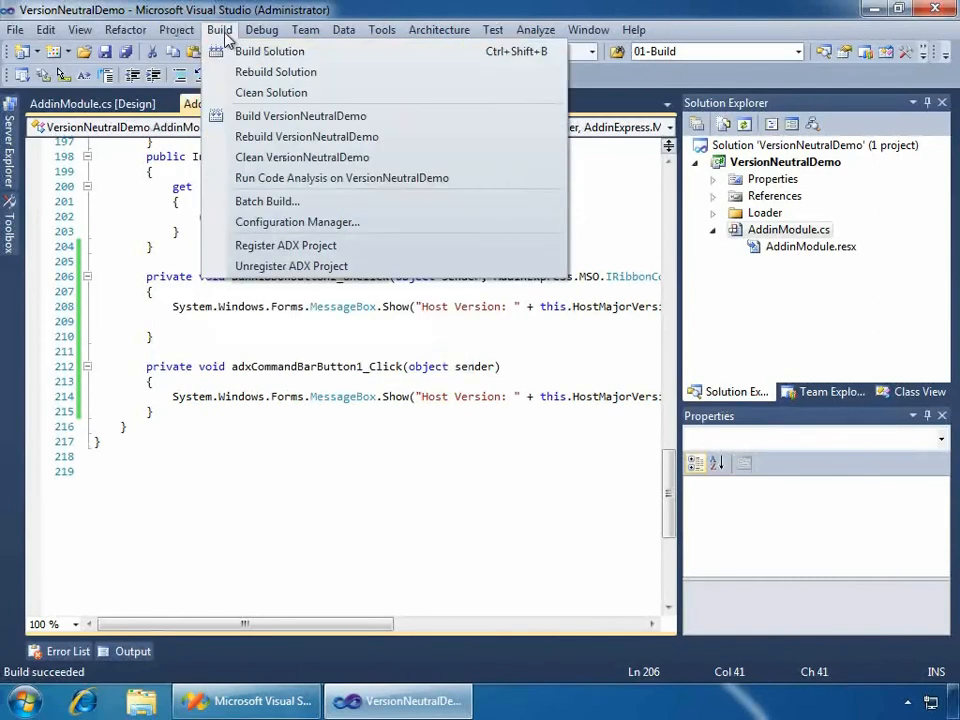
pyautogui.click(276, 72)
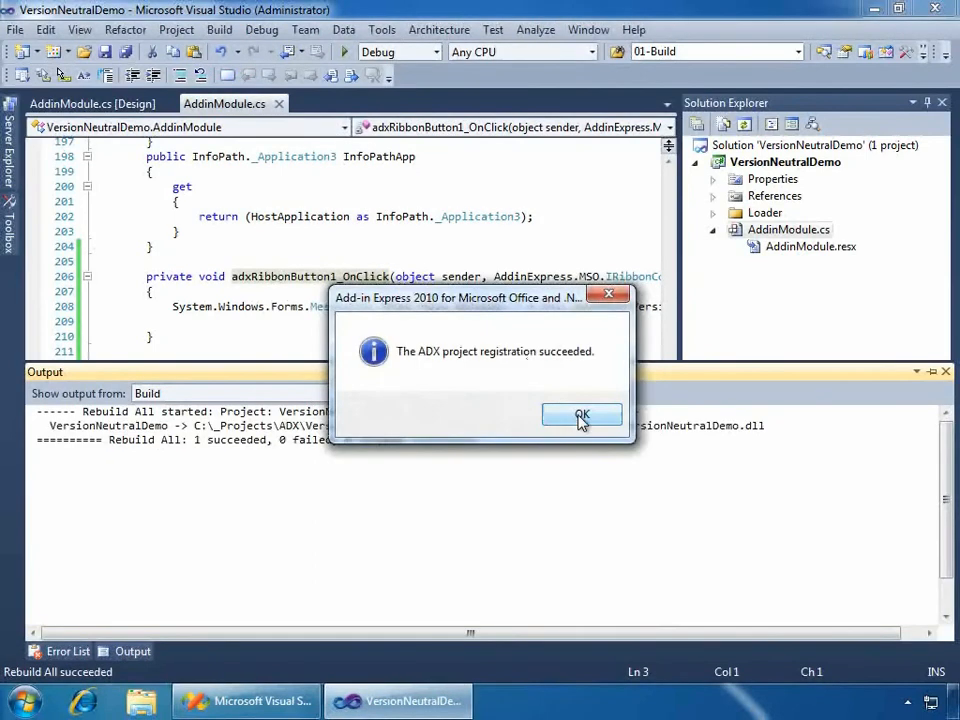
pyautogui.click(582, 414)
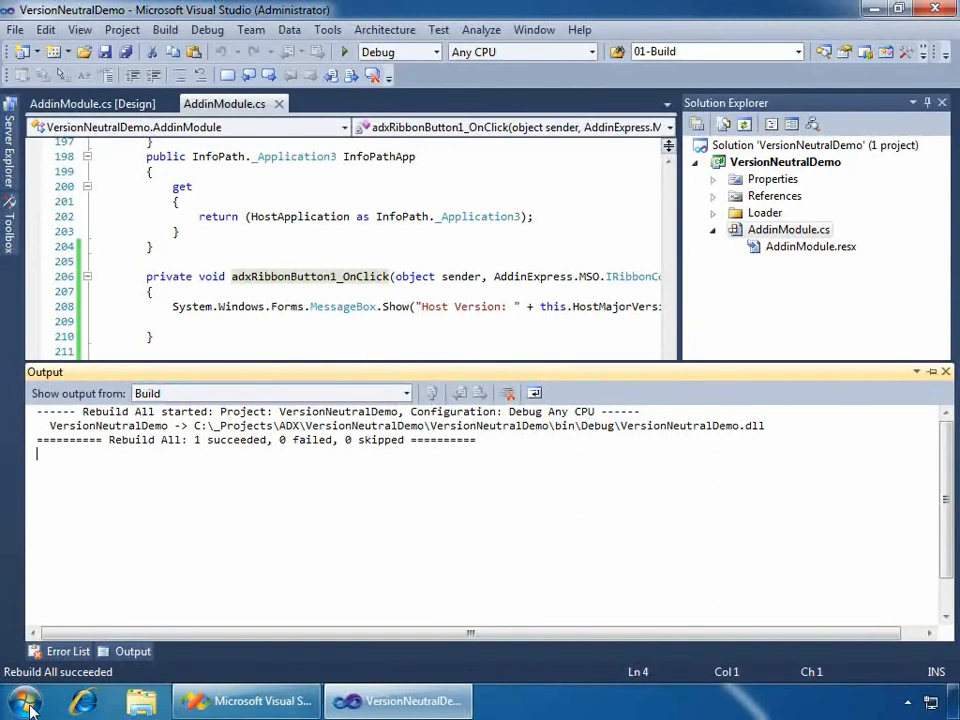
# Step: Launch Excel 2010 and run 'Click Me!' on the Version Neutral tab, reporting Host Version 14, x86
pyautogui.click(24, 700)
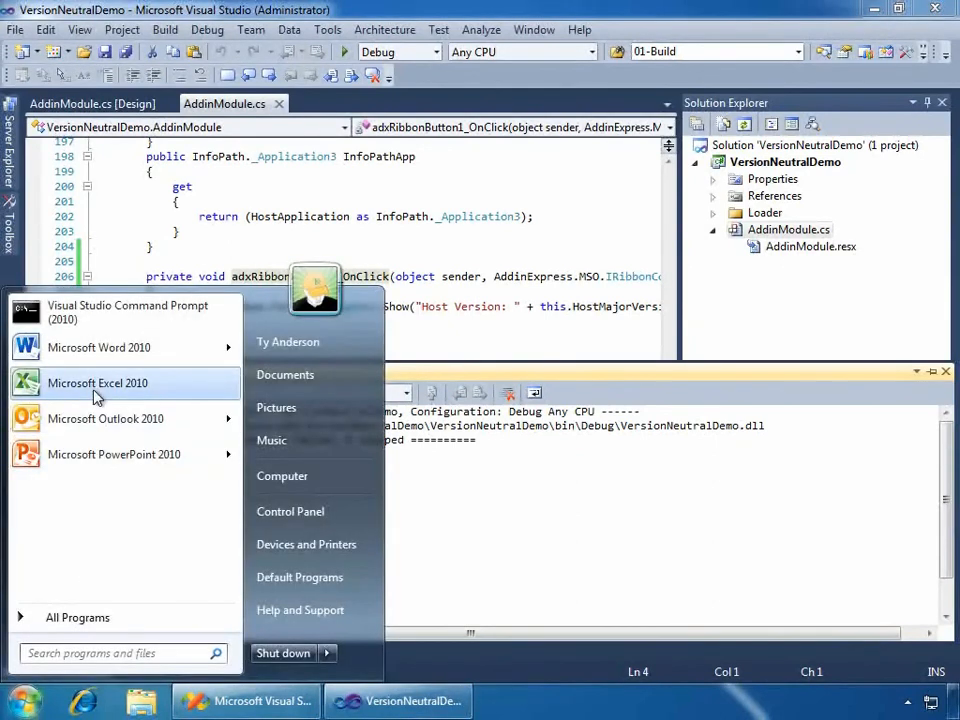
pyautogui.click(96, 384)
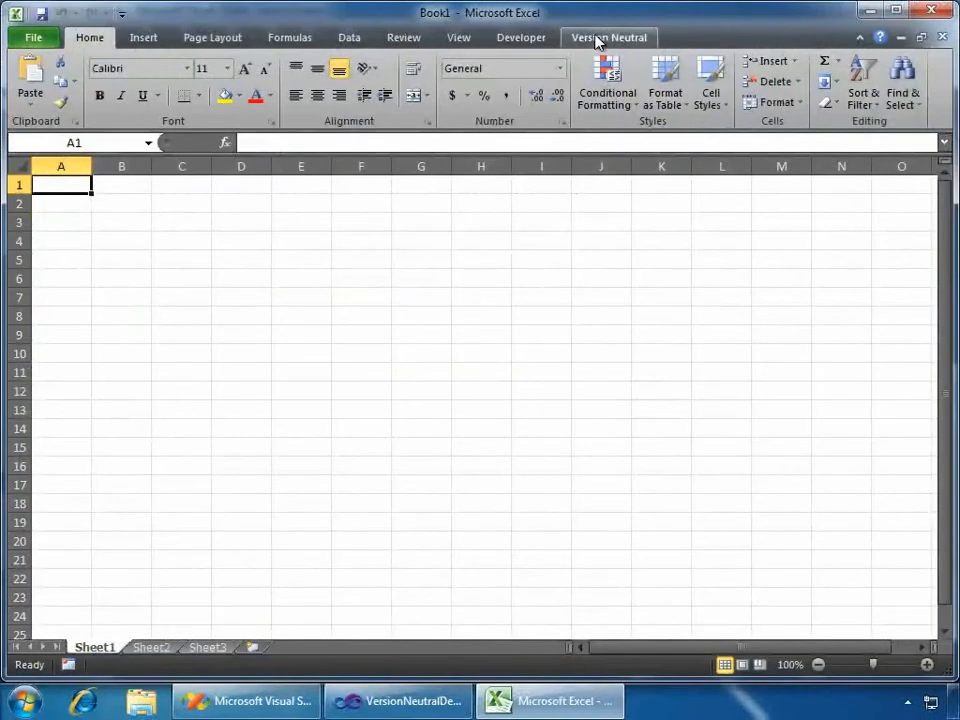
pyautogui.click(608, 36)
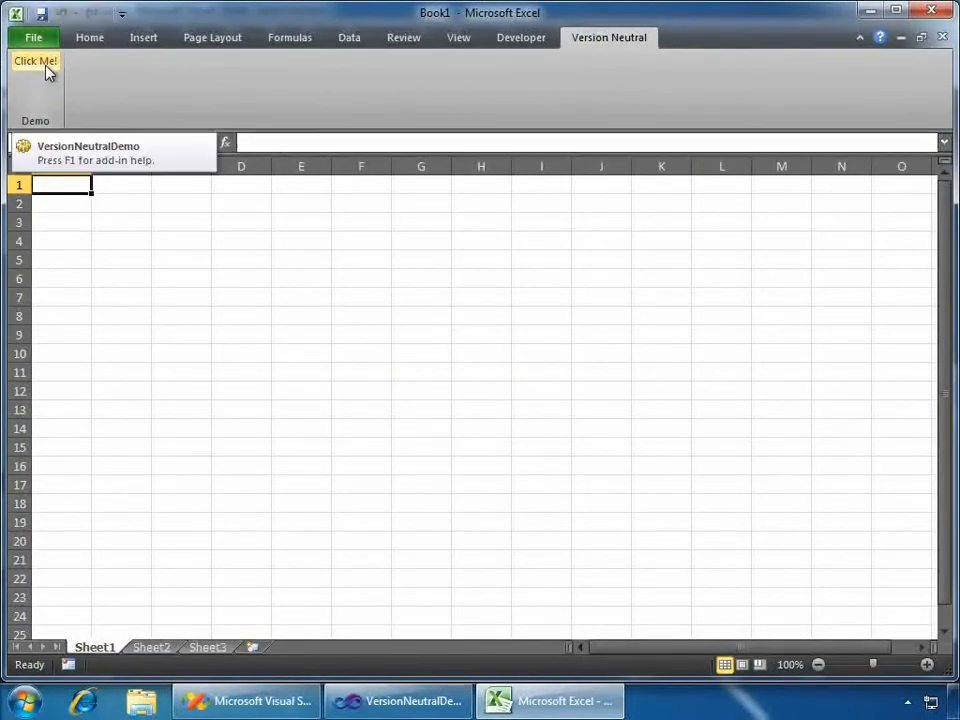
pyautogui.click(34, 60)
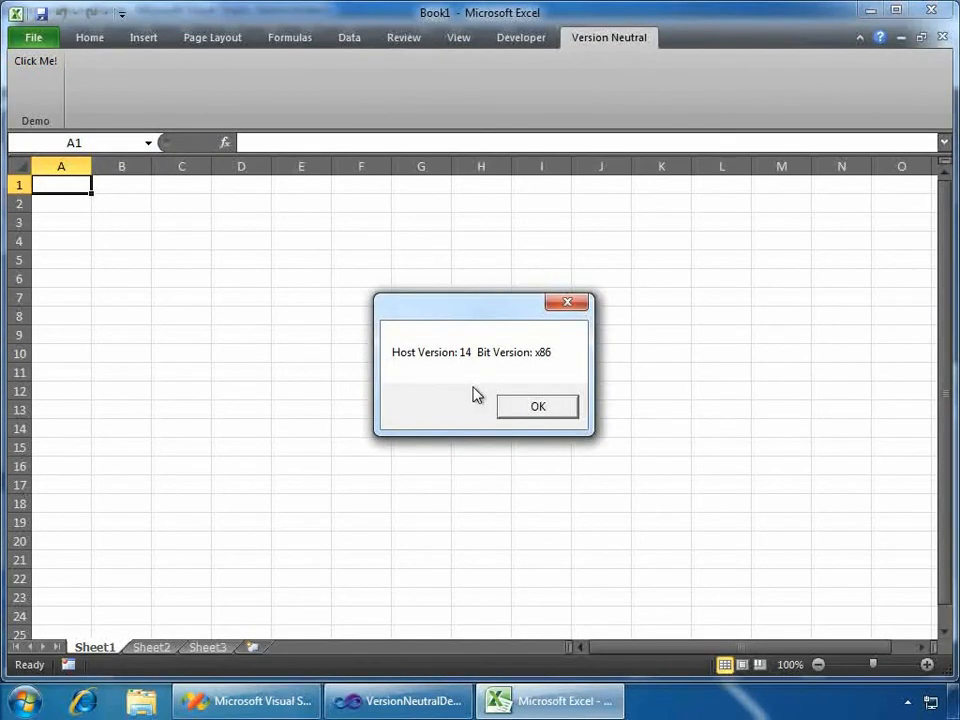
pyautogui.moveTo(552, 368)
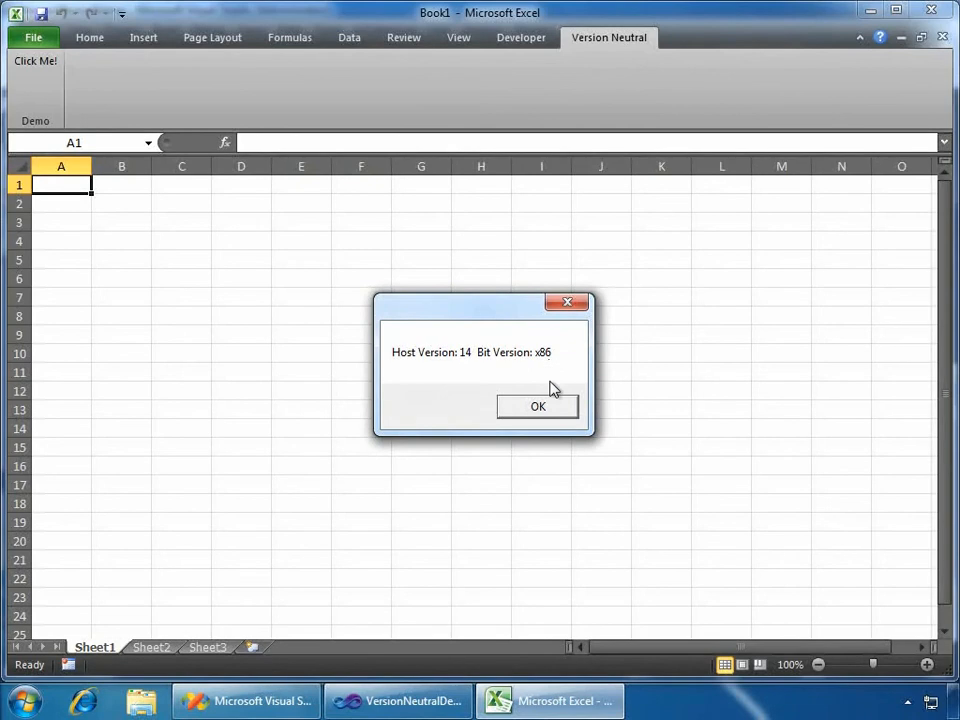
pyautogui.click(538, 406)
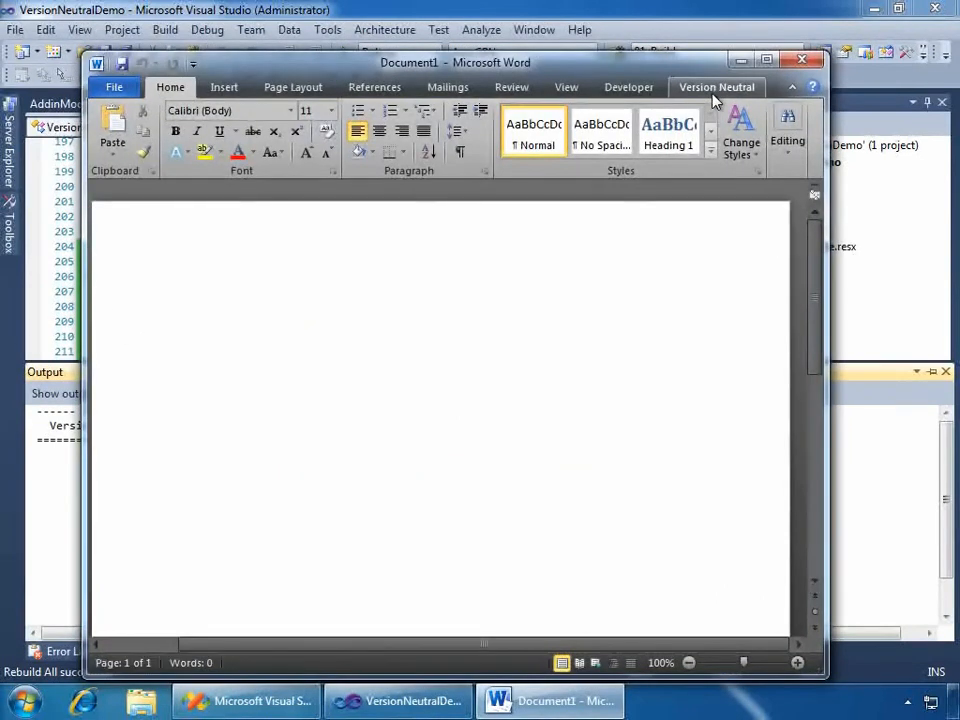
# Step: Confirm the Version Neutral tab appears in Word 2010 and PowerPoint 2010, then close both
pyautogui.click(716, 88)
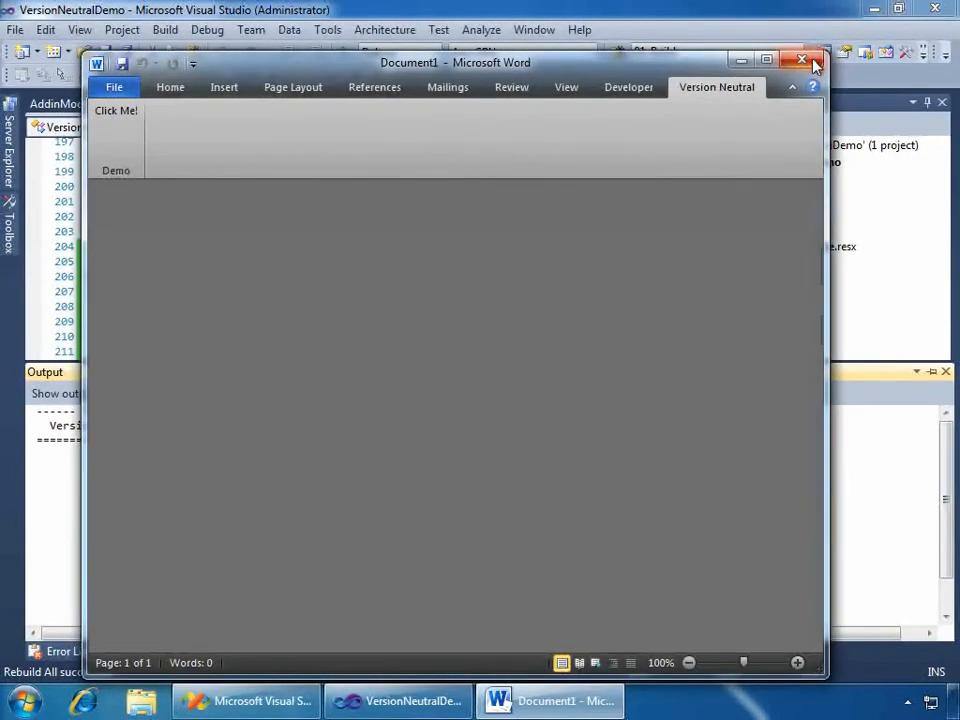
pyautogui.click(800, 60)
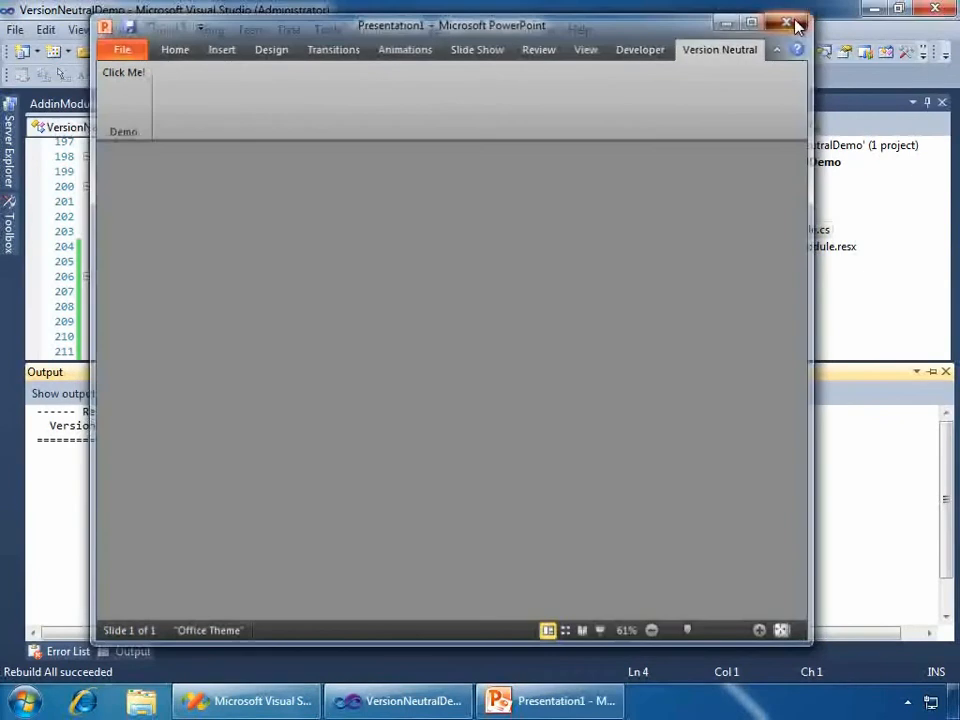
pyautogui.click(788, 24)
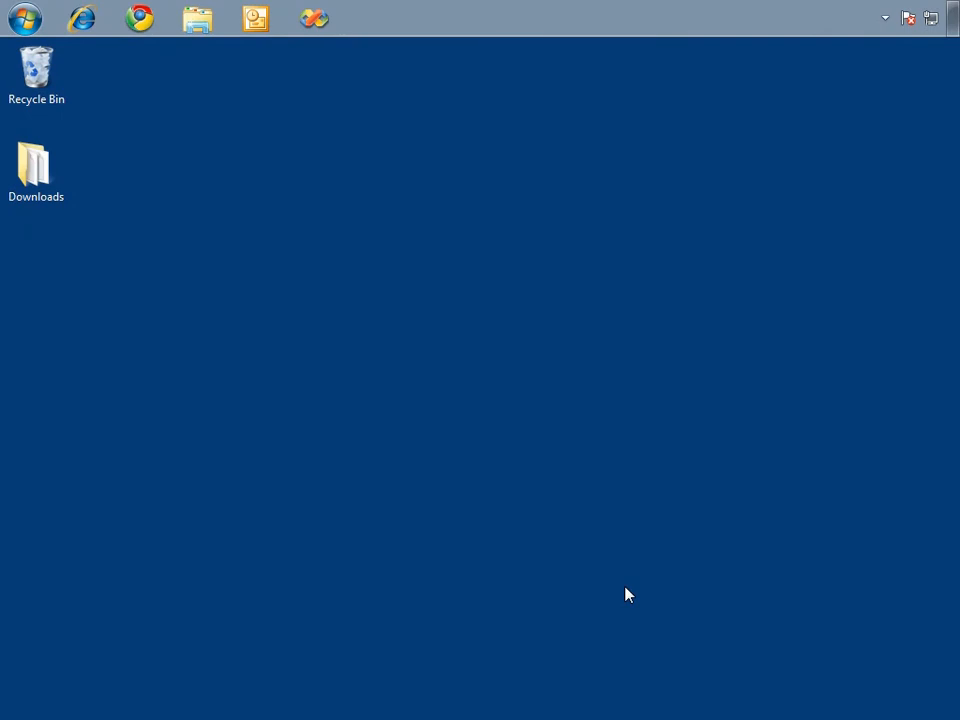
pyautogui.moveTo(628, 586)
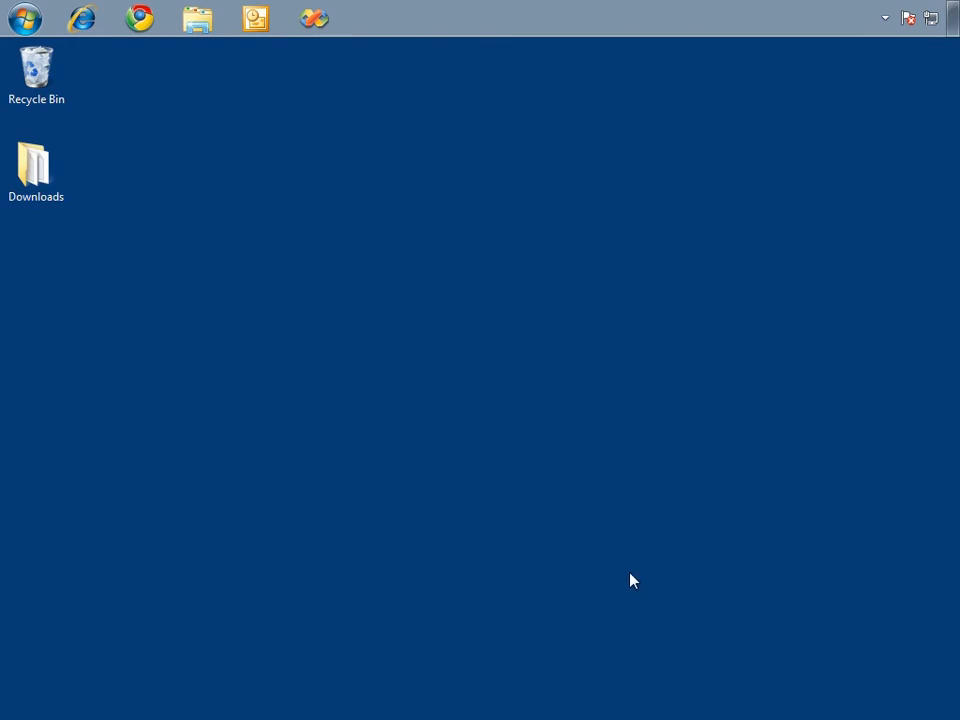
pyautogui.moveTo(56, 48)
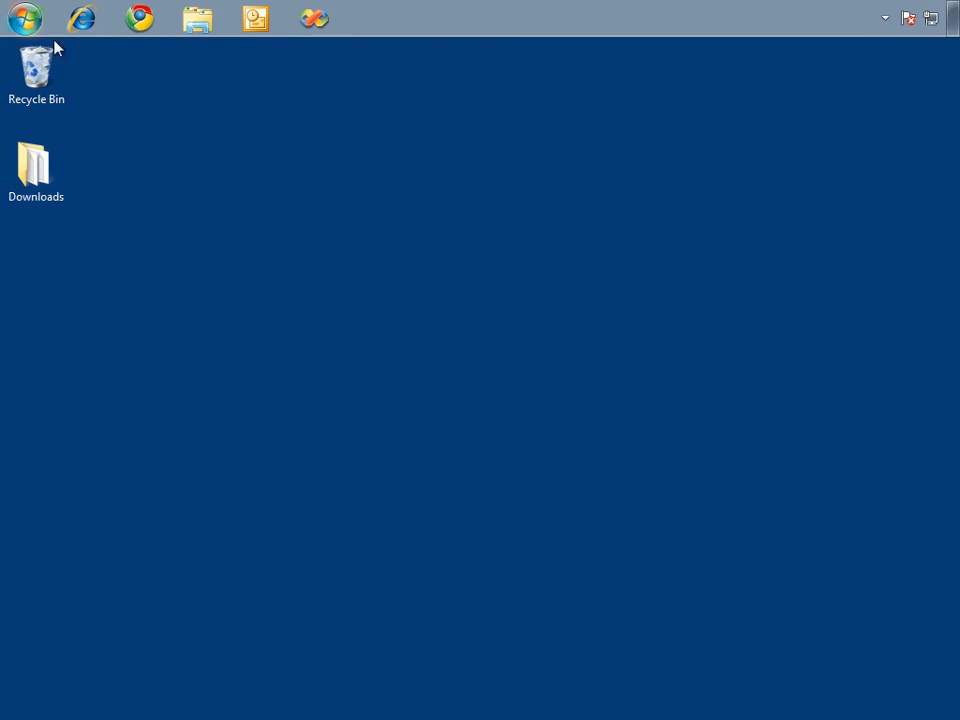
# Step: Launch Excel 2003 and run the 'Click Me!' toolbar button, reporting Host Version 11, x86
pyautogui.click(24, 18)
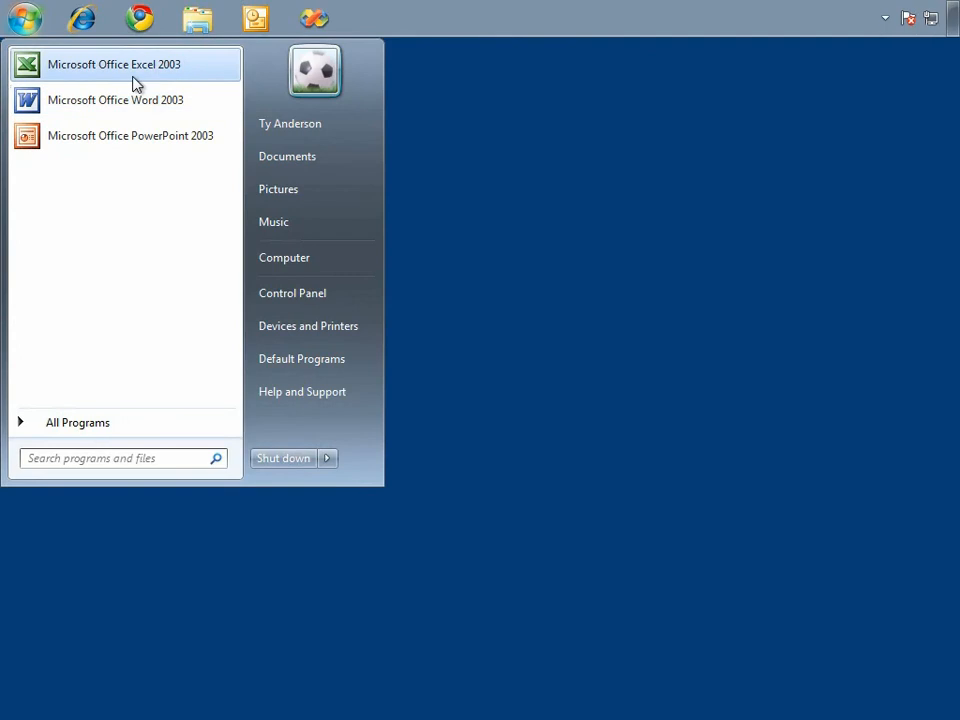
pyautogui.click(112, 64)
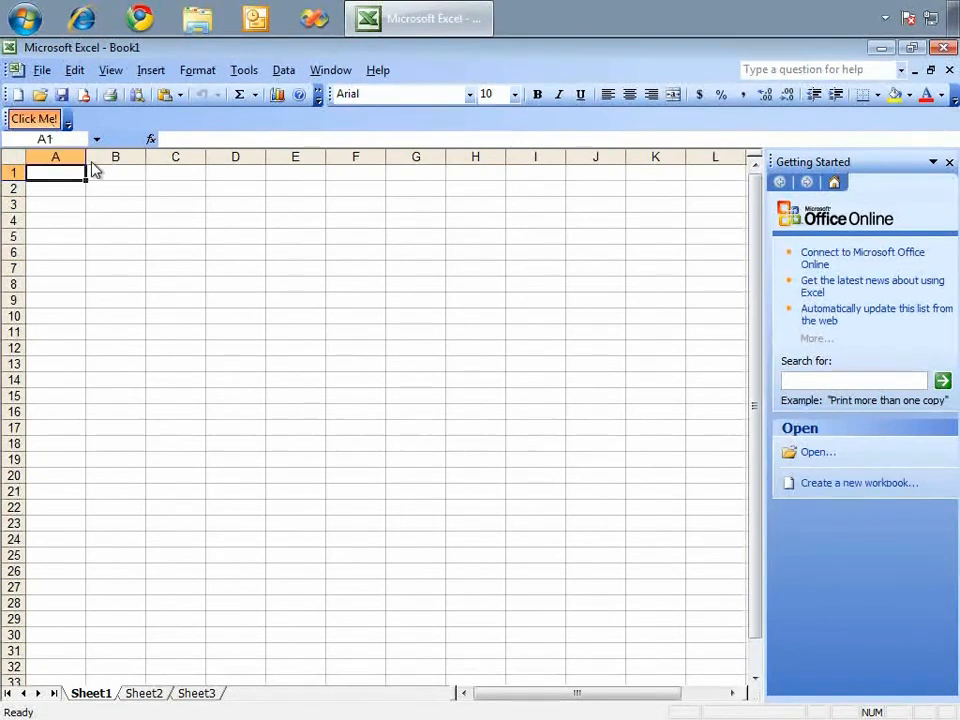
pyautogui.click(32, 118)
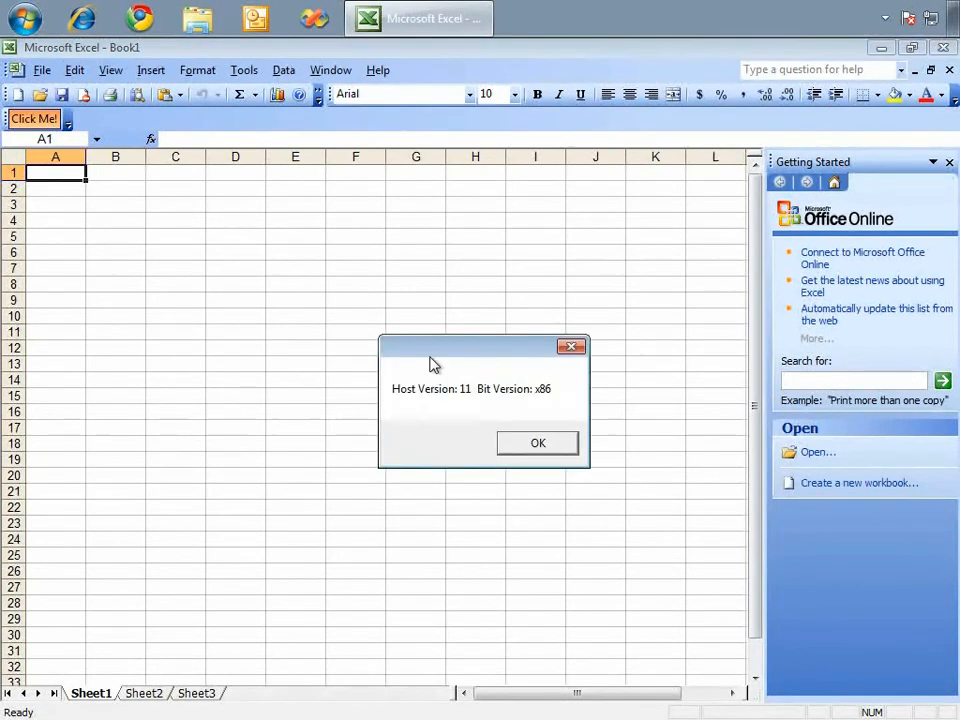
pyautogui.moveTo(474, 408)
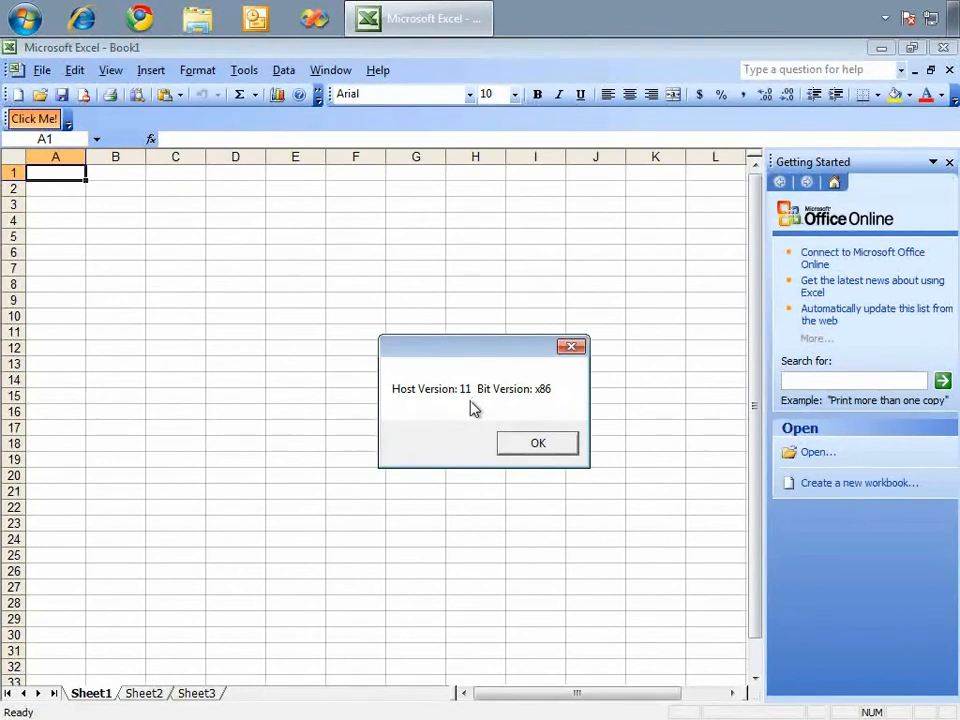
pyautogui.moveTo(460, 412)
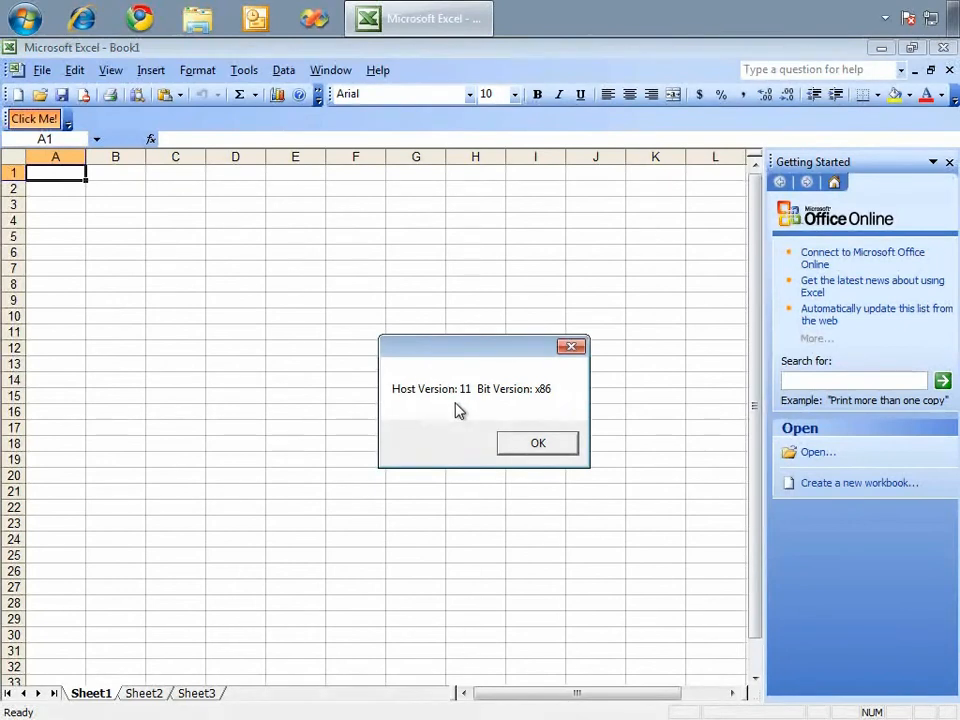
pyautogui.moveTo(544, 404)
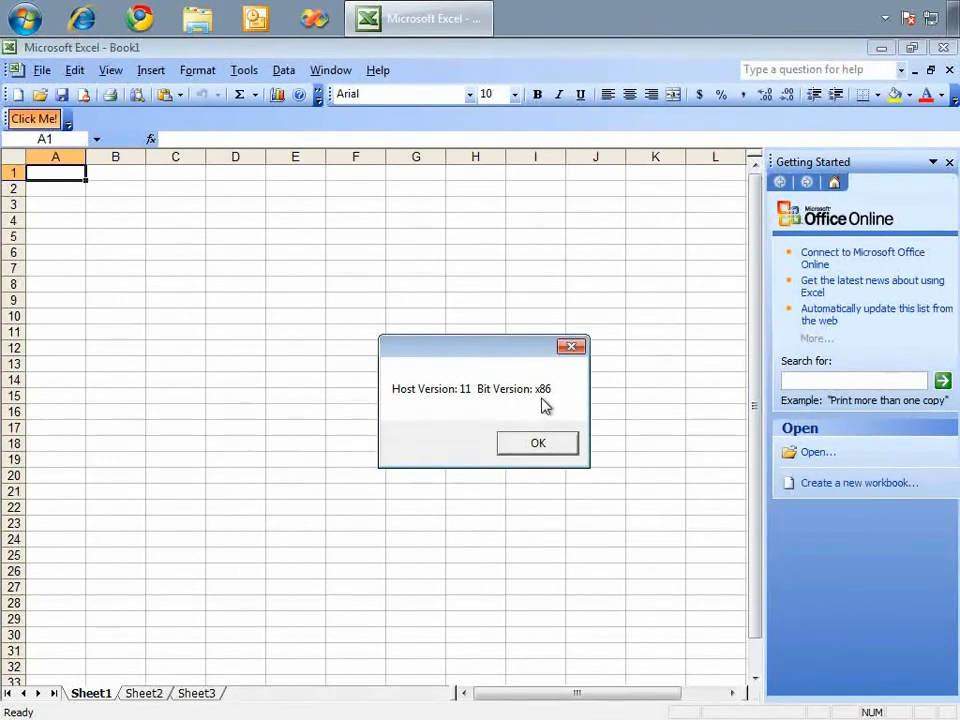
pyautogui.click(538, 444)
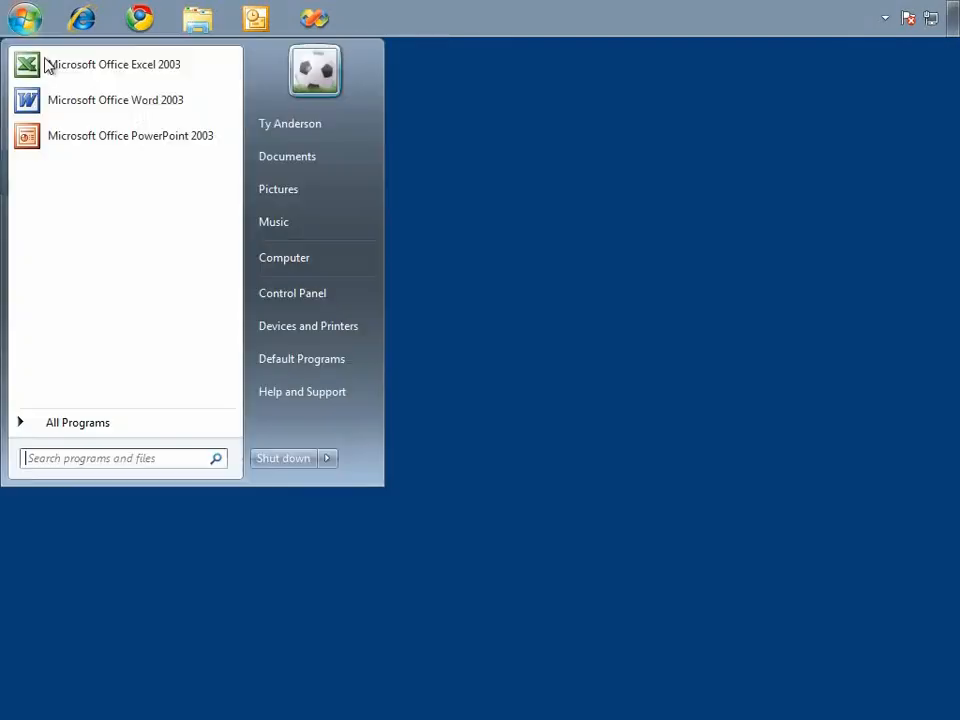
pyautogui.moveTo(140, 100)
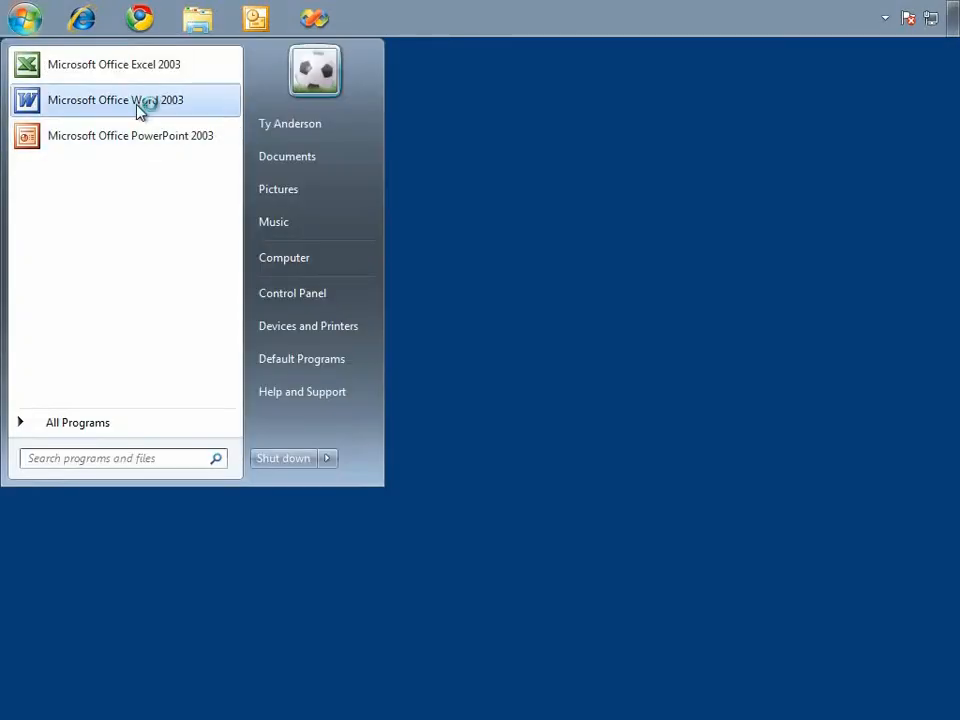
# Step: Launch Word 2003, run 'Click Me!' reporting Host Version 11, x86, and close Word
pyautogui.click(116, 100)
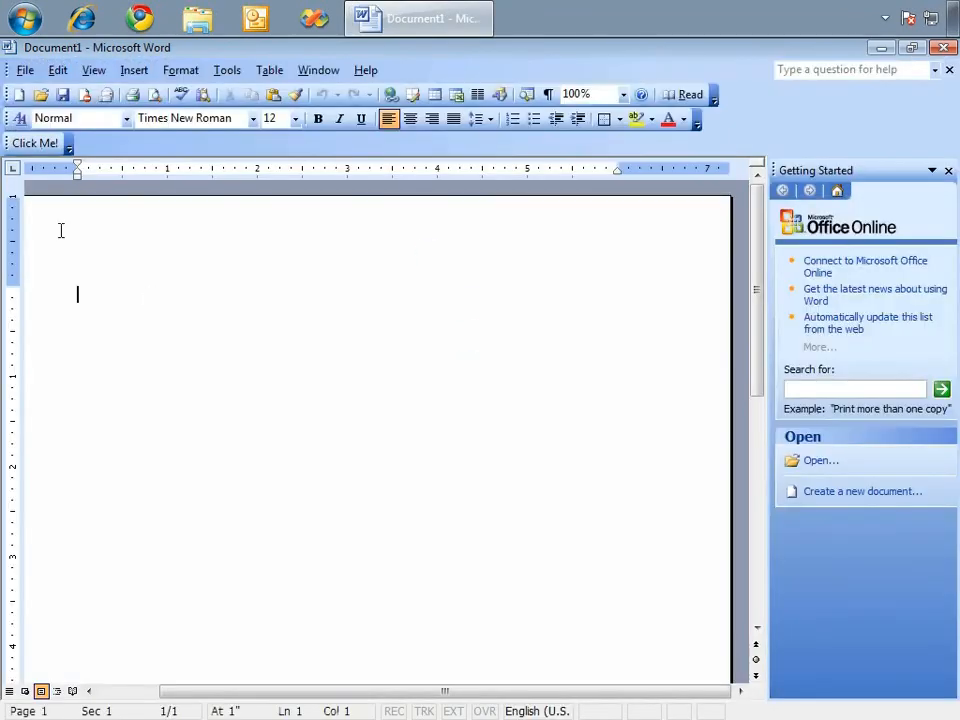
pyautogui.click(34, 144)
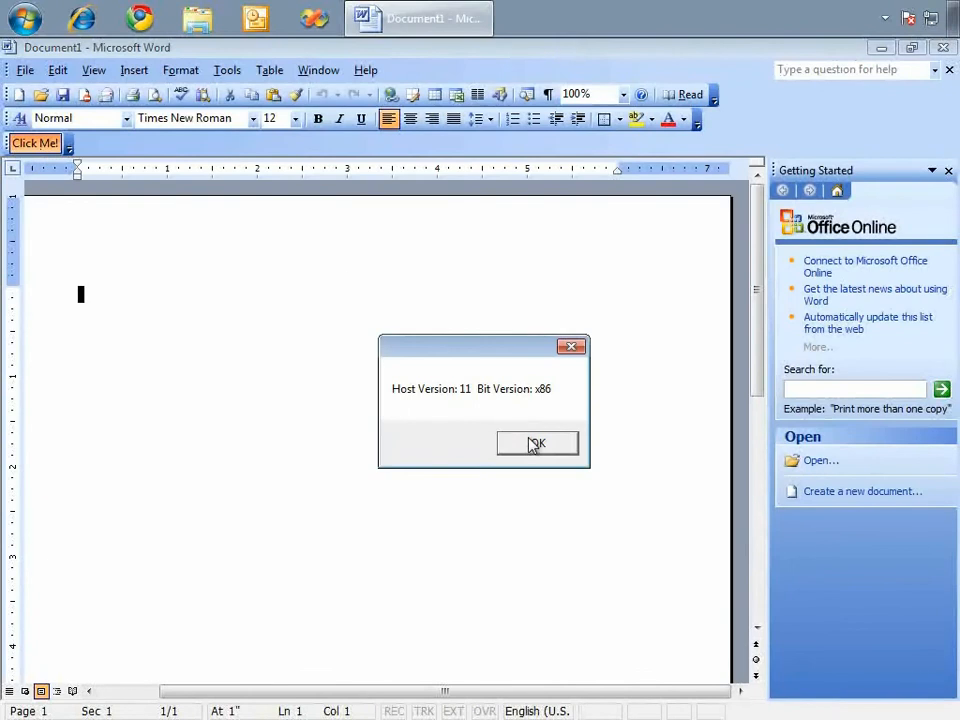
pyautogui.click(536, 444)
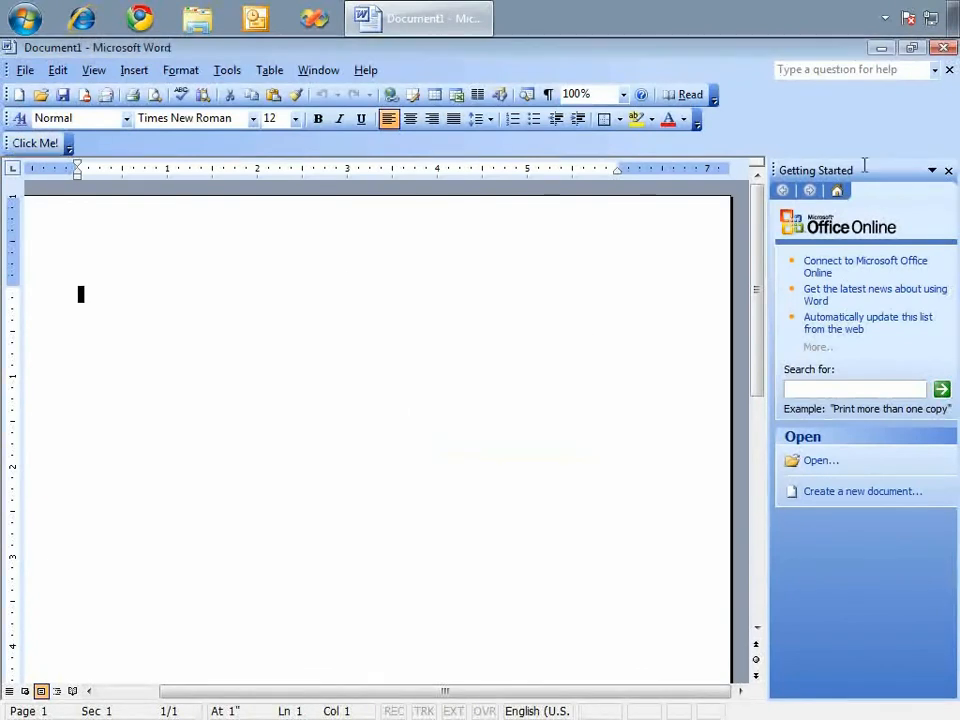
pyautogui.click(24, 18)
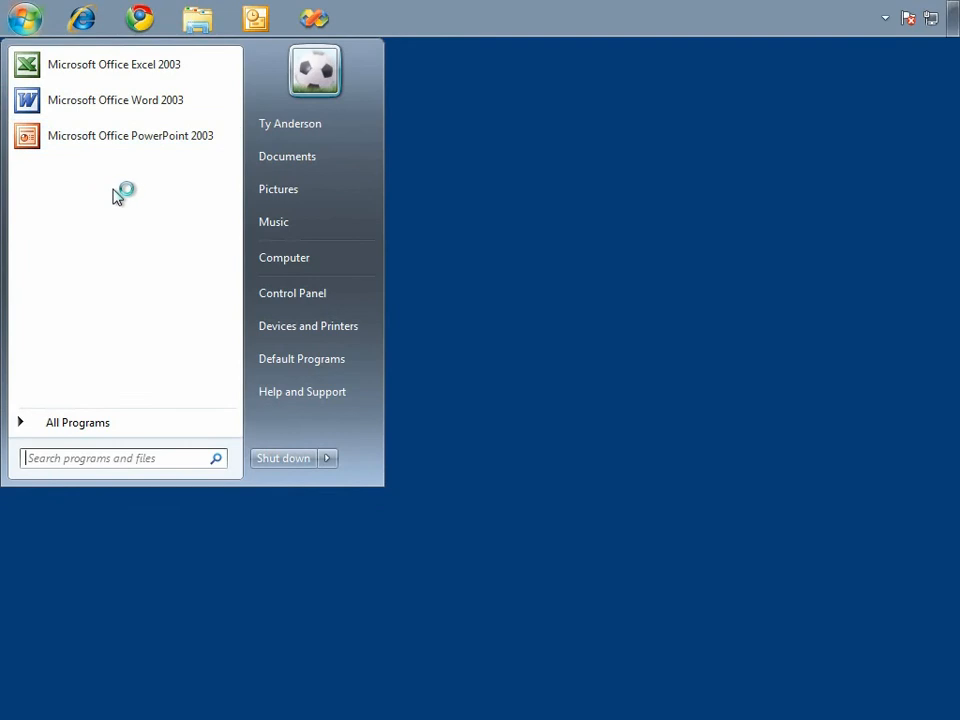
pyautogui.moveTo(208, 228)
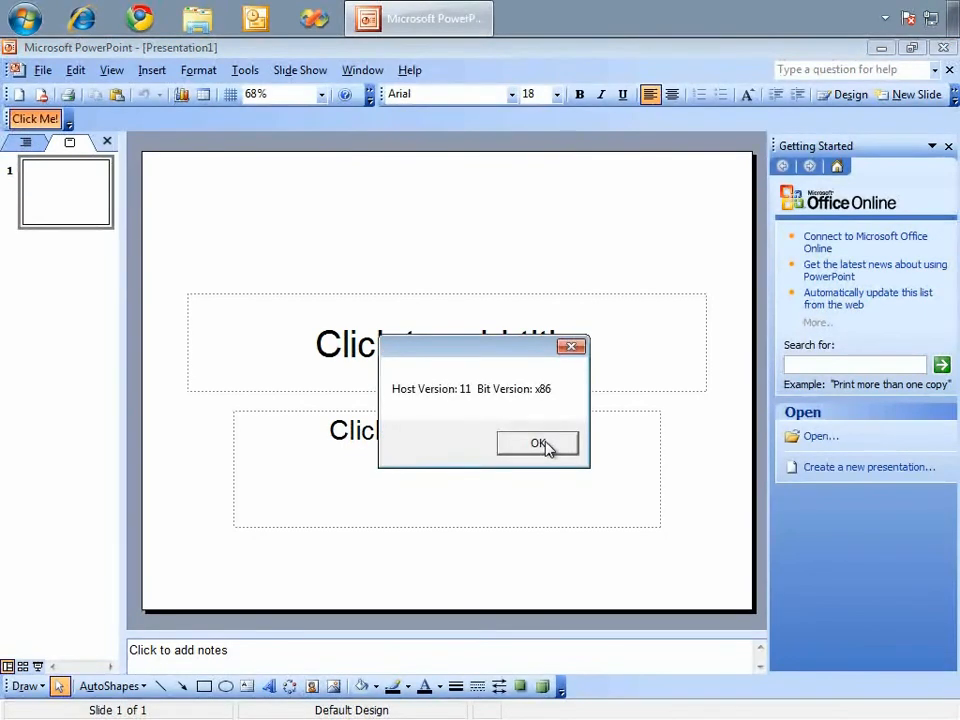
pyautogui.moveTo(512, 370)
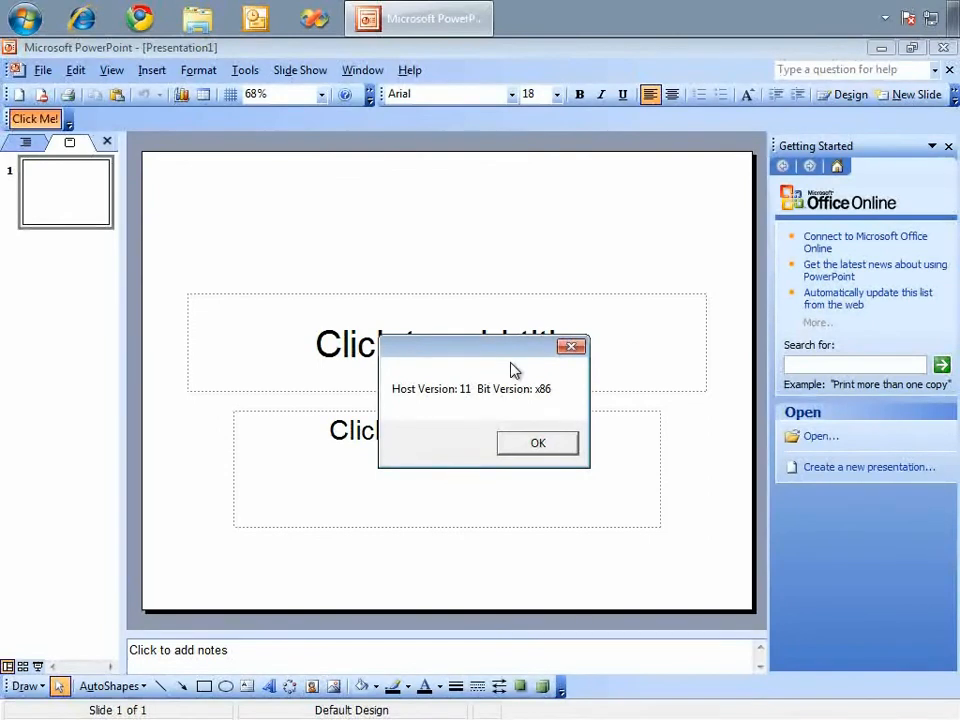
pyautogui.moveTo(776, 624)
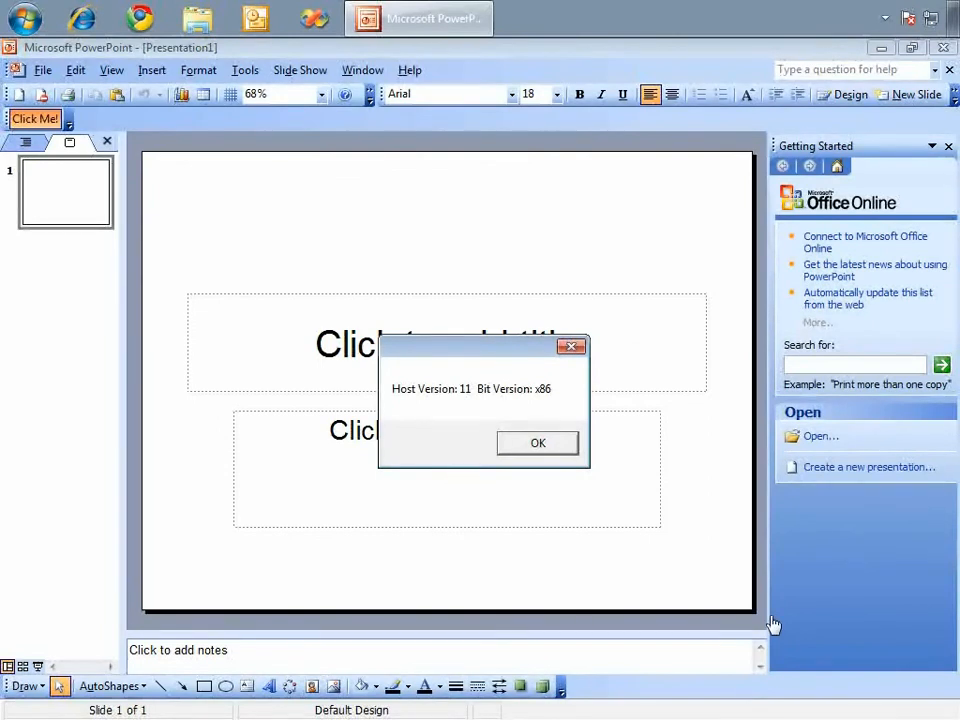